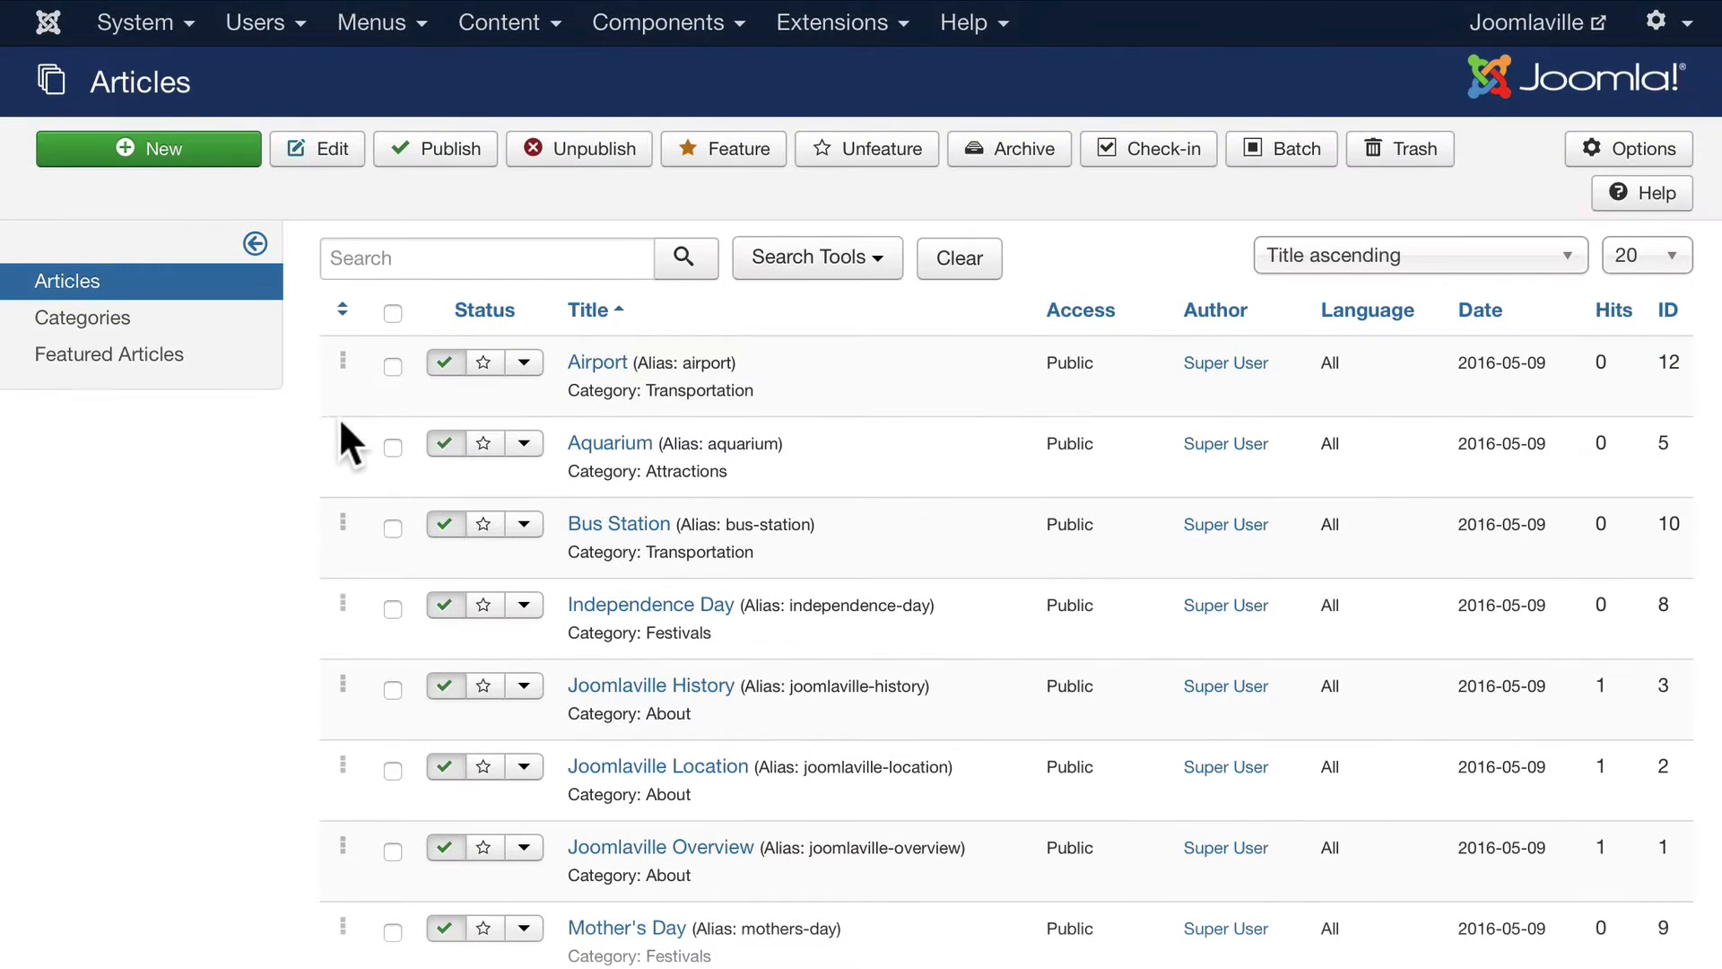
pyautogui.moveTo(533, 439)
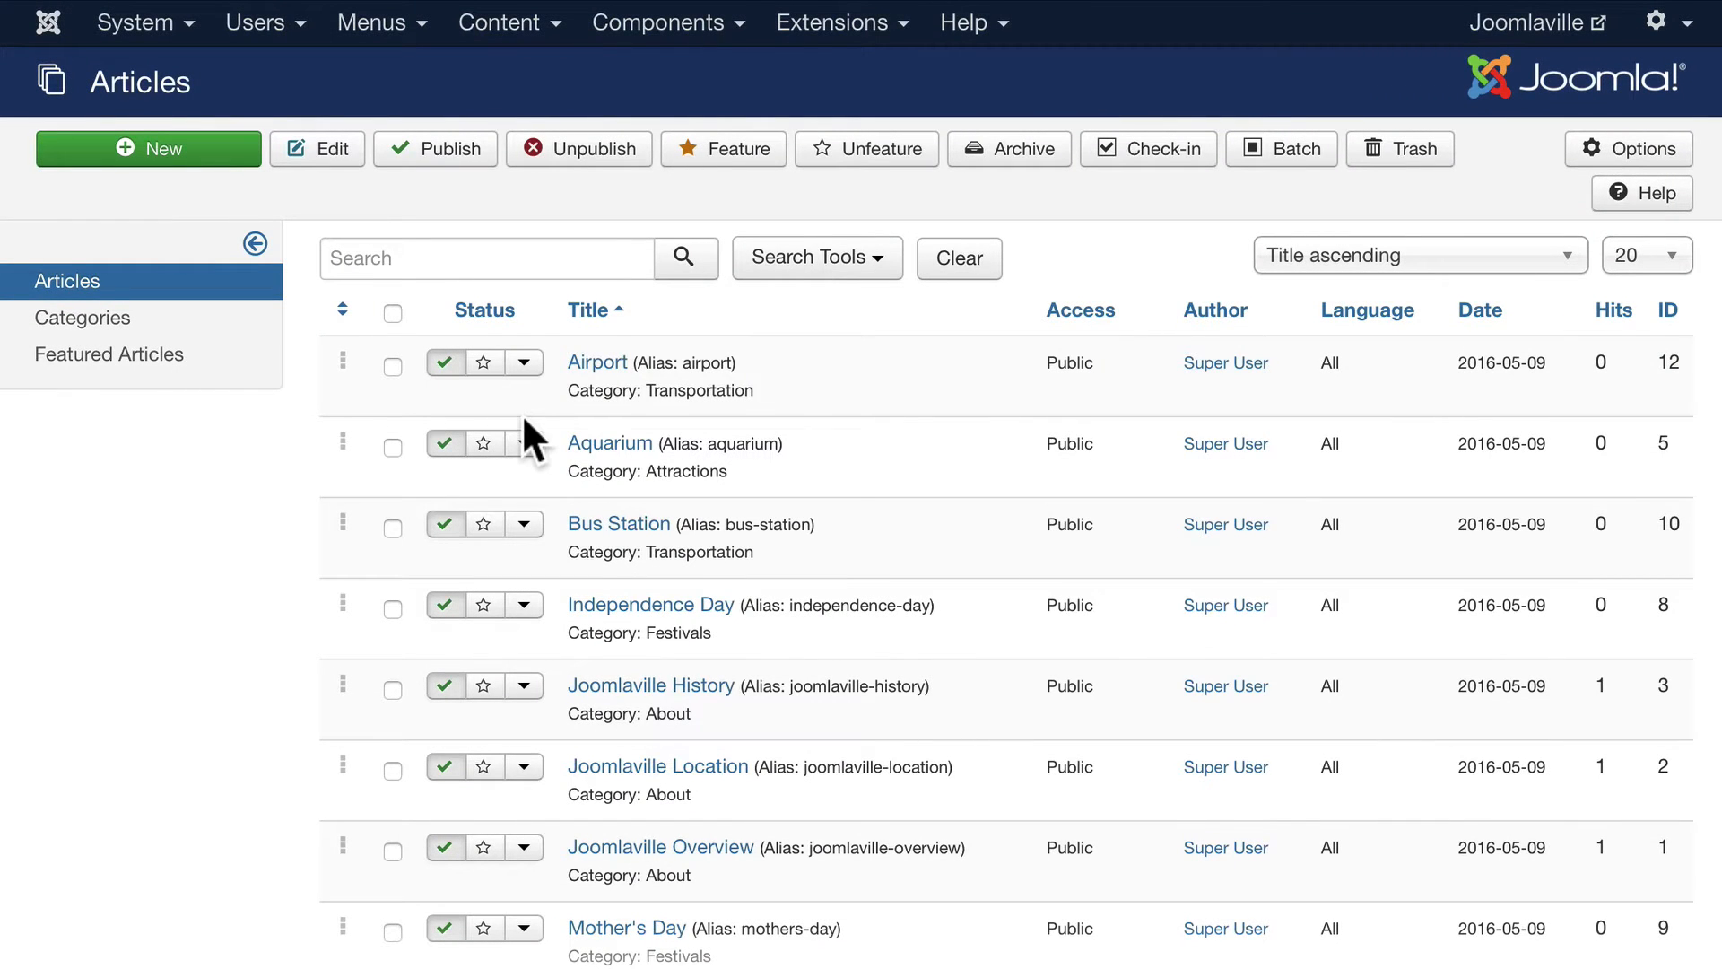
# Step: Open the Joomlaville Overview article and browse the Edit, Insert, Format and Table menus
pyautogui.click(660, 846)
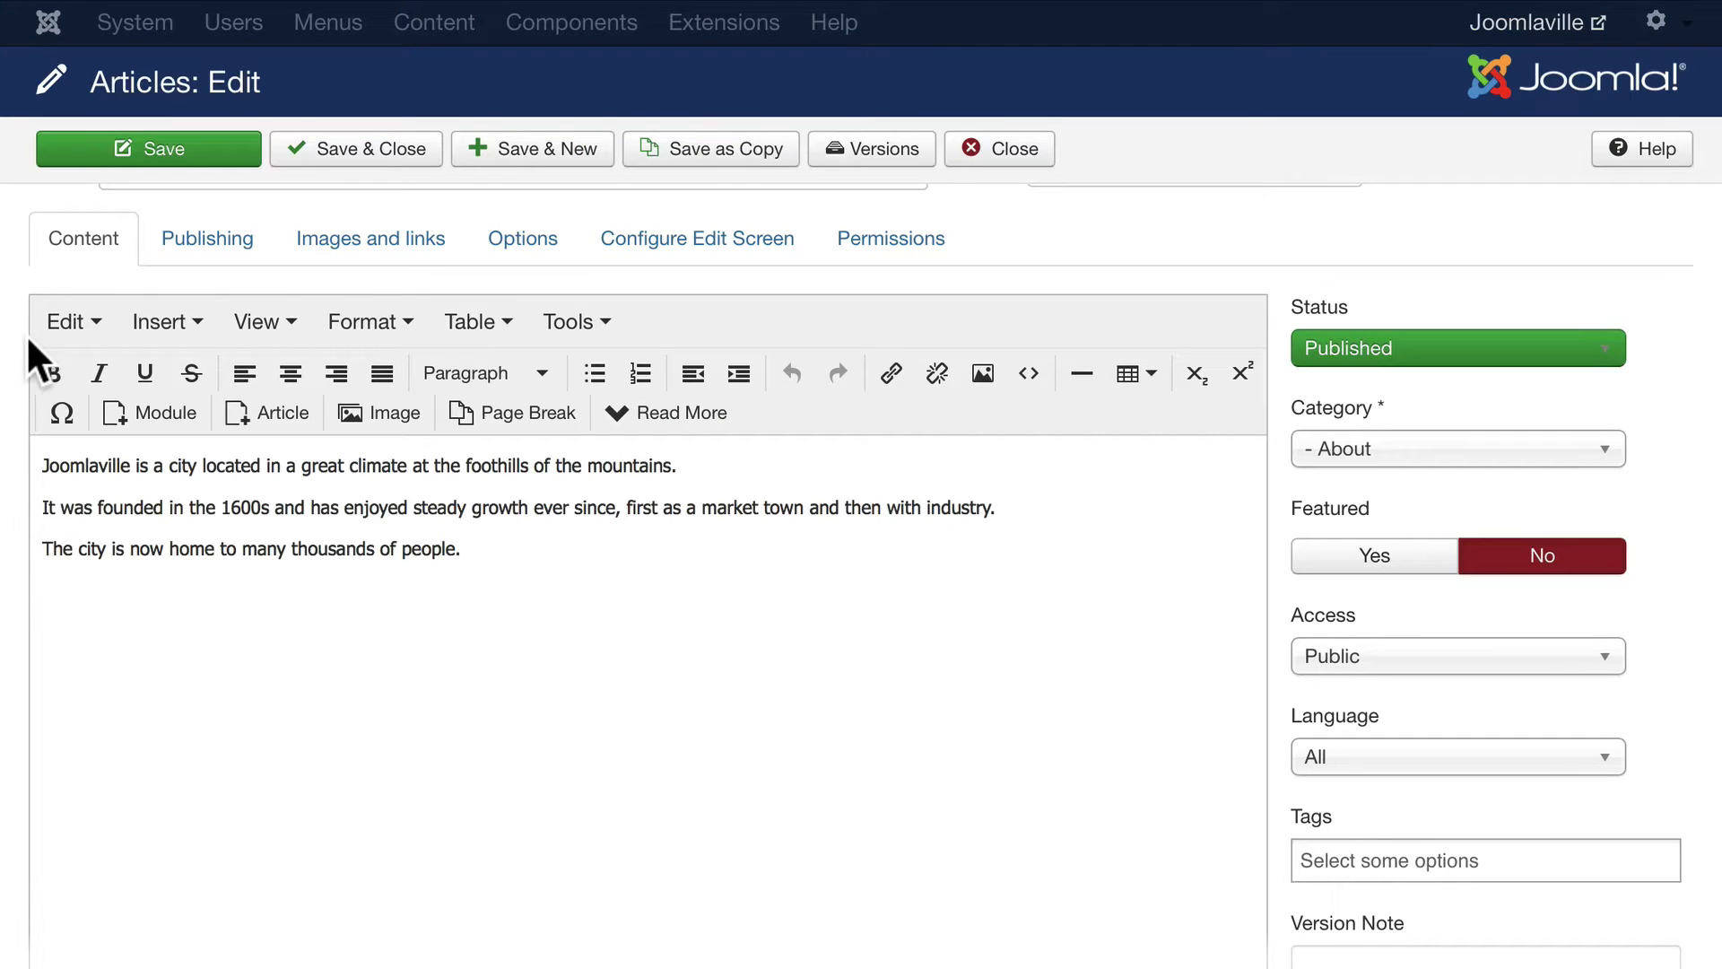
pyautogui.moveTo(225, 489)
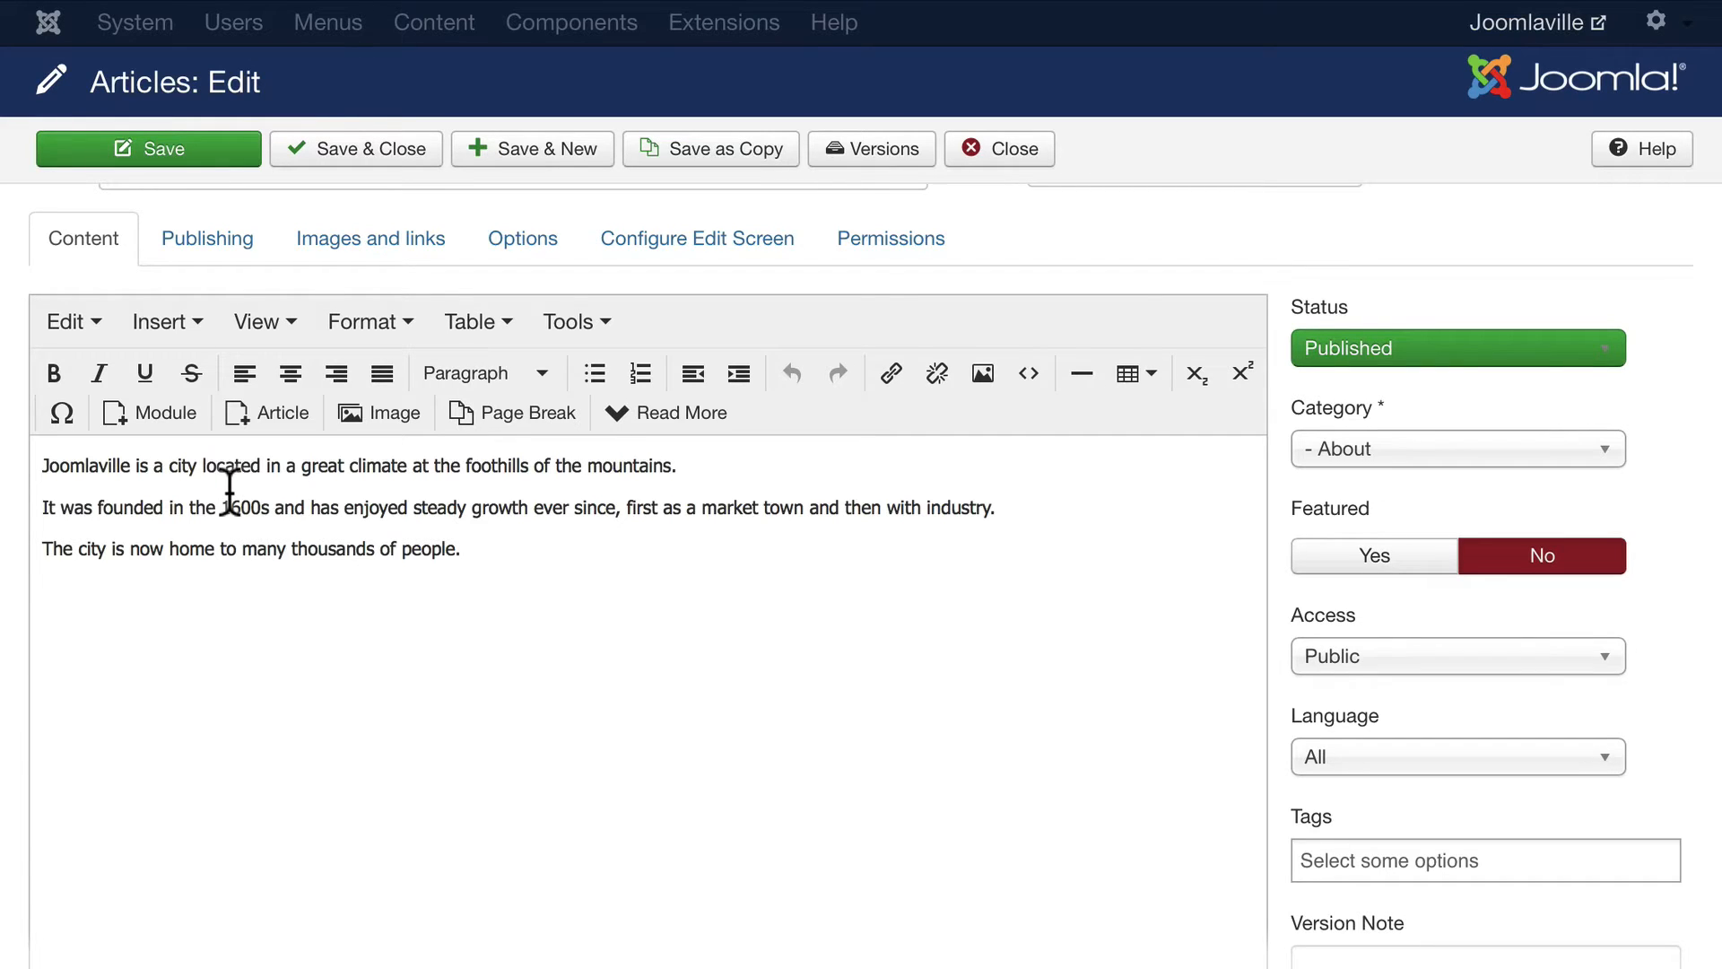
pyautogui.click(66, 322)
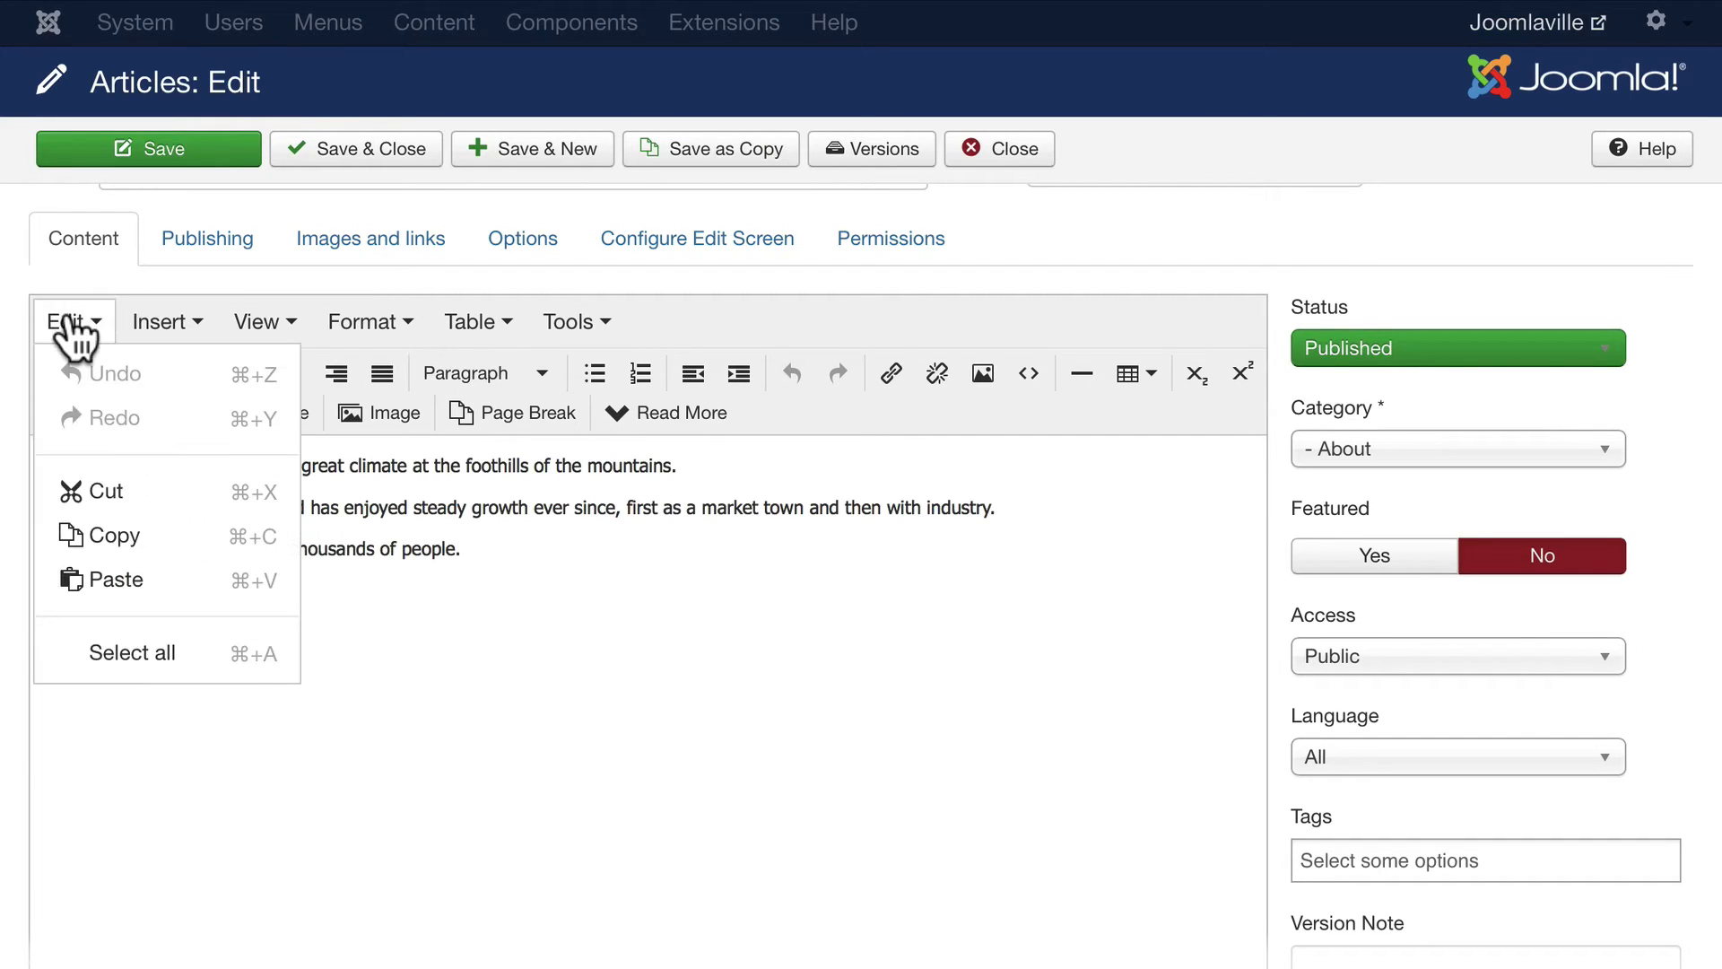
pyautogui.click(161, 321)
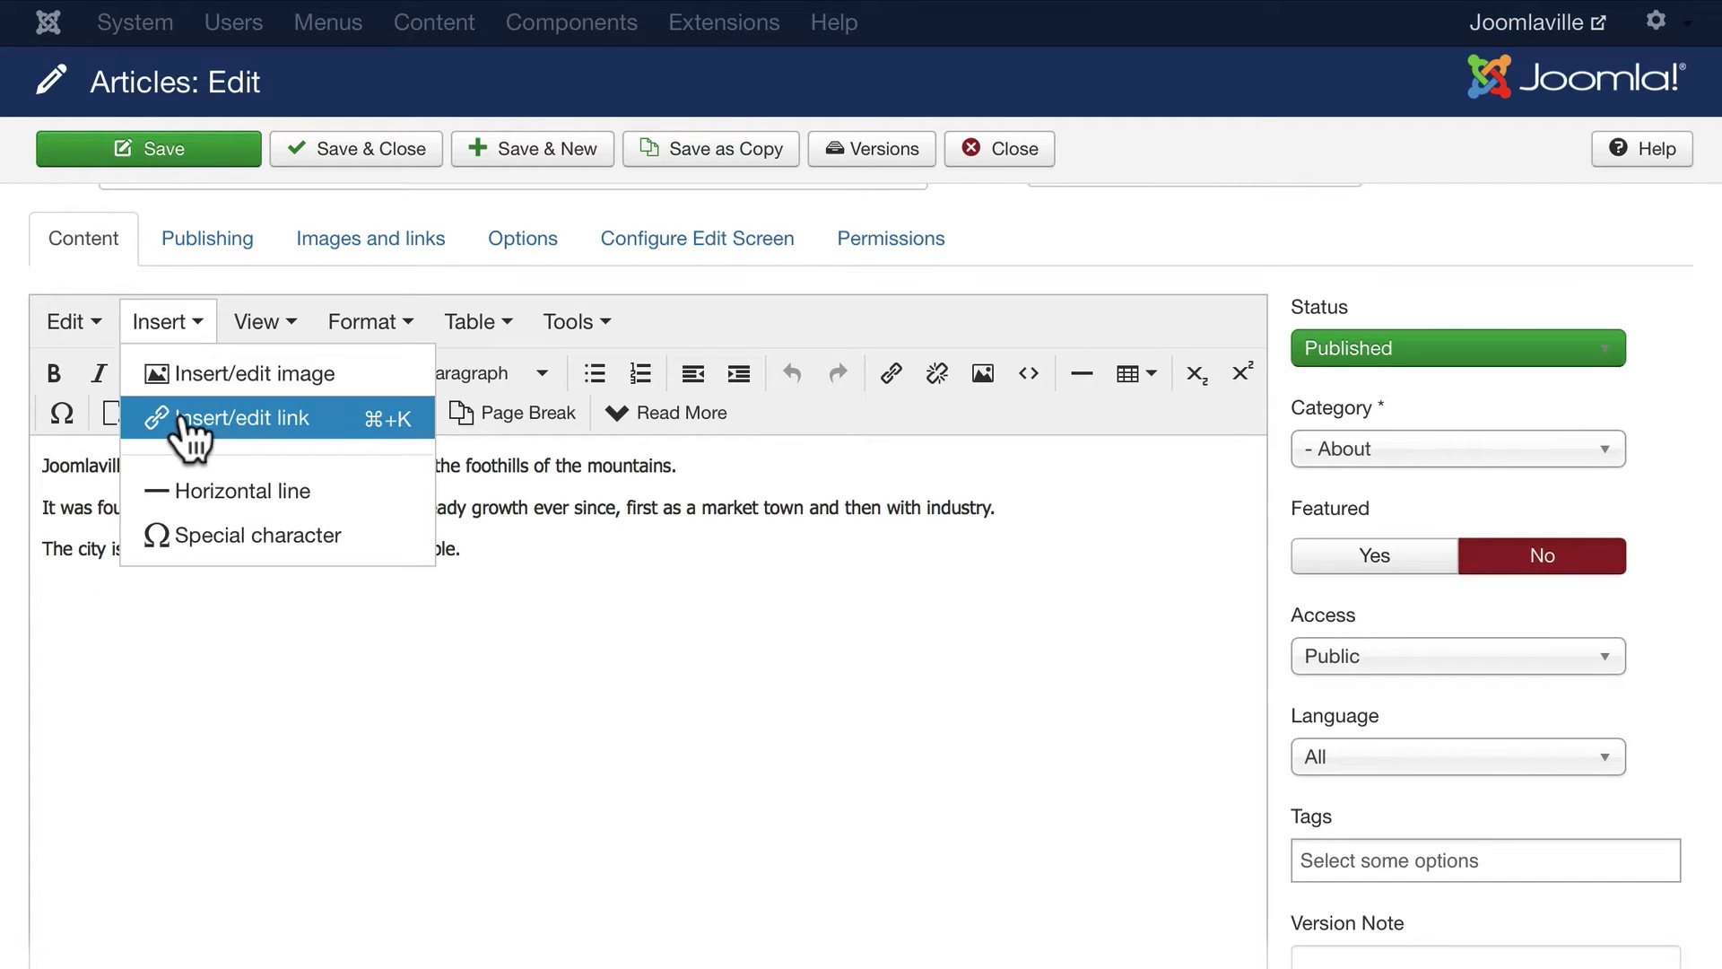
pyautogui.click(363, 321)
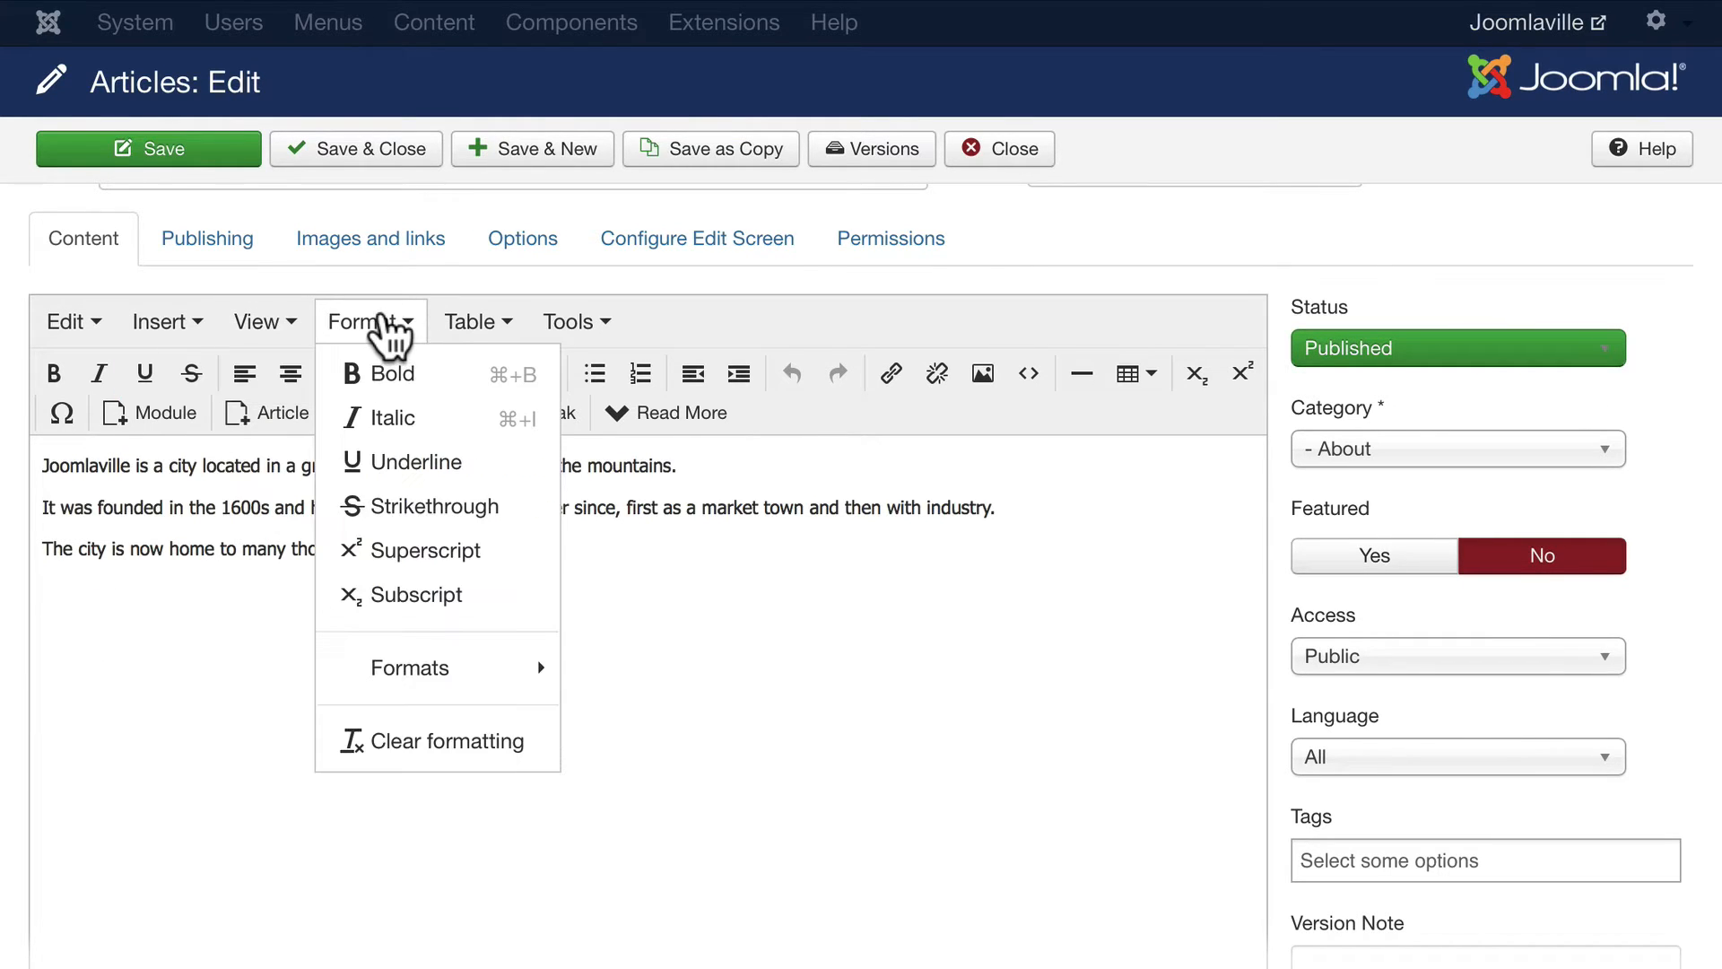
pyautogui.moveTo(415, 461)
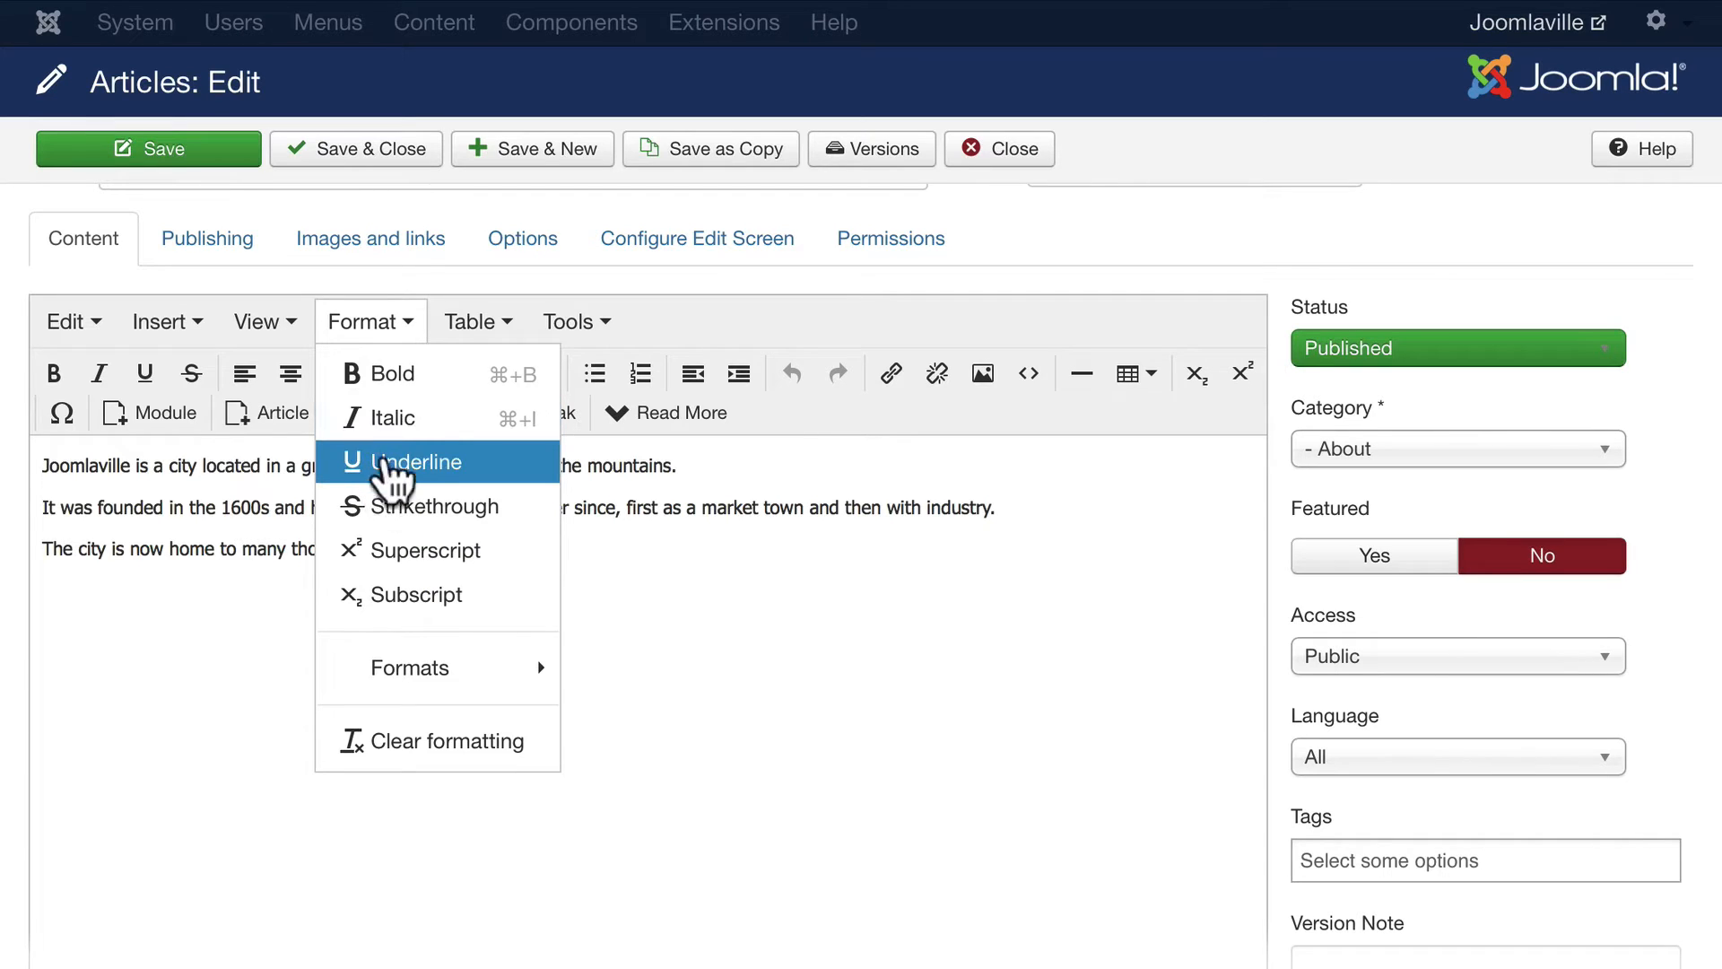
pyautogui.click(471, 321)
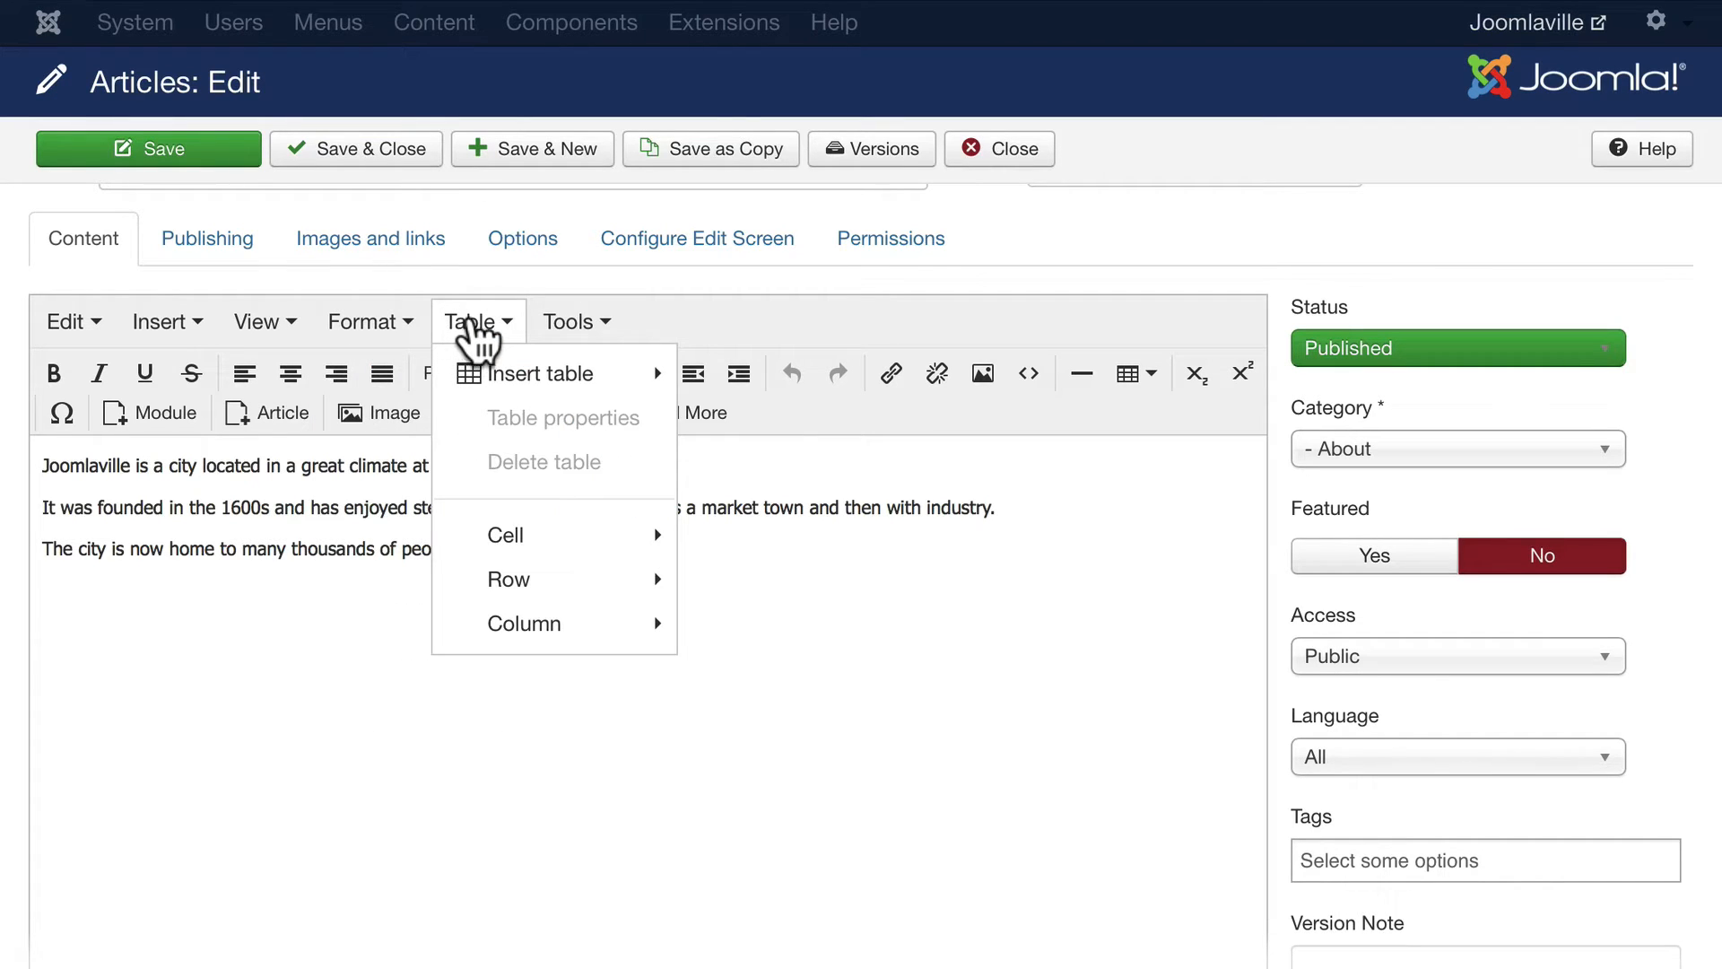
pyautogui.click(567, 321)
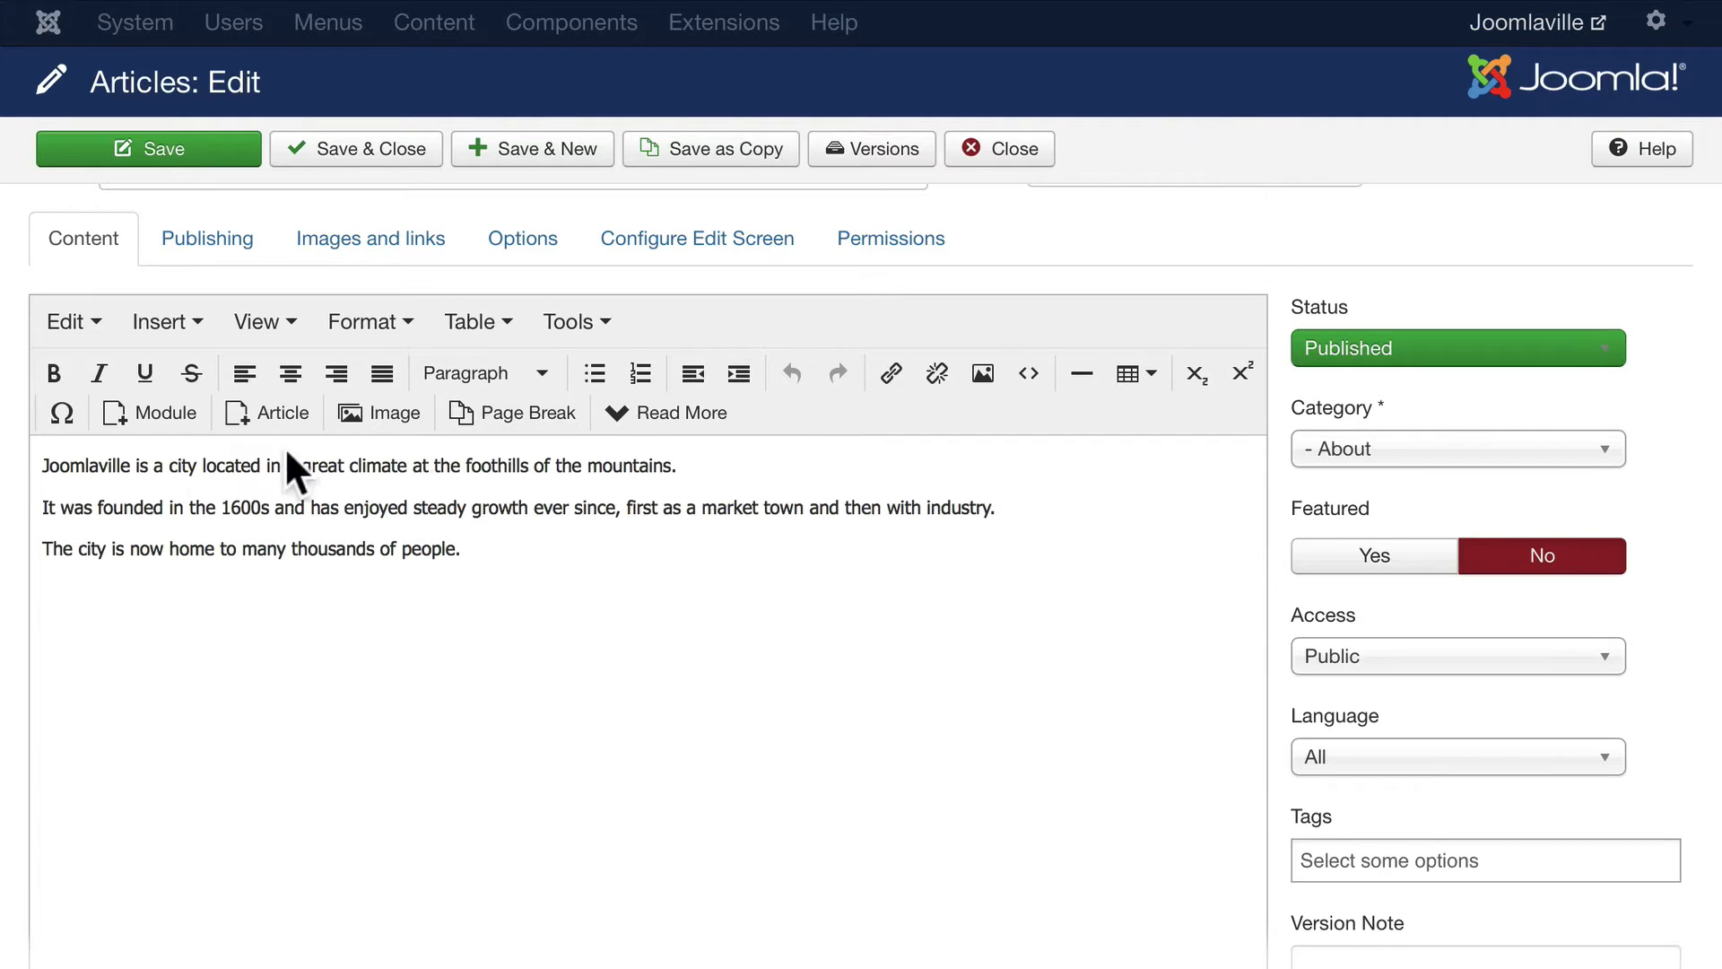
pyautogui.moveTo(144, 373)
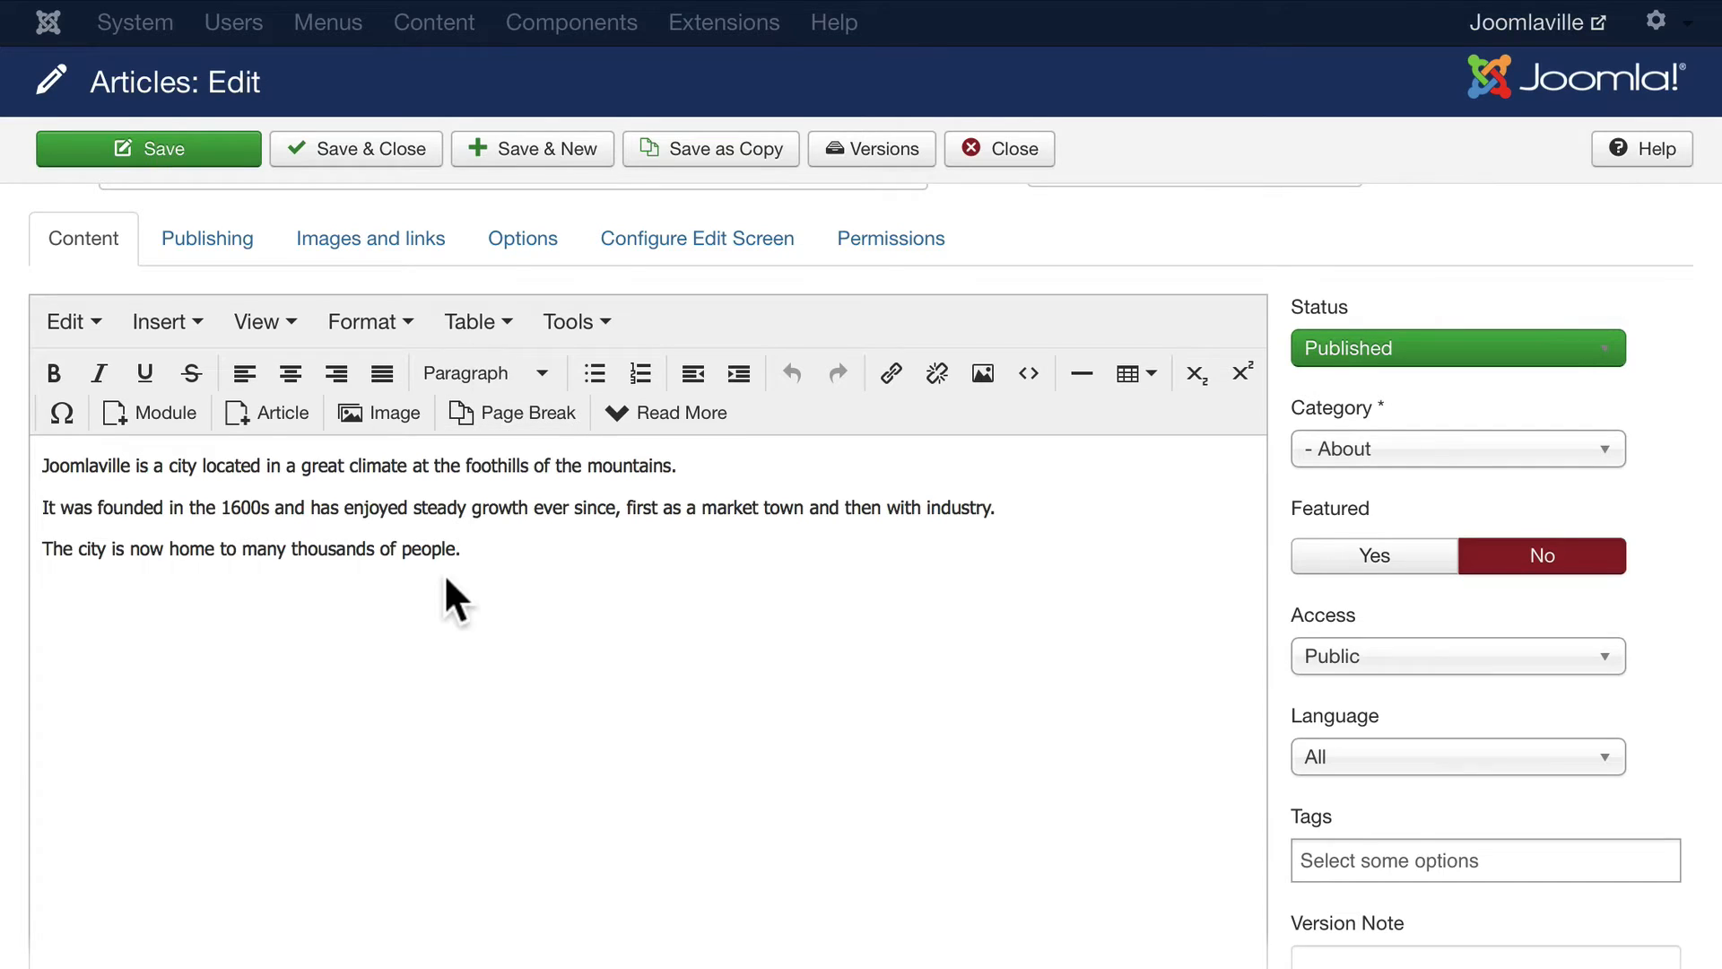
# Step: Select the word 'Joomlaville' in the article text to make it bold
pyautogui.doubleClick(86, 465)
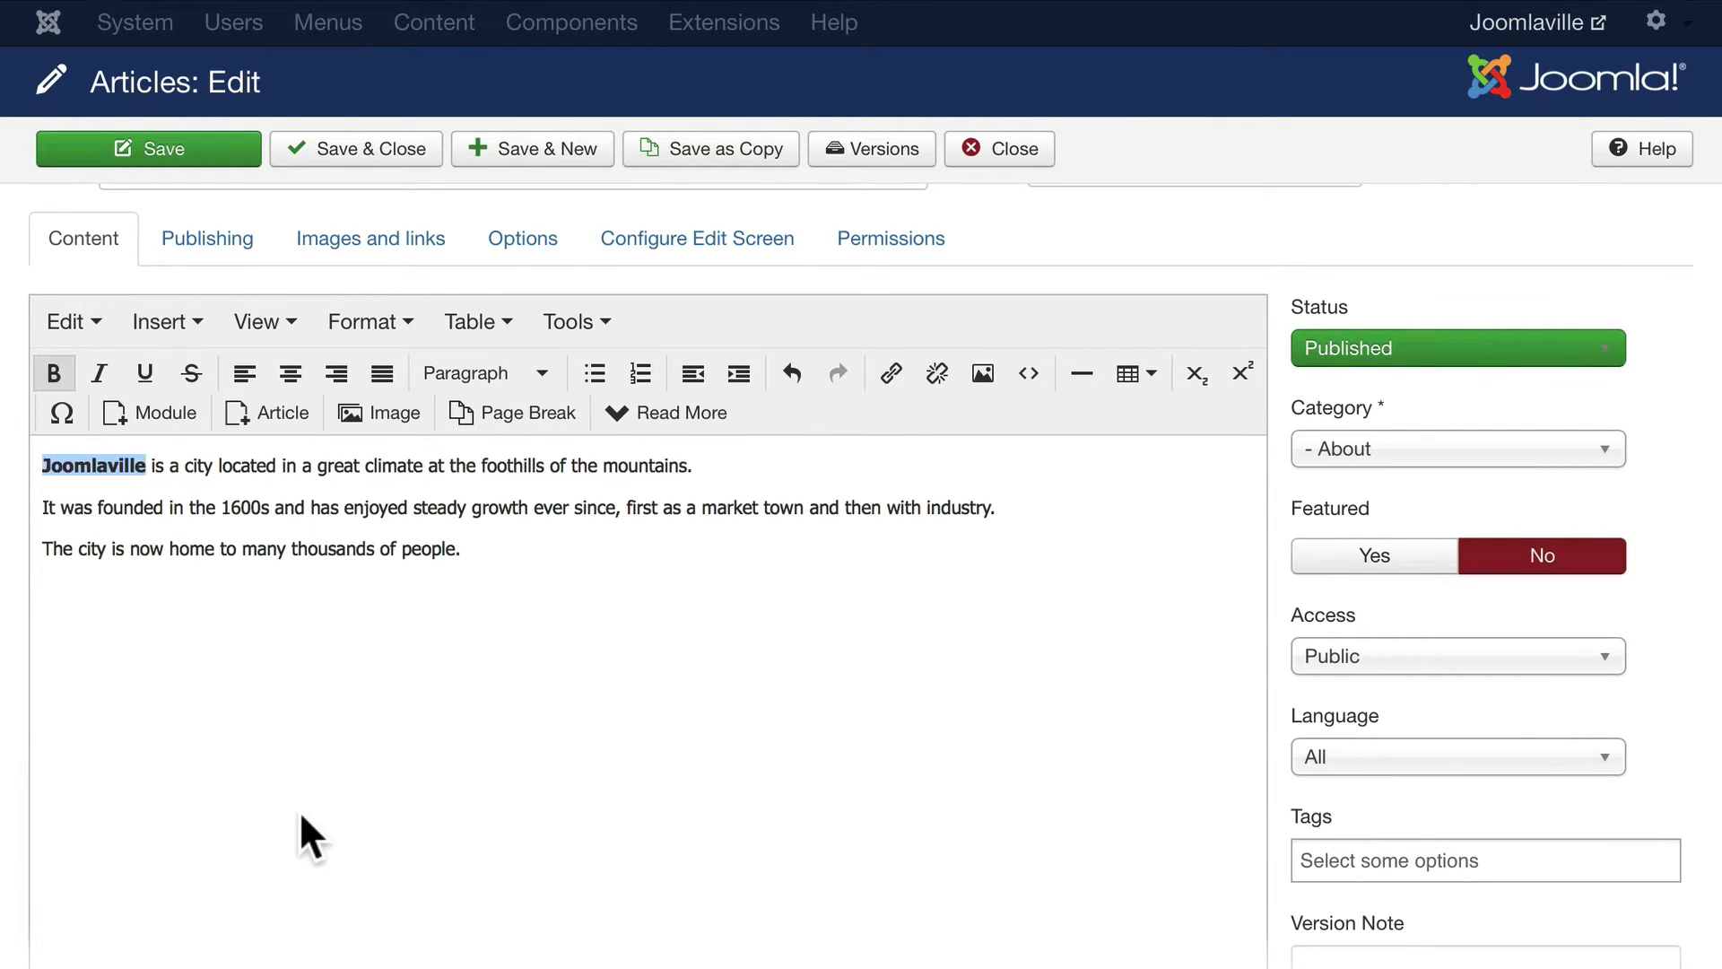
pyautogui.moveTo(319, 466)
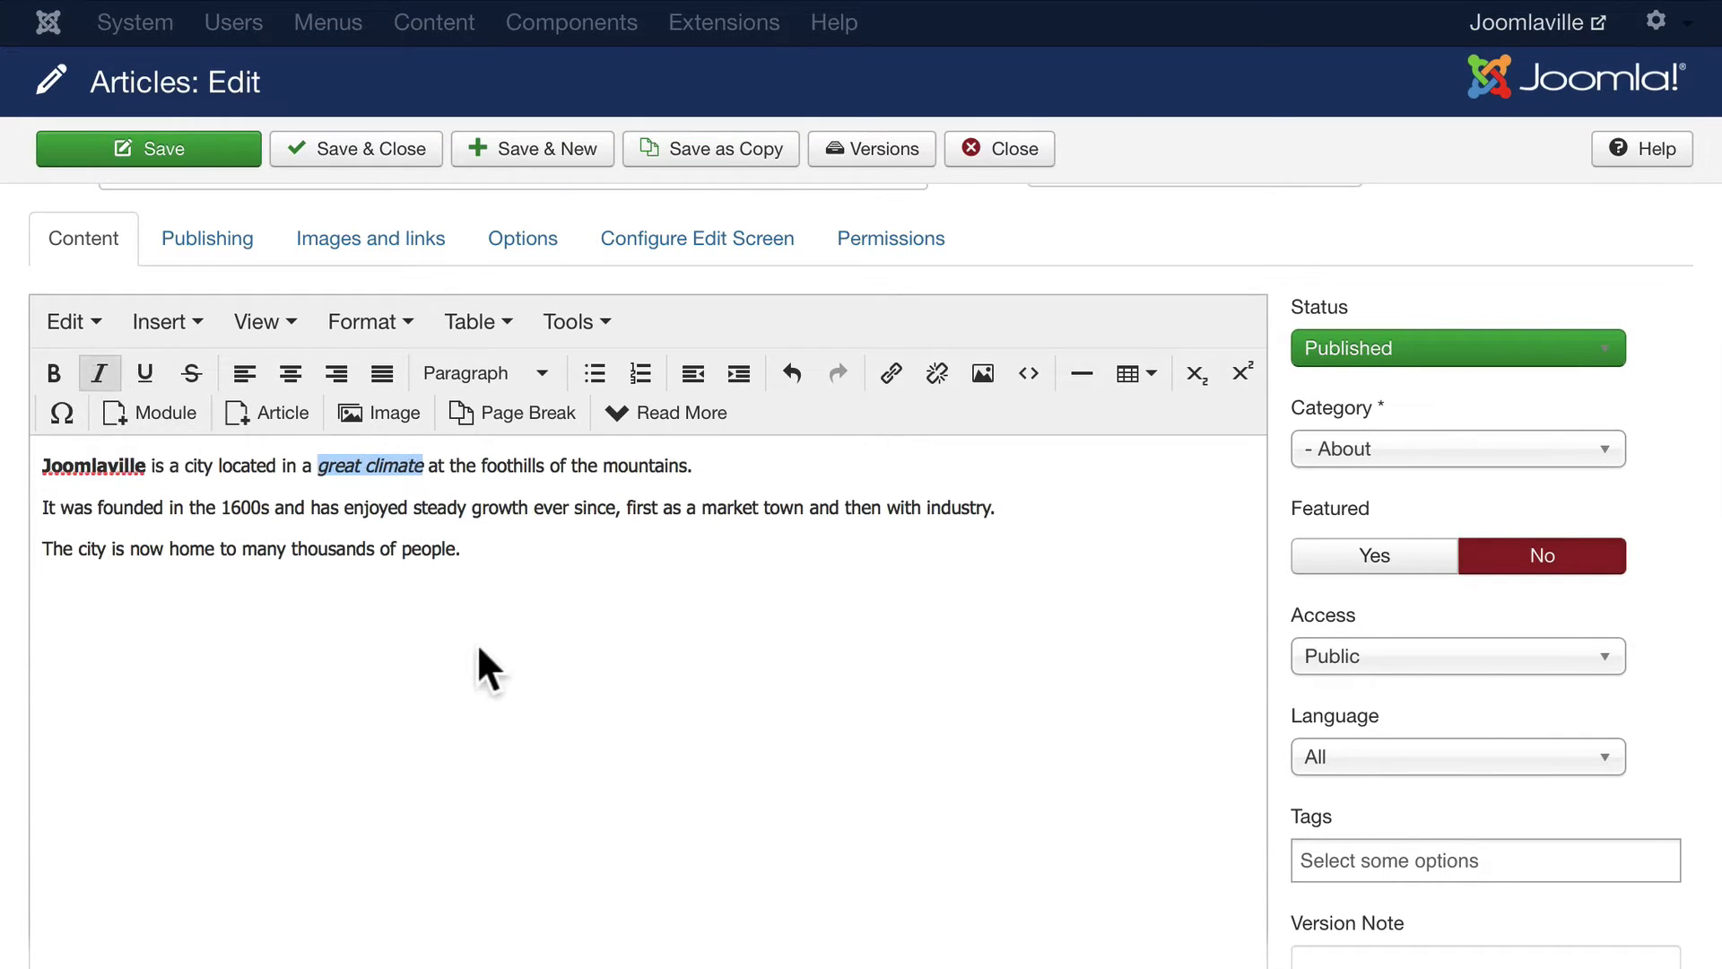
pyautogui.moveTo(624, 626)
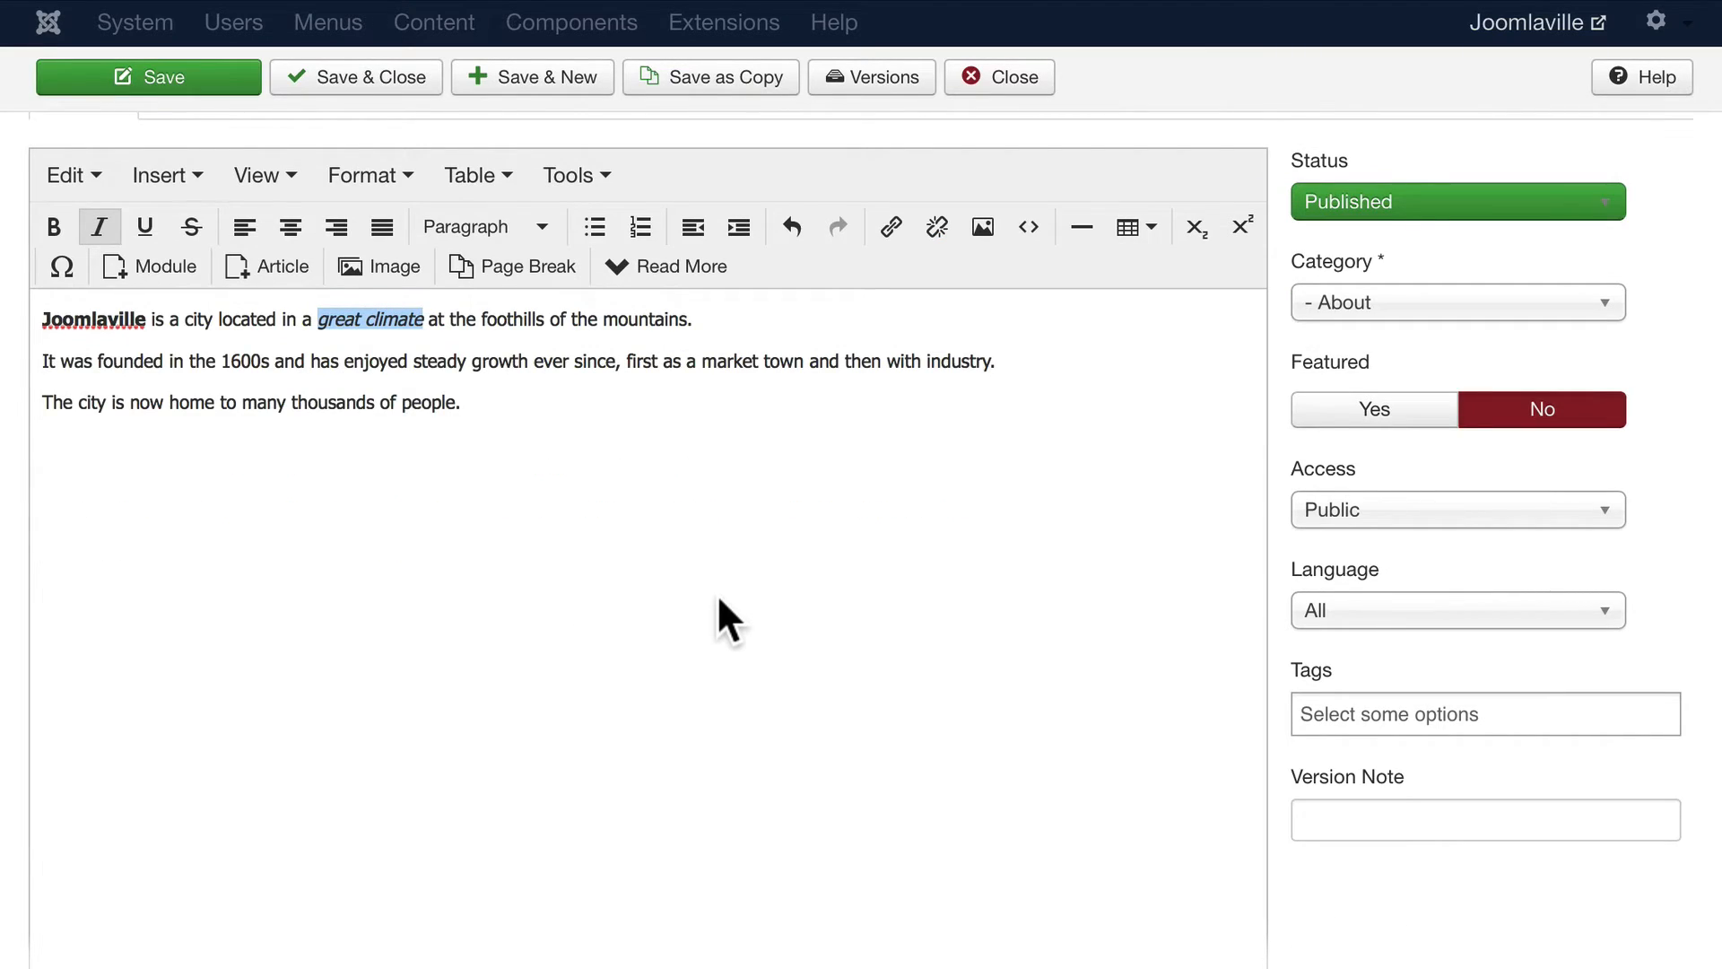
pyautogui.moveTo(1296, 676)
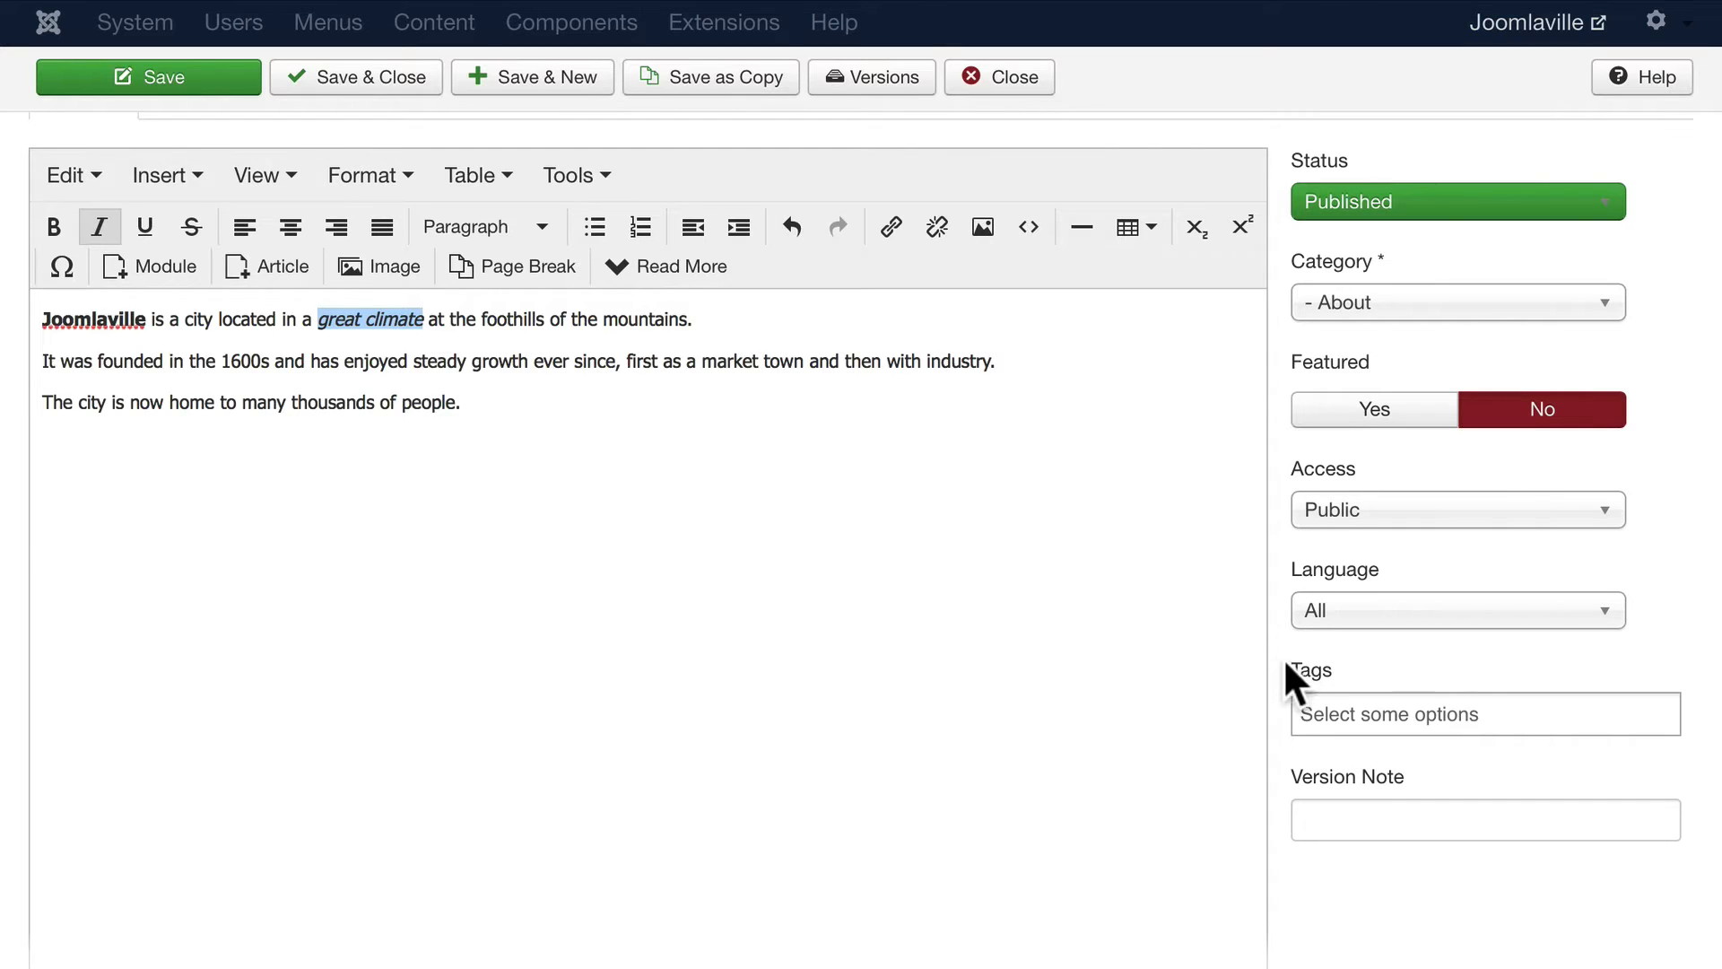
# Step: Add the tags 'overview' and 'climate' in the Tags field
pyautogui.click(1482, 713)
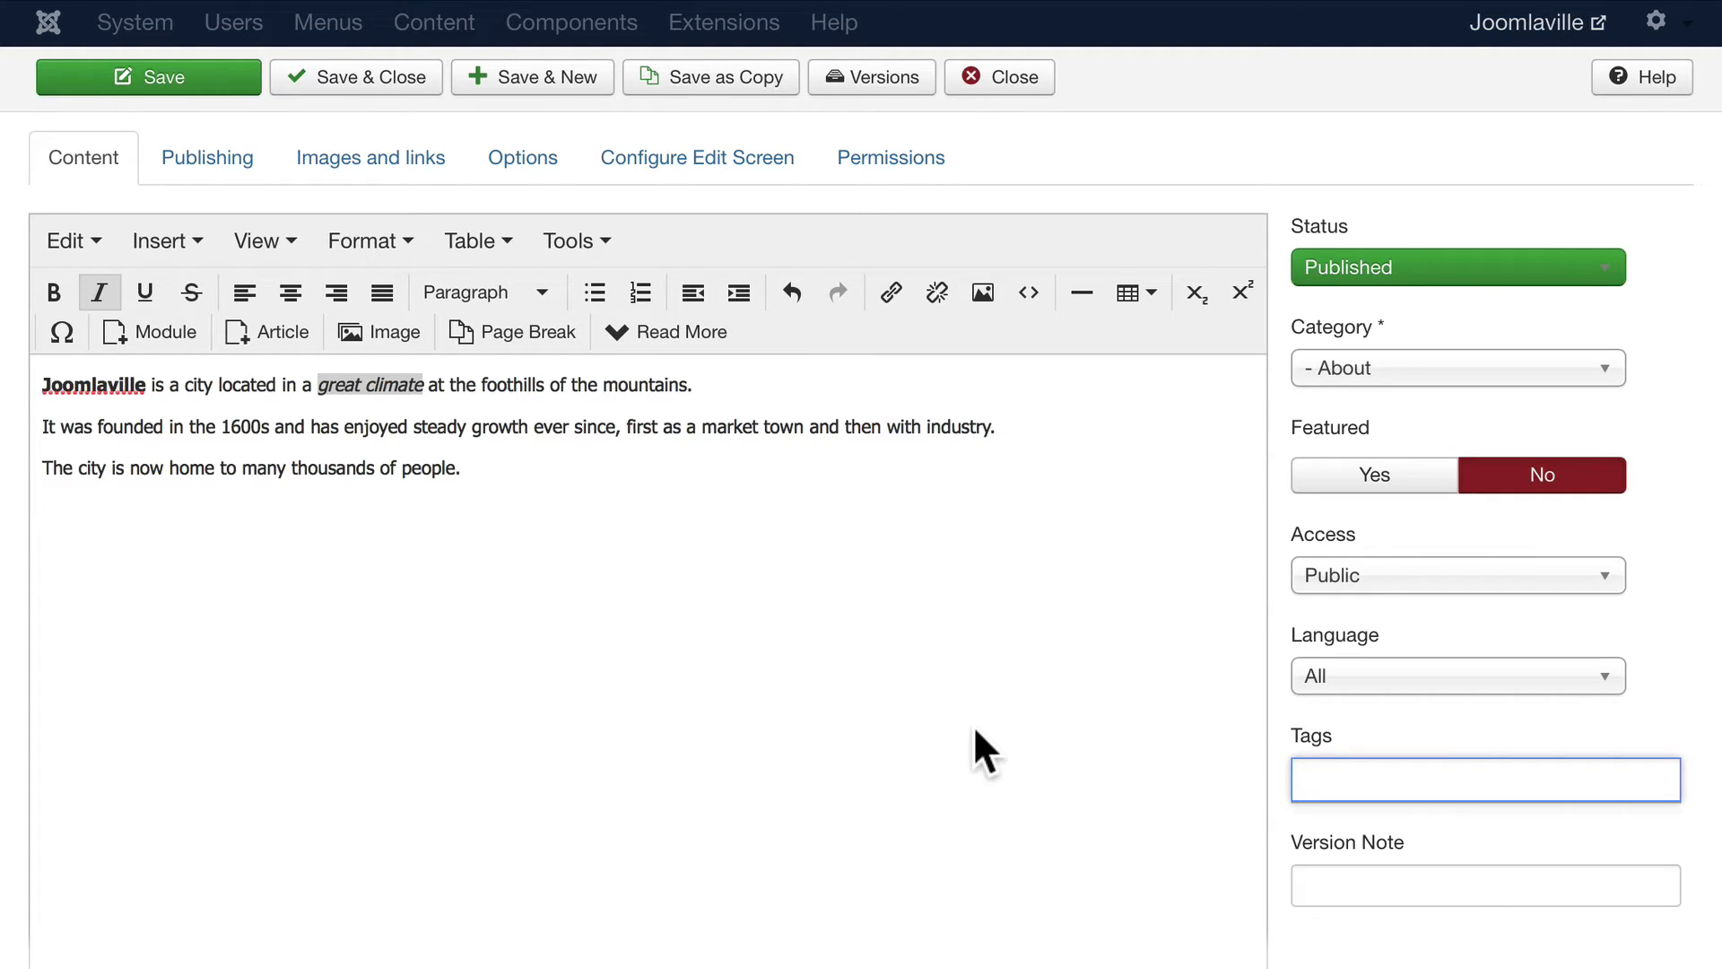
pyautogui.write('overview')
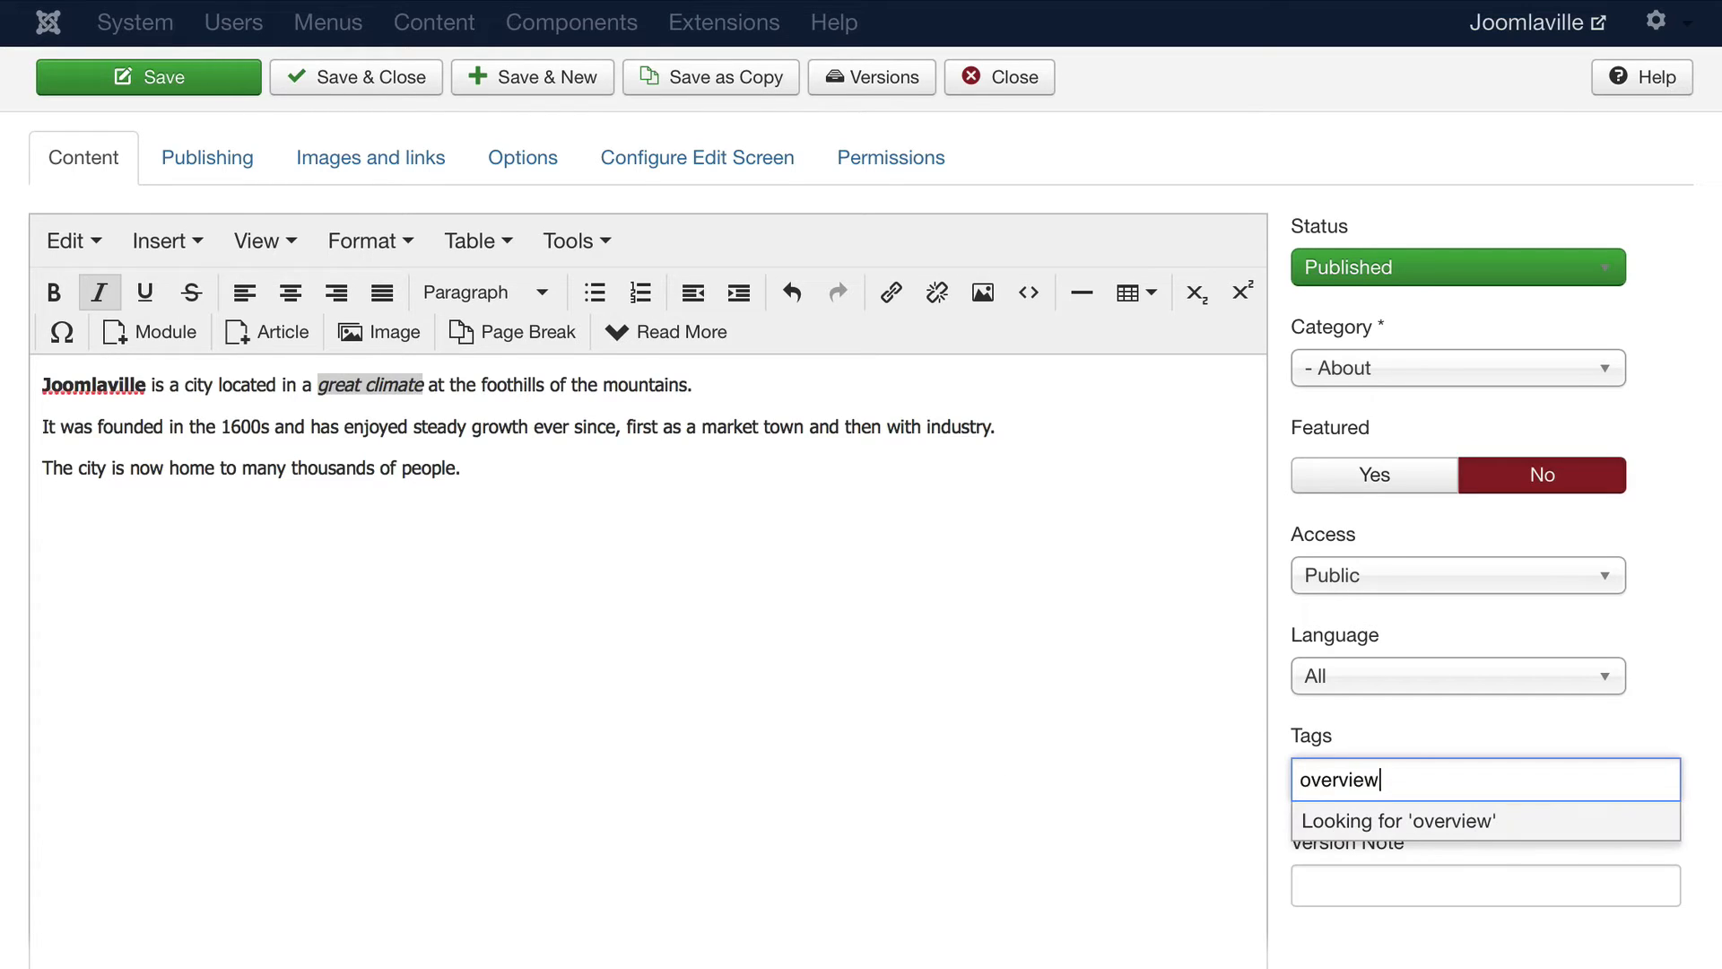
pyautogui.click(1394, 821)
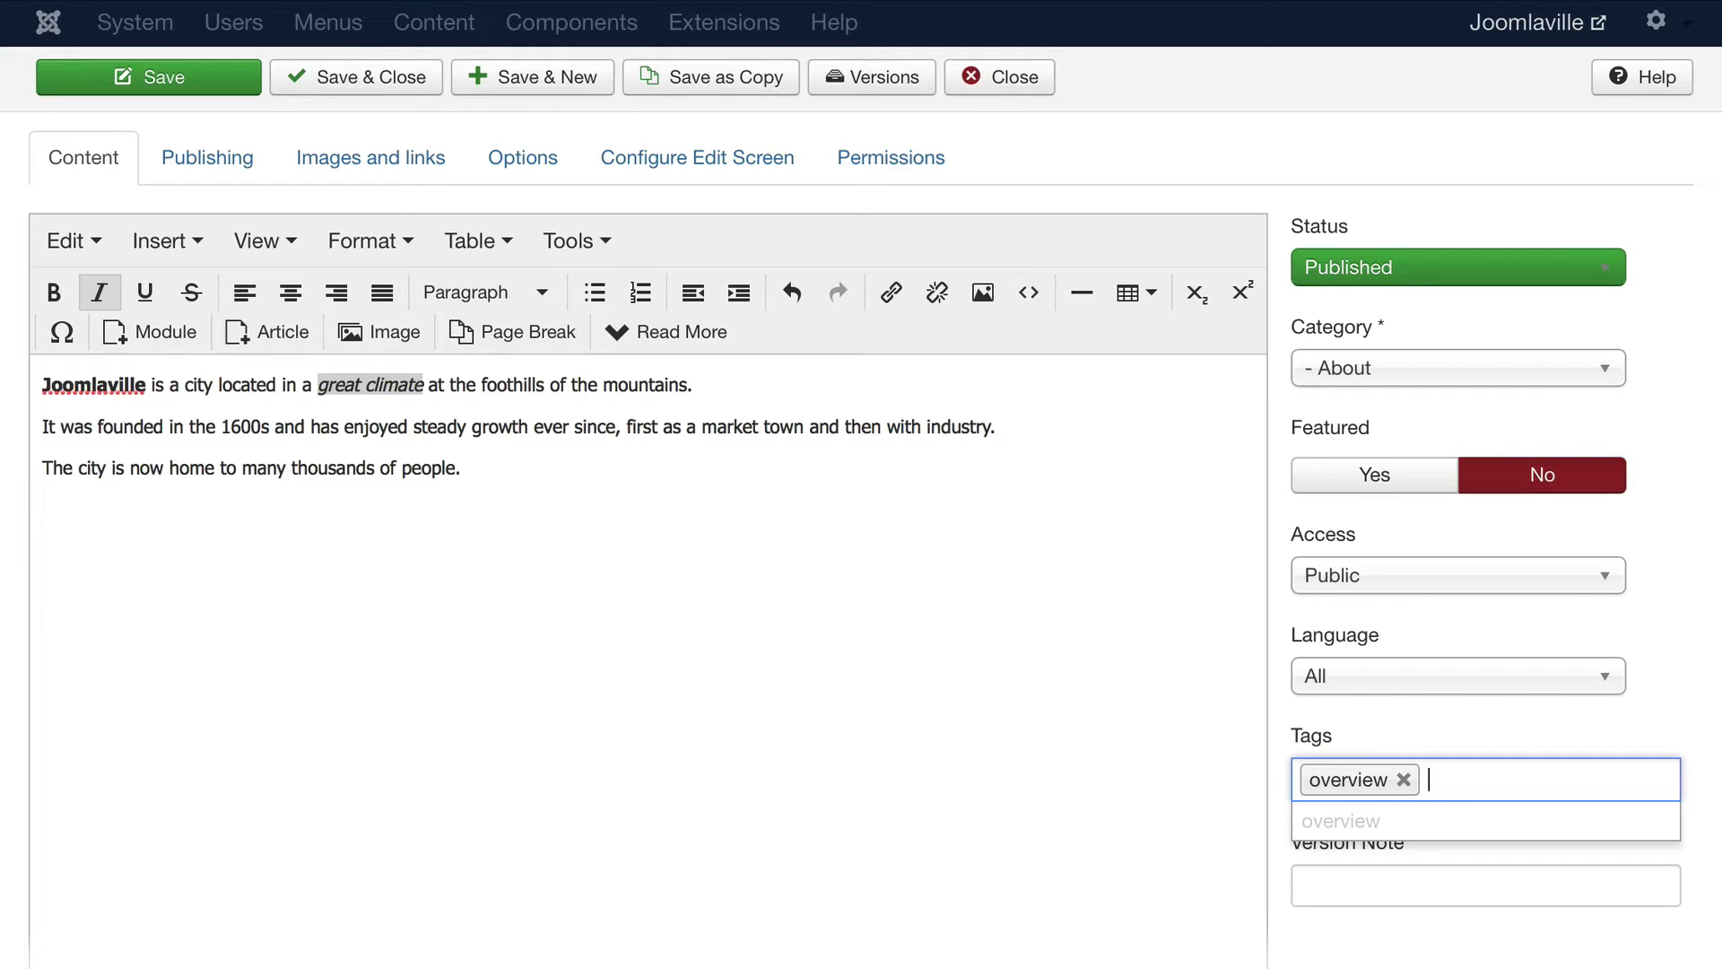
pyautogui.write('climate')
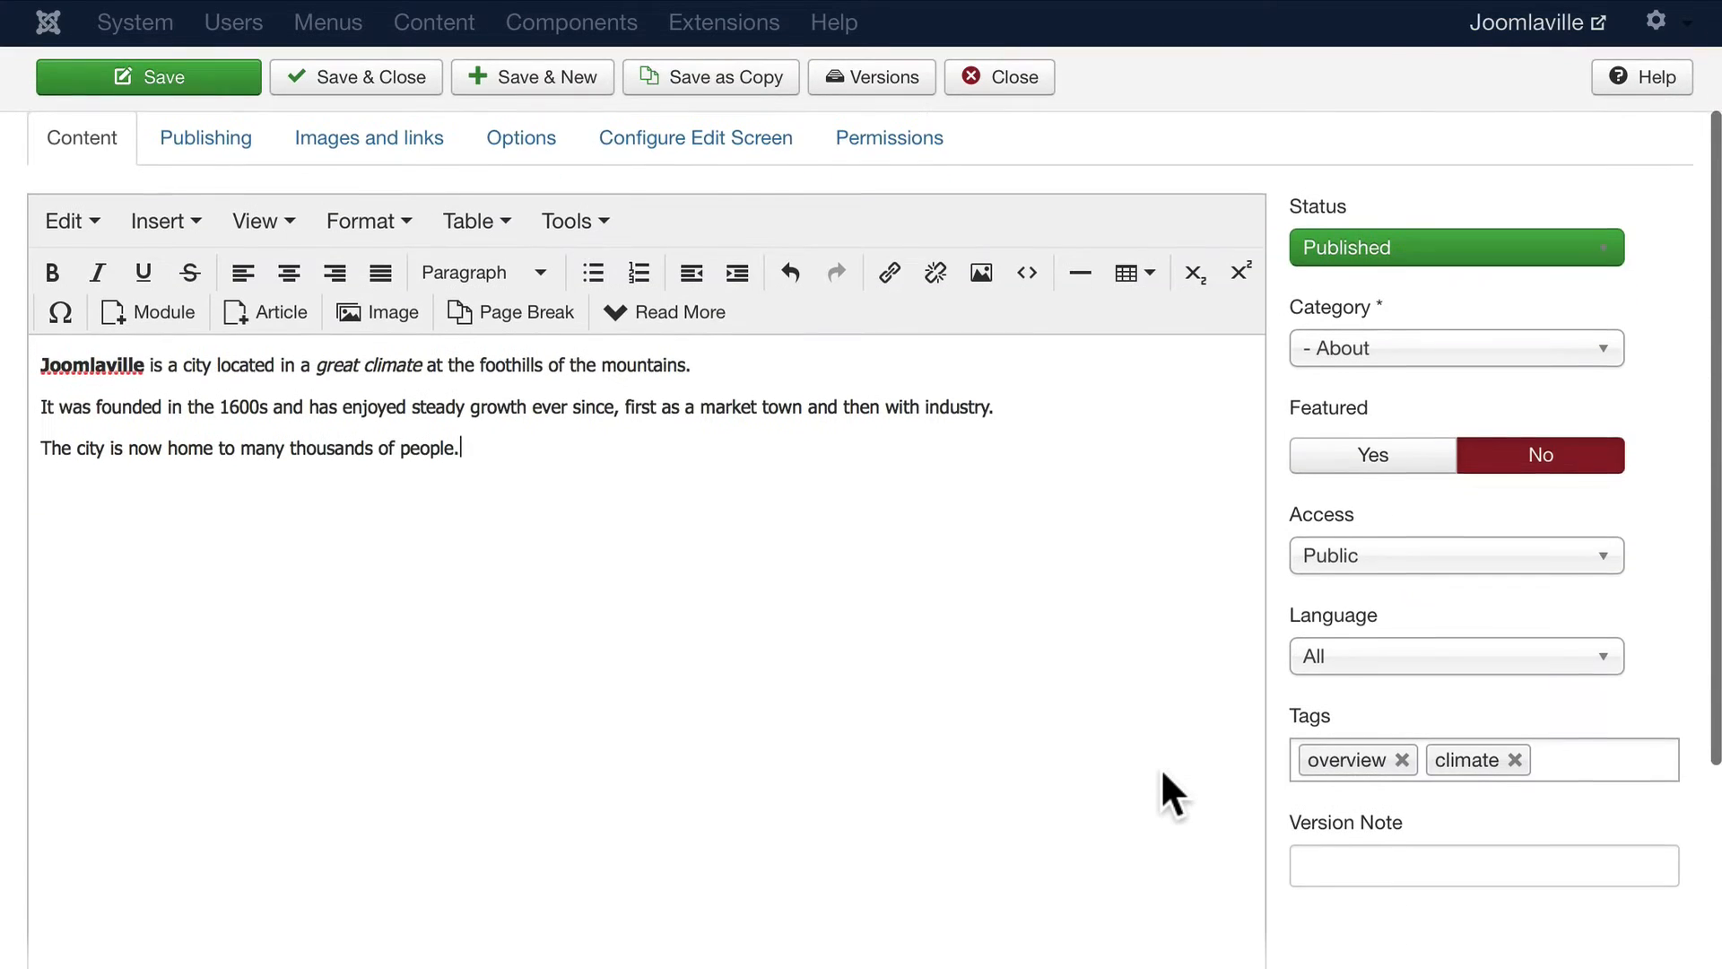
pyautogui.moveTo(1192, 774)
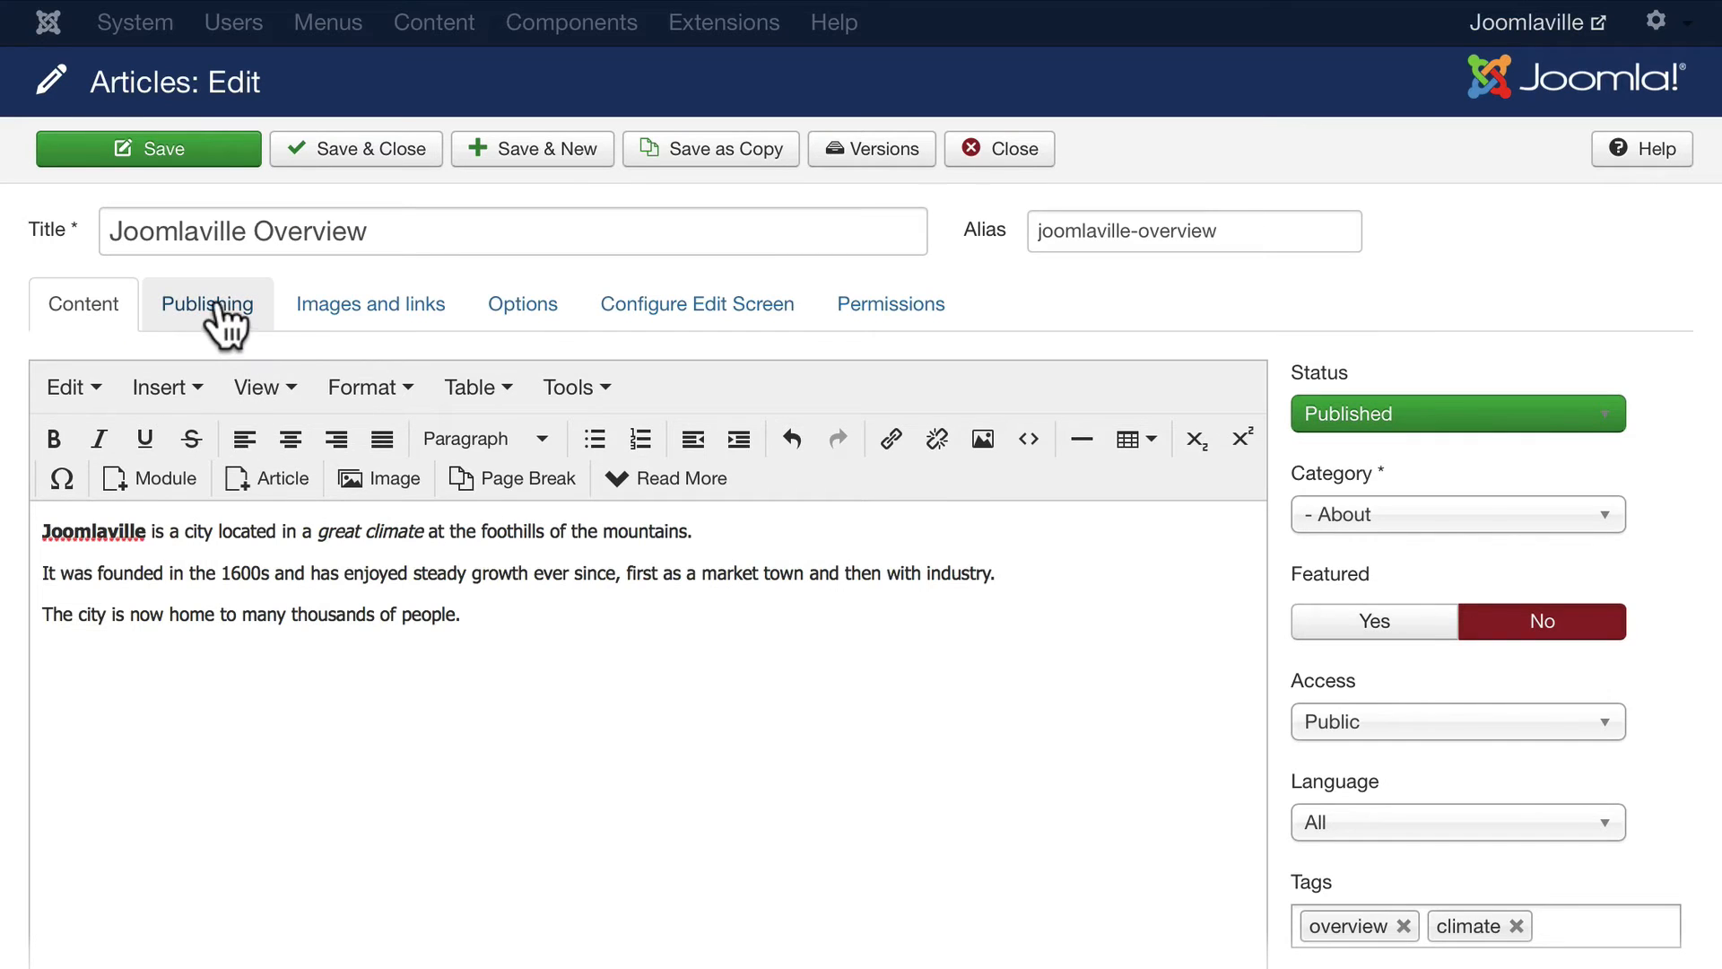
# Step: On the Publishing tab, set and then clear a Finish Publishing date
pyautogui.click(208, 304)
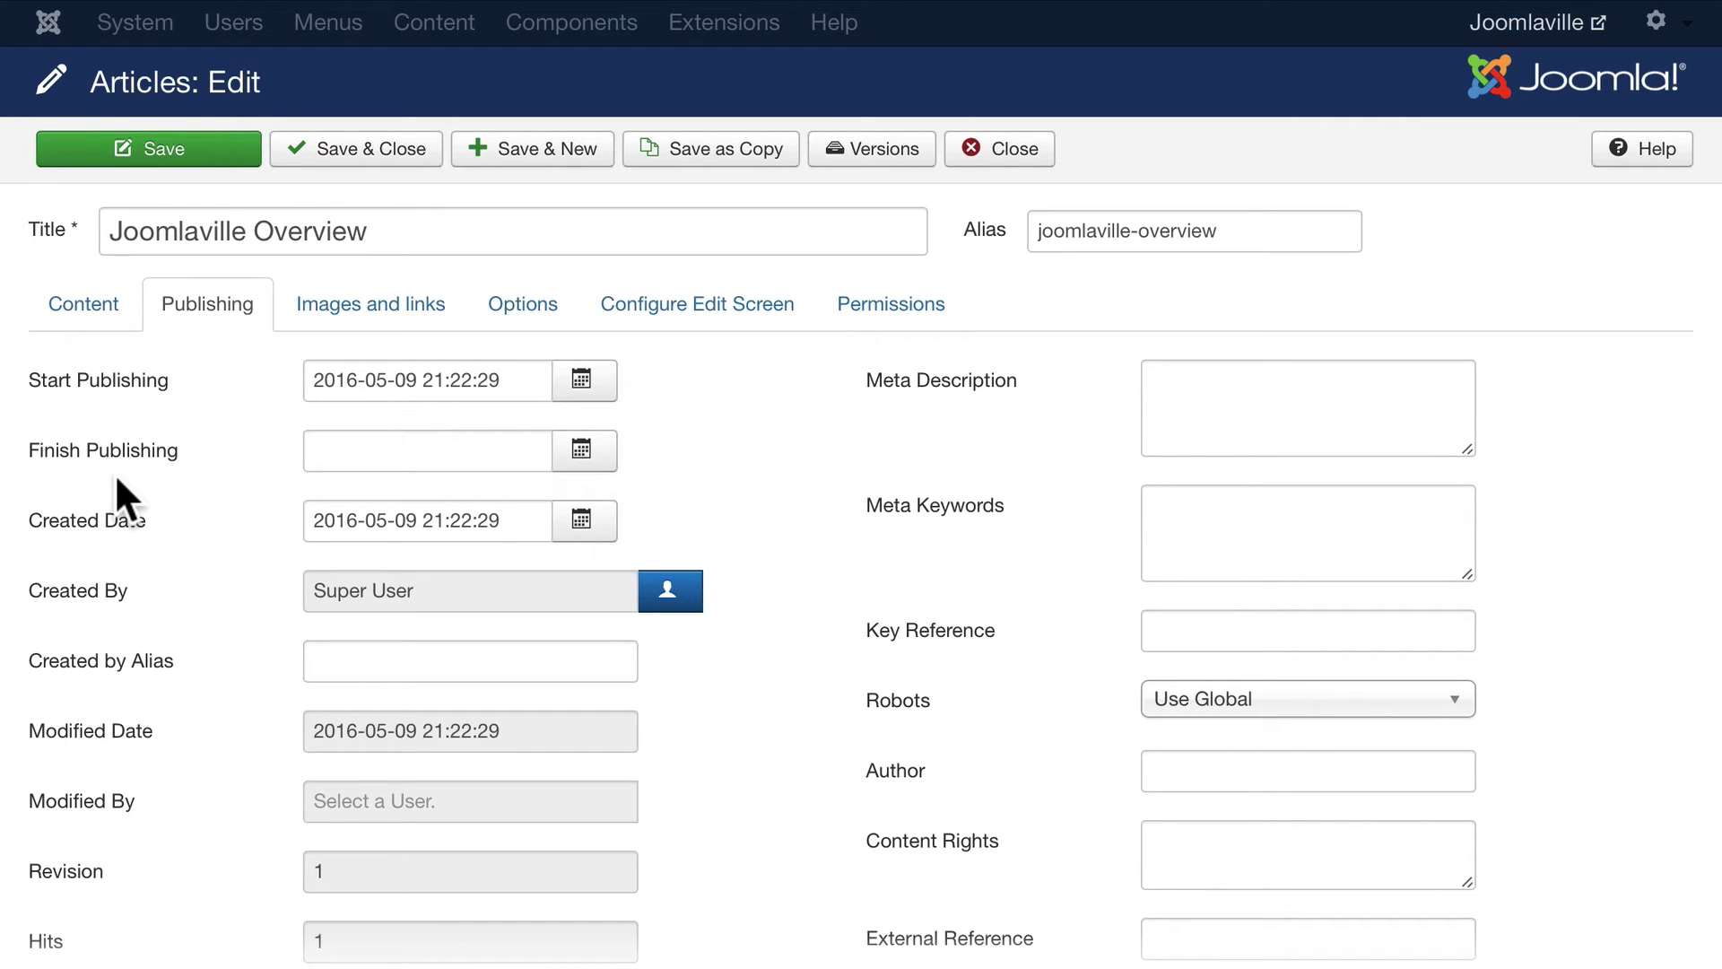
pyautogui.moveTo(225, 455)
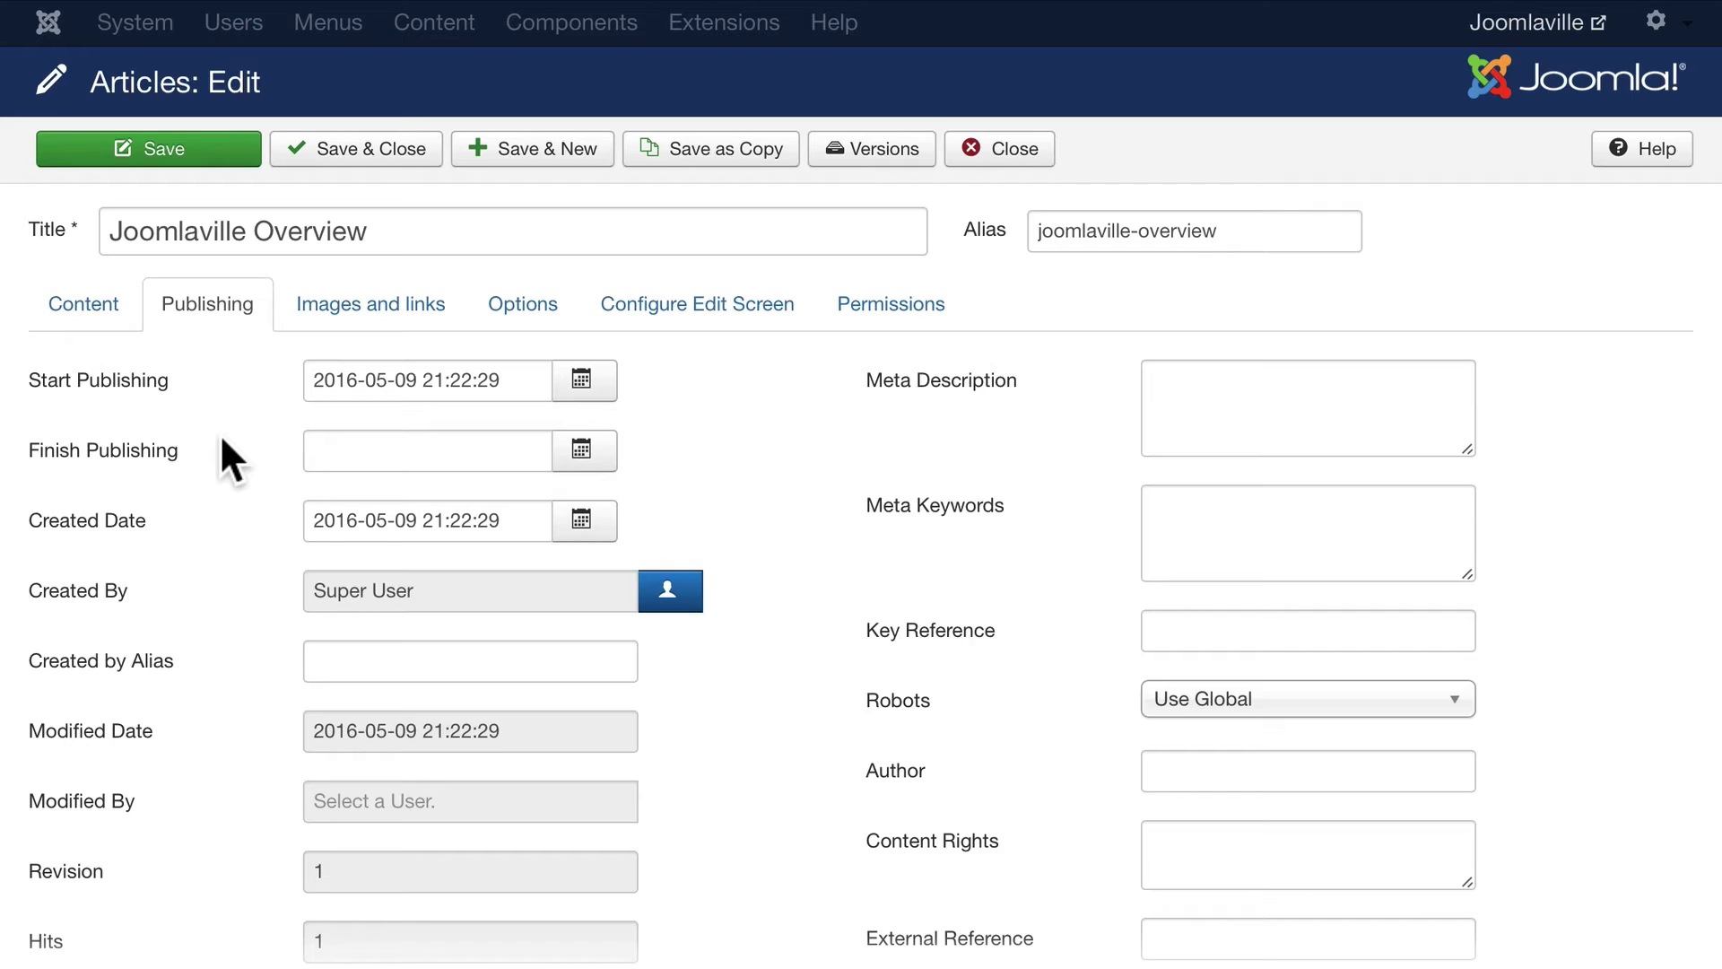
pyautogui.click(584, 381)
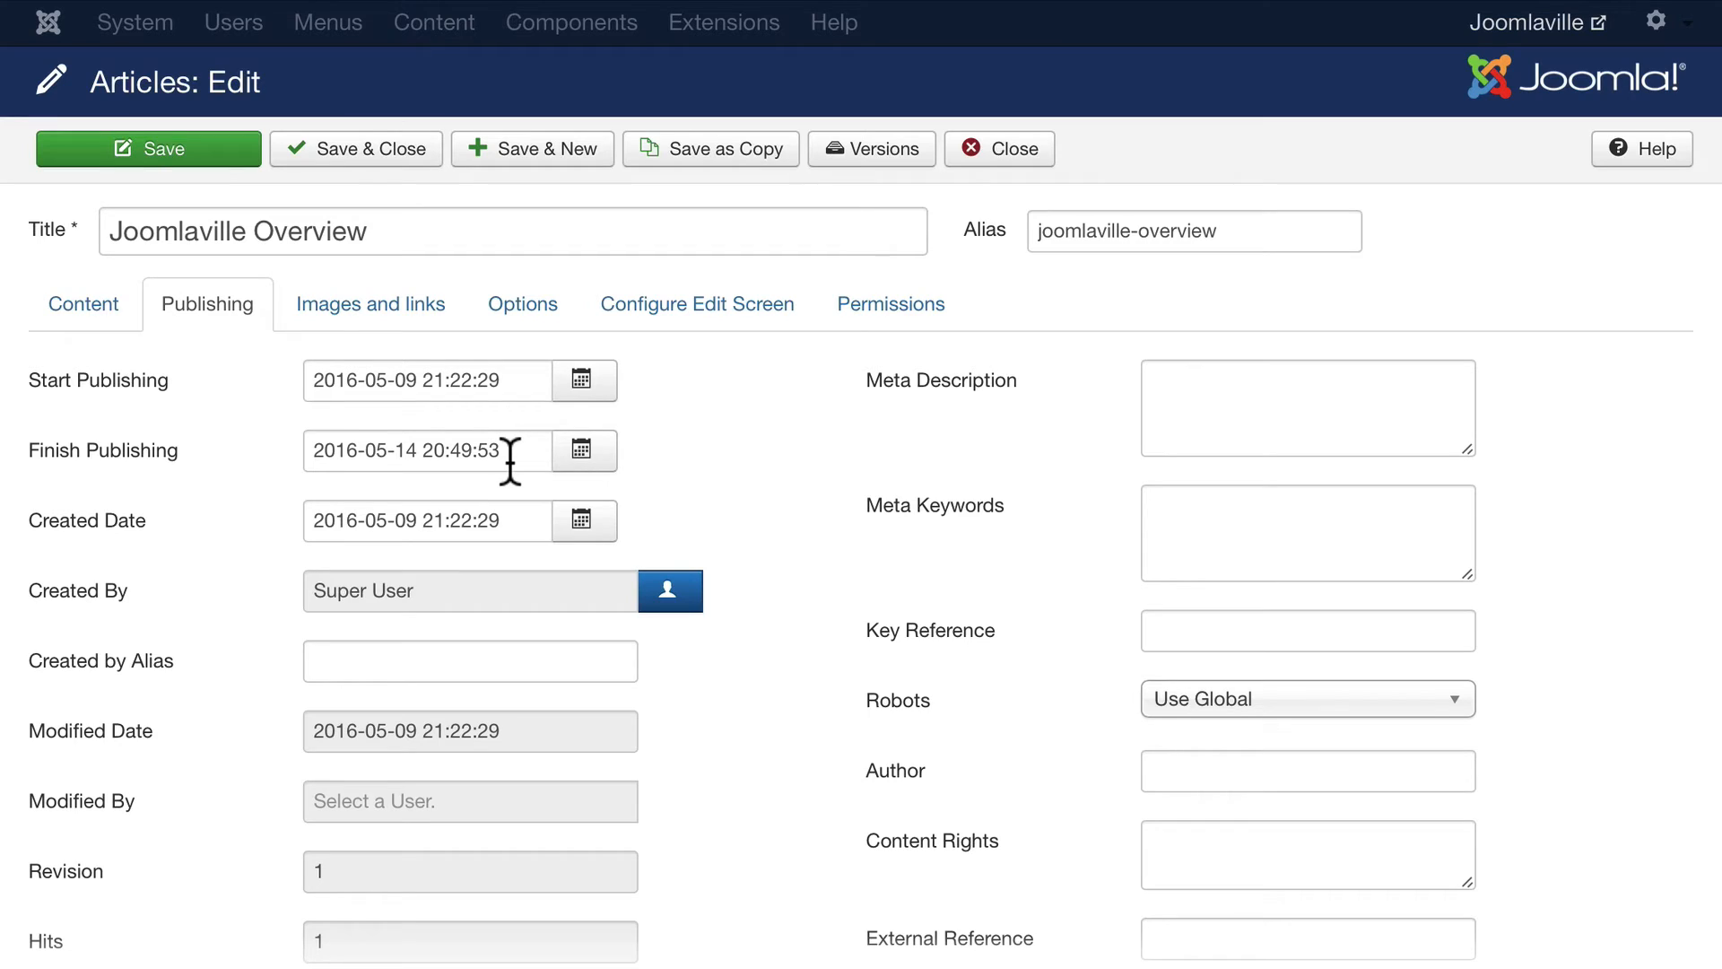
pyautogui.tripleClick(426, 450)
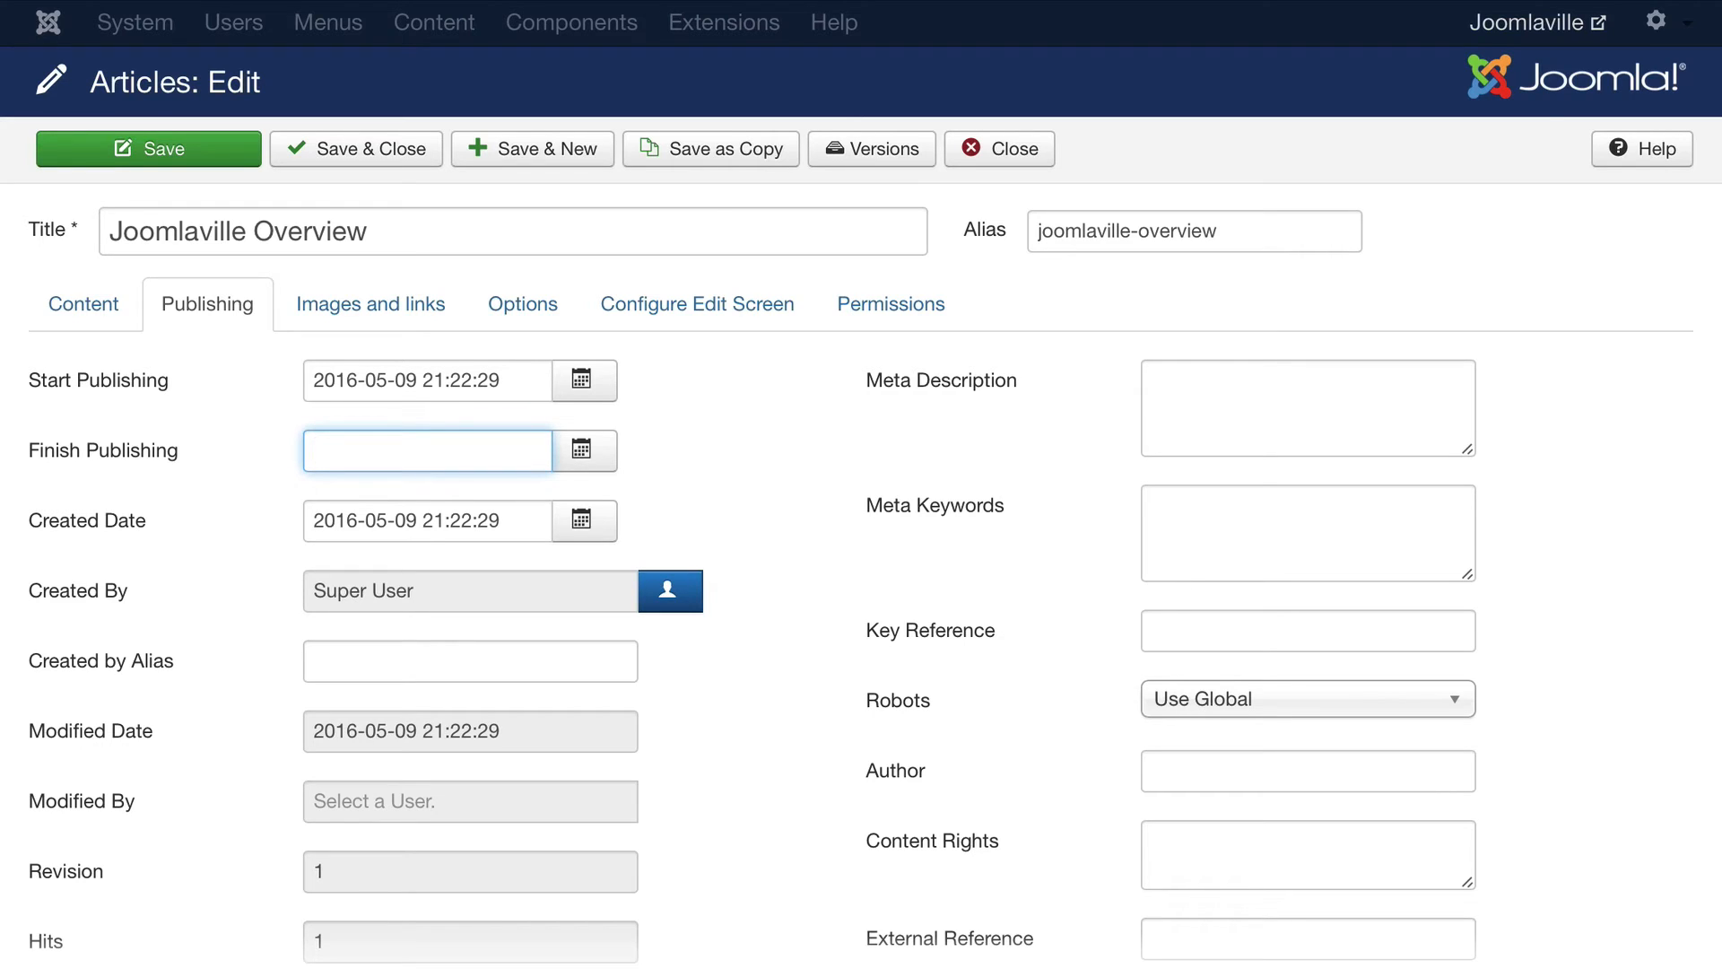
pyautogui.click(371, 303)
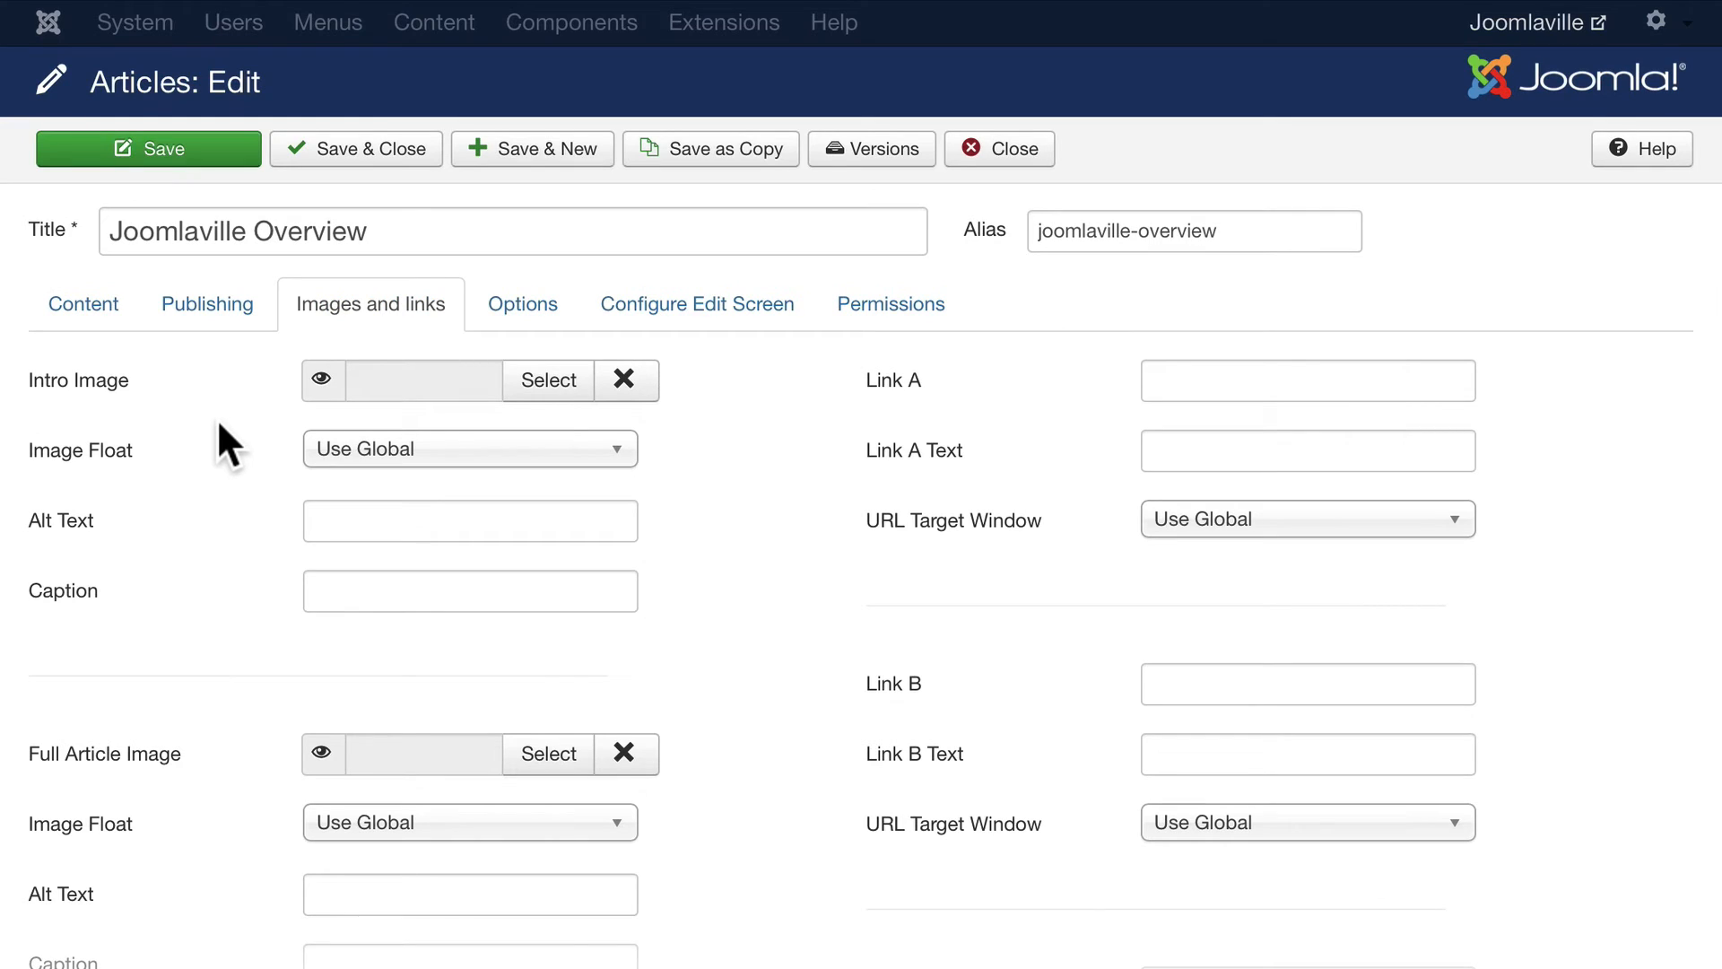
pyautogui.moveTo(206, 670)
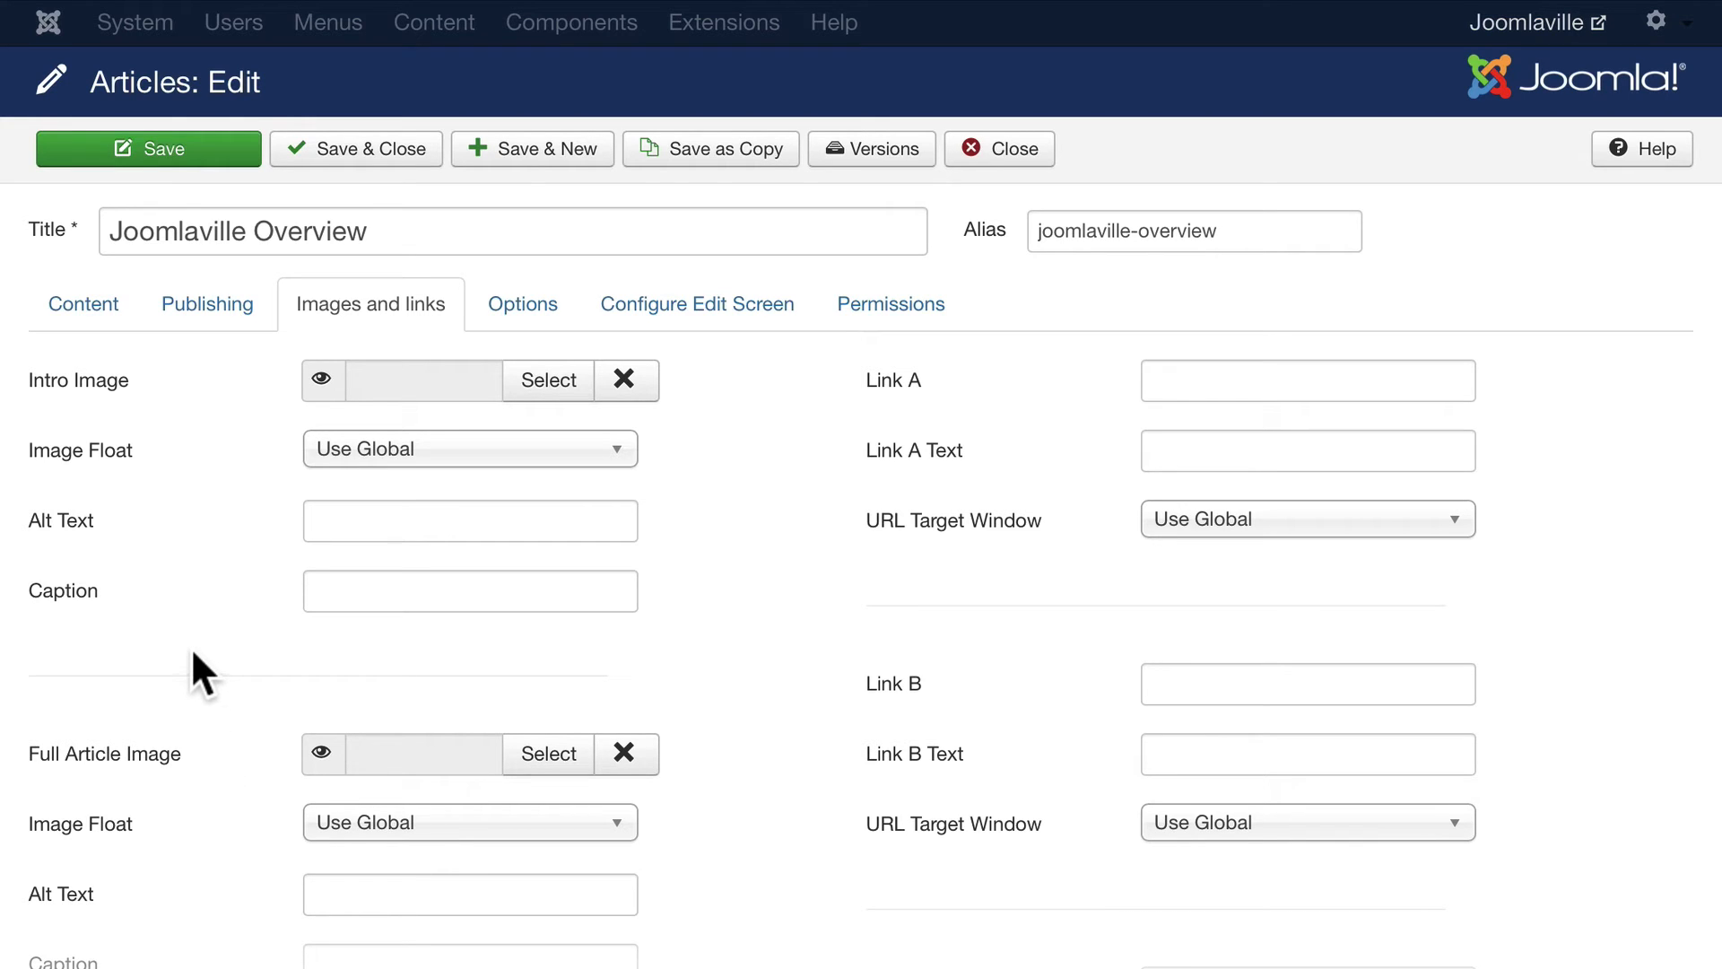
# Step: Scroll down through the image and link fields to reveal the third link field
pyautogui.scroll(-3)
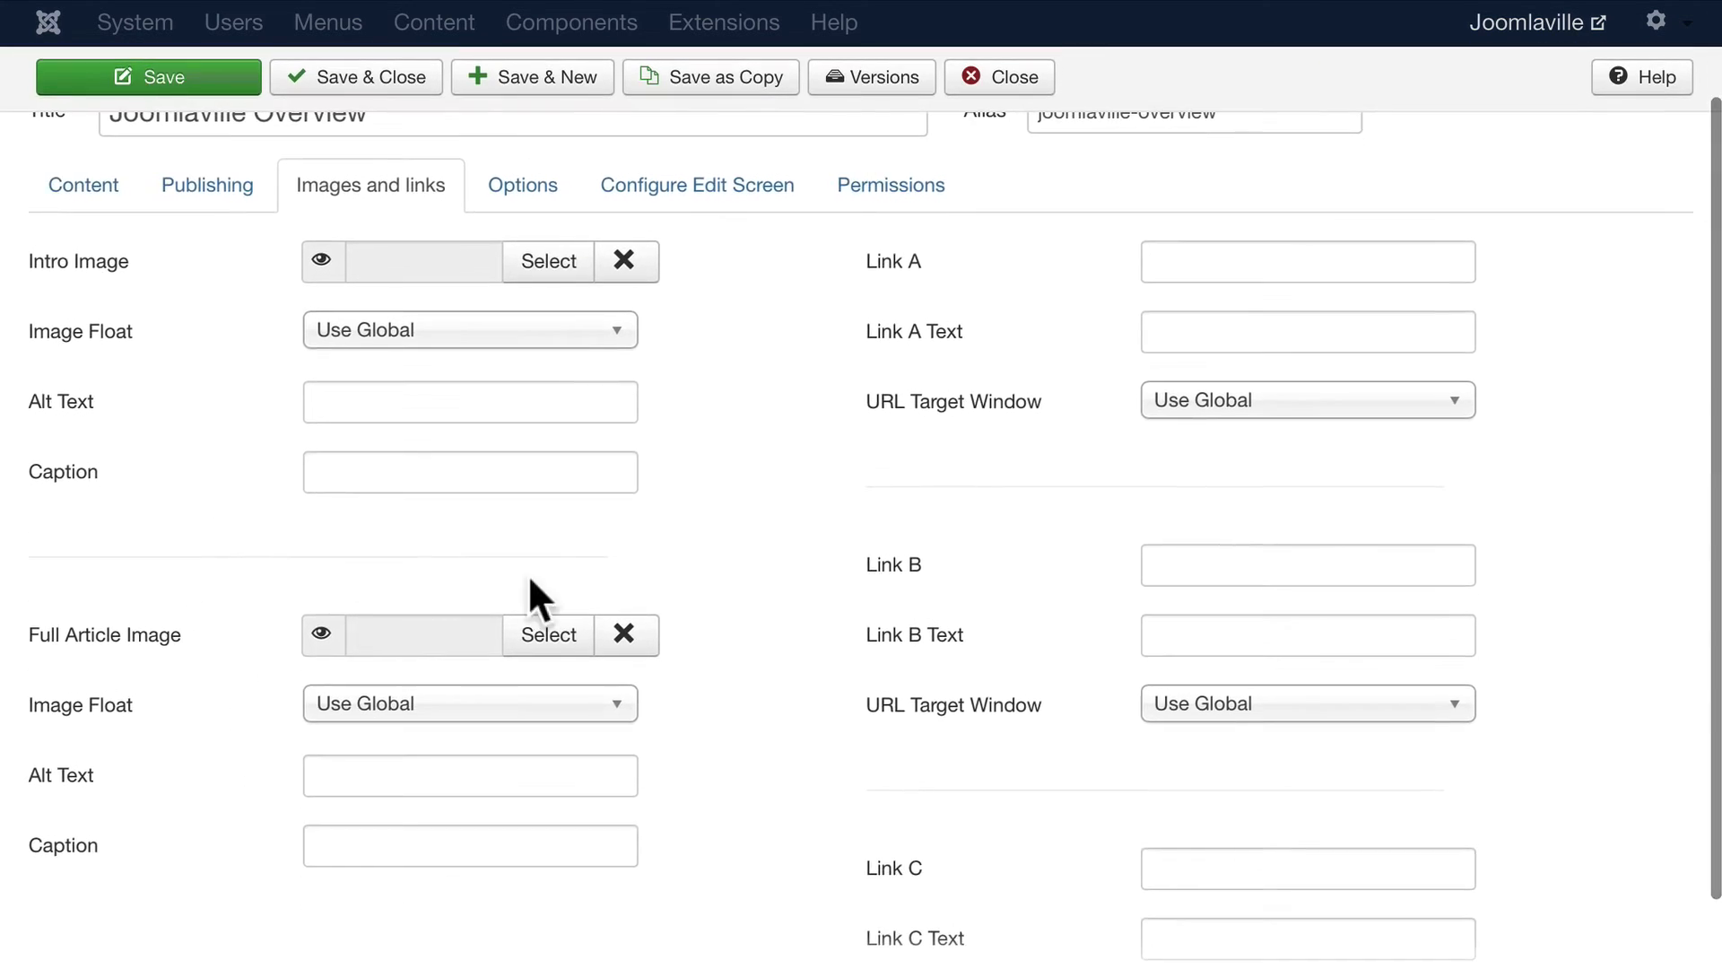
pyautogui.click(523, 185)
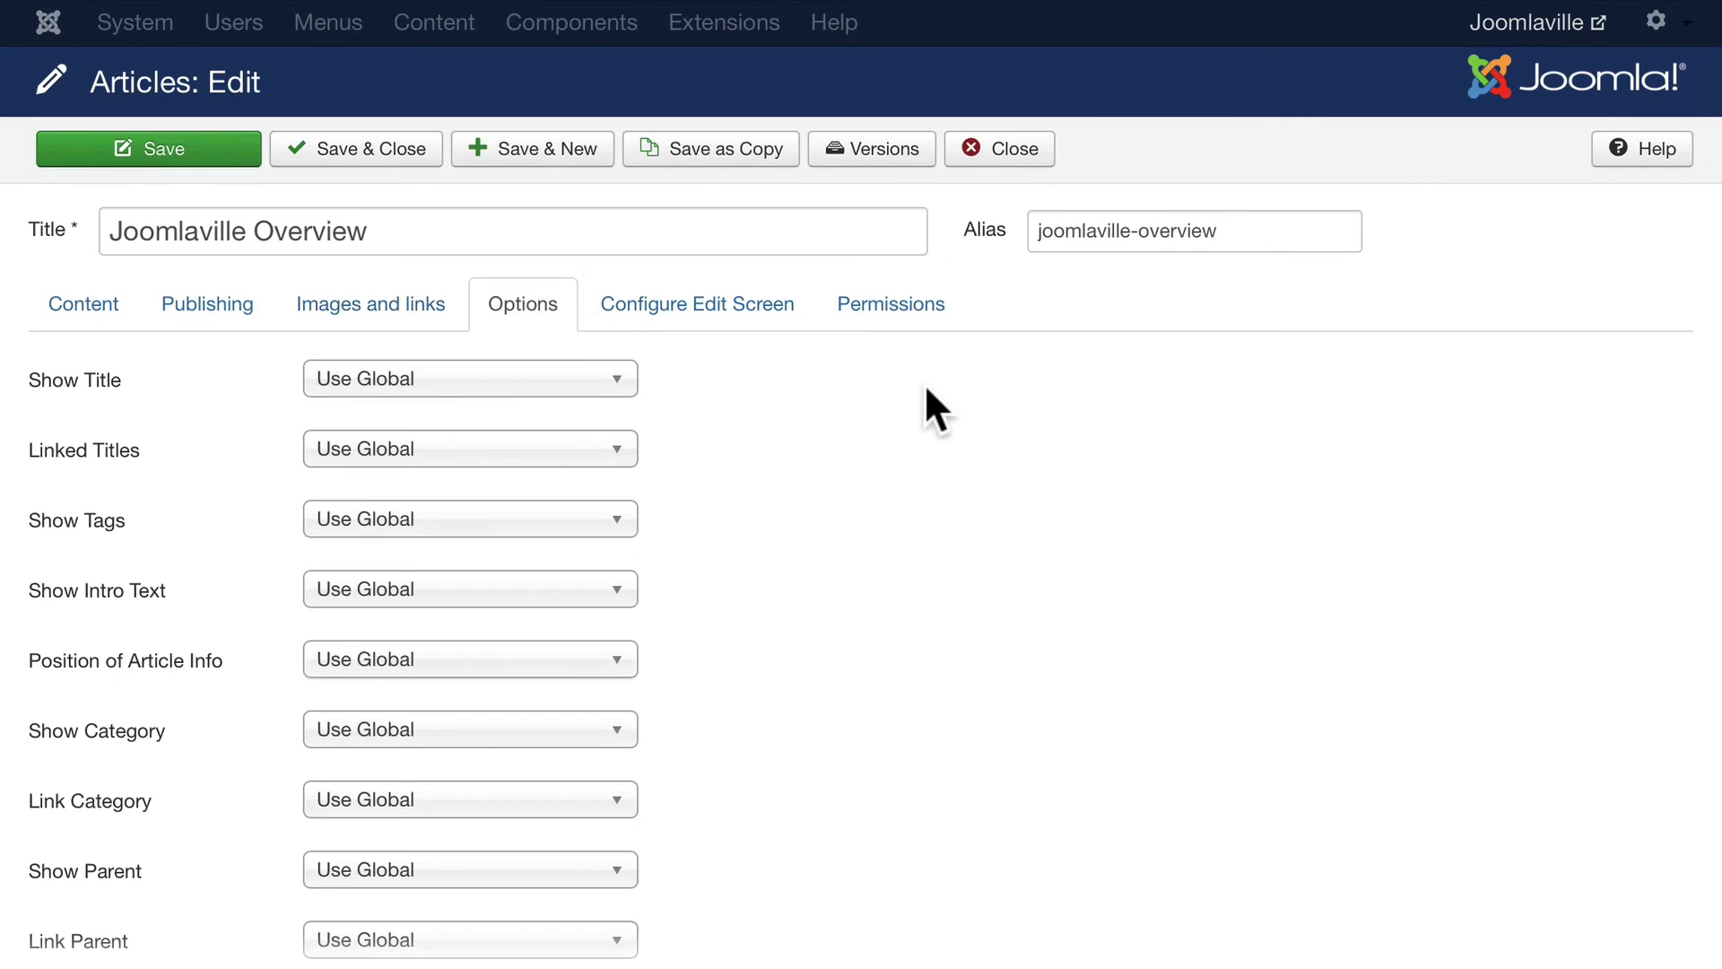
pyautogui.scroll(-3)
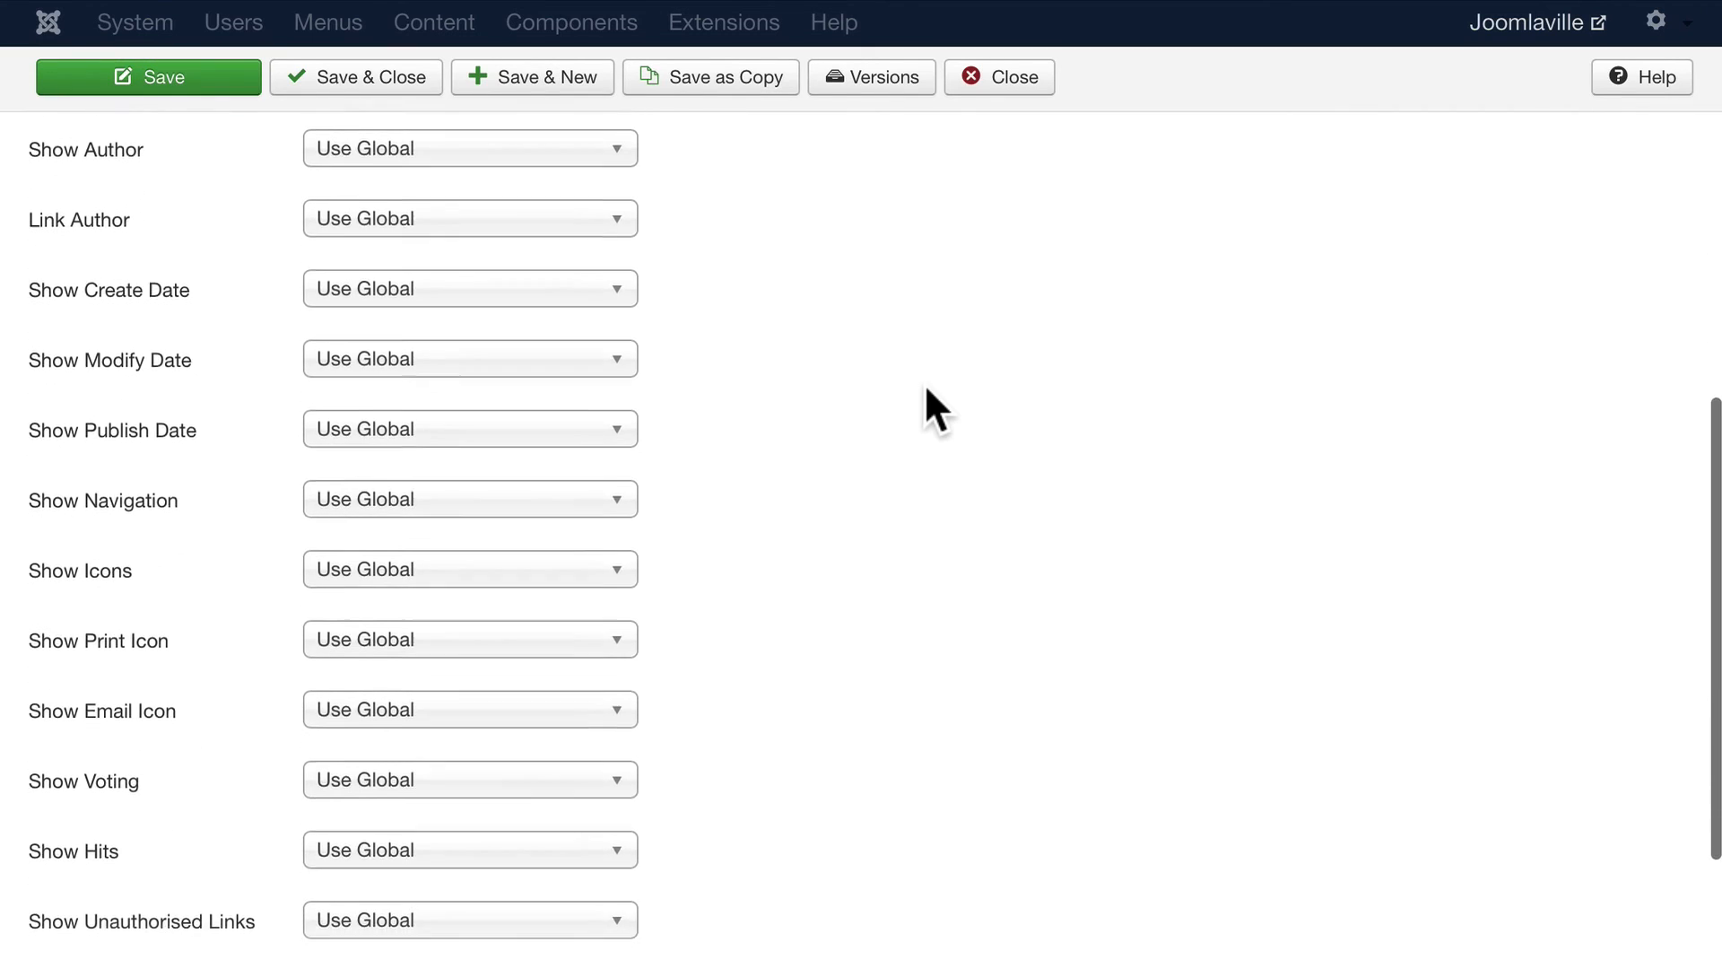
pyautogui.scroll(3)
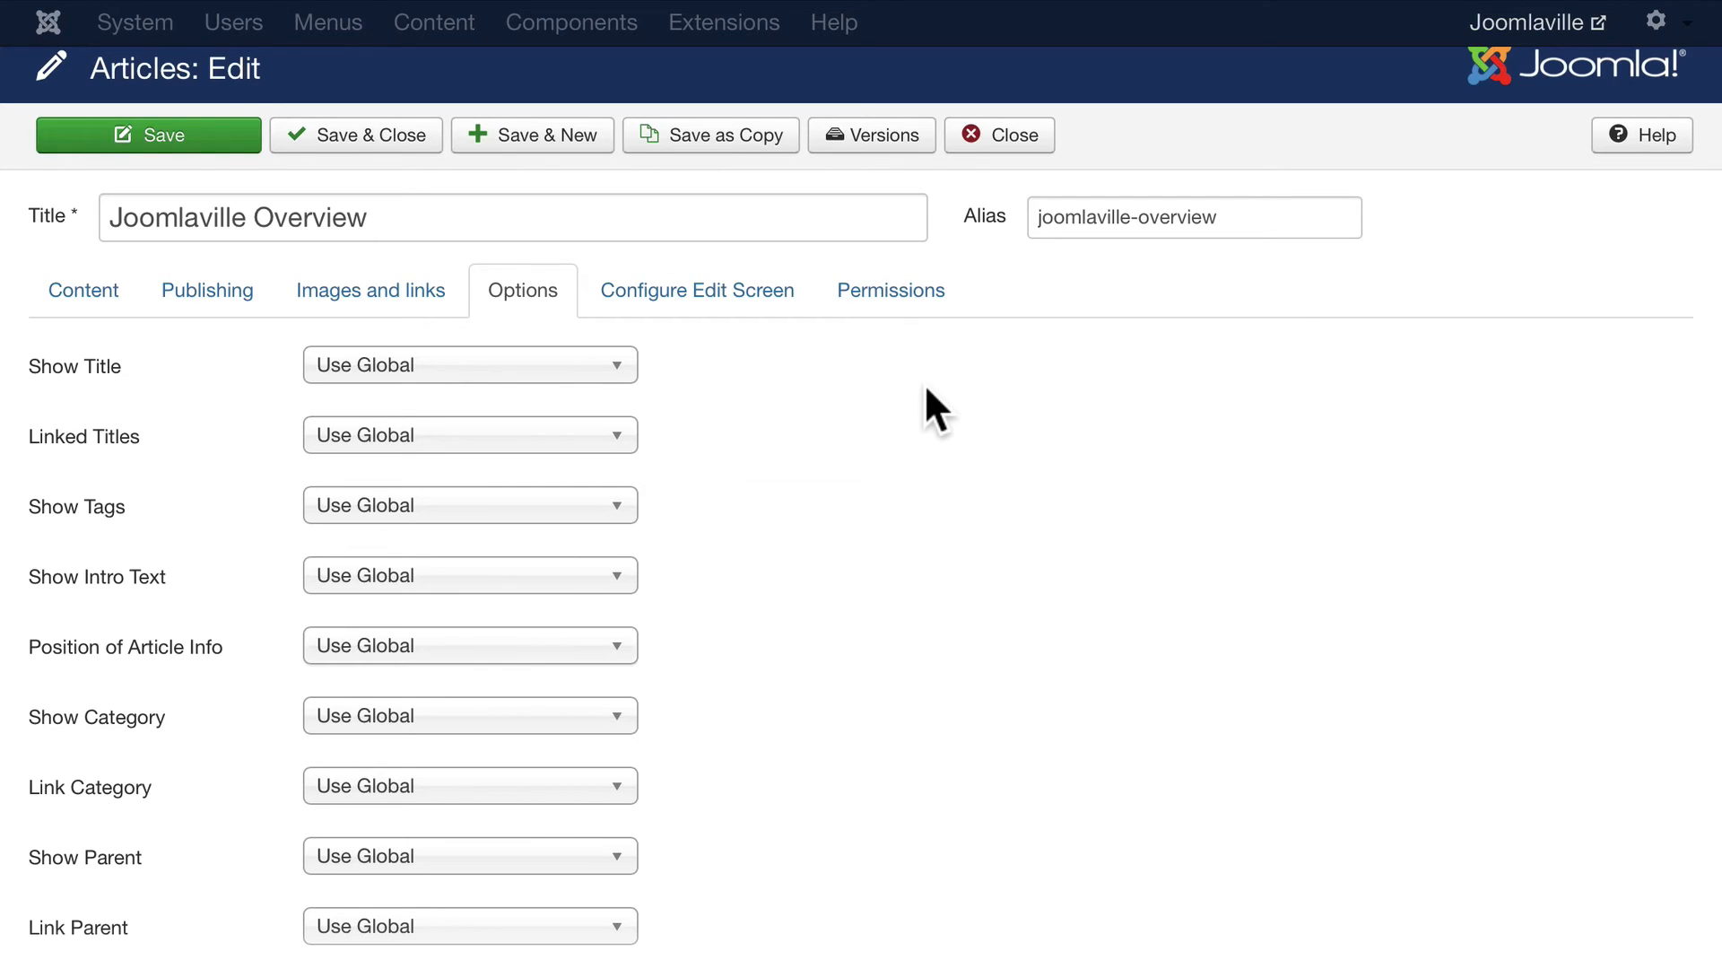
# Step: Open the Configure Edit Screen tab, then the Permissions tab
pyautogui.click(696, 289)
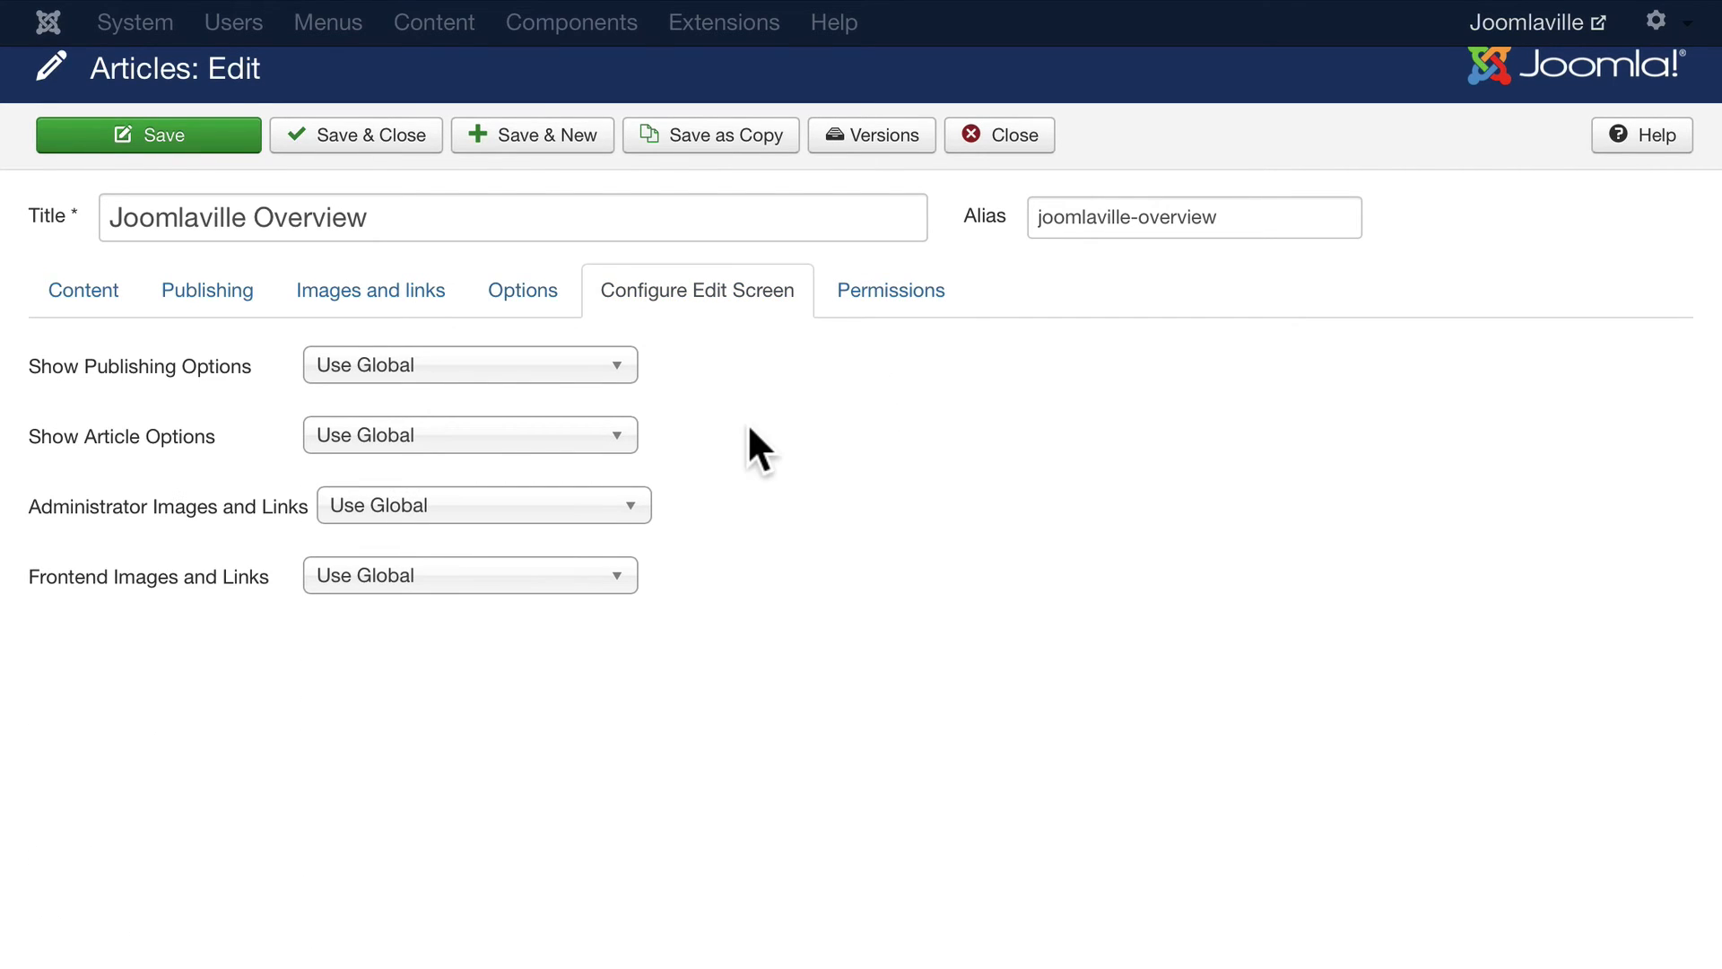
pyautogui.click(891, 290)
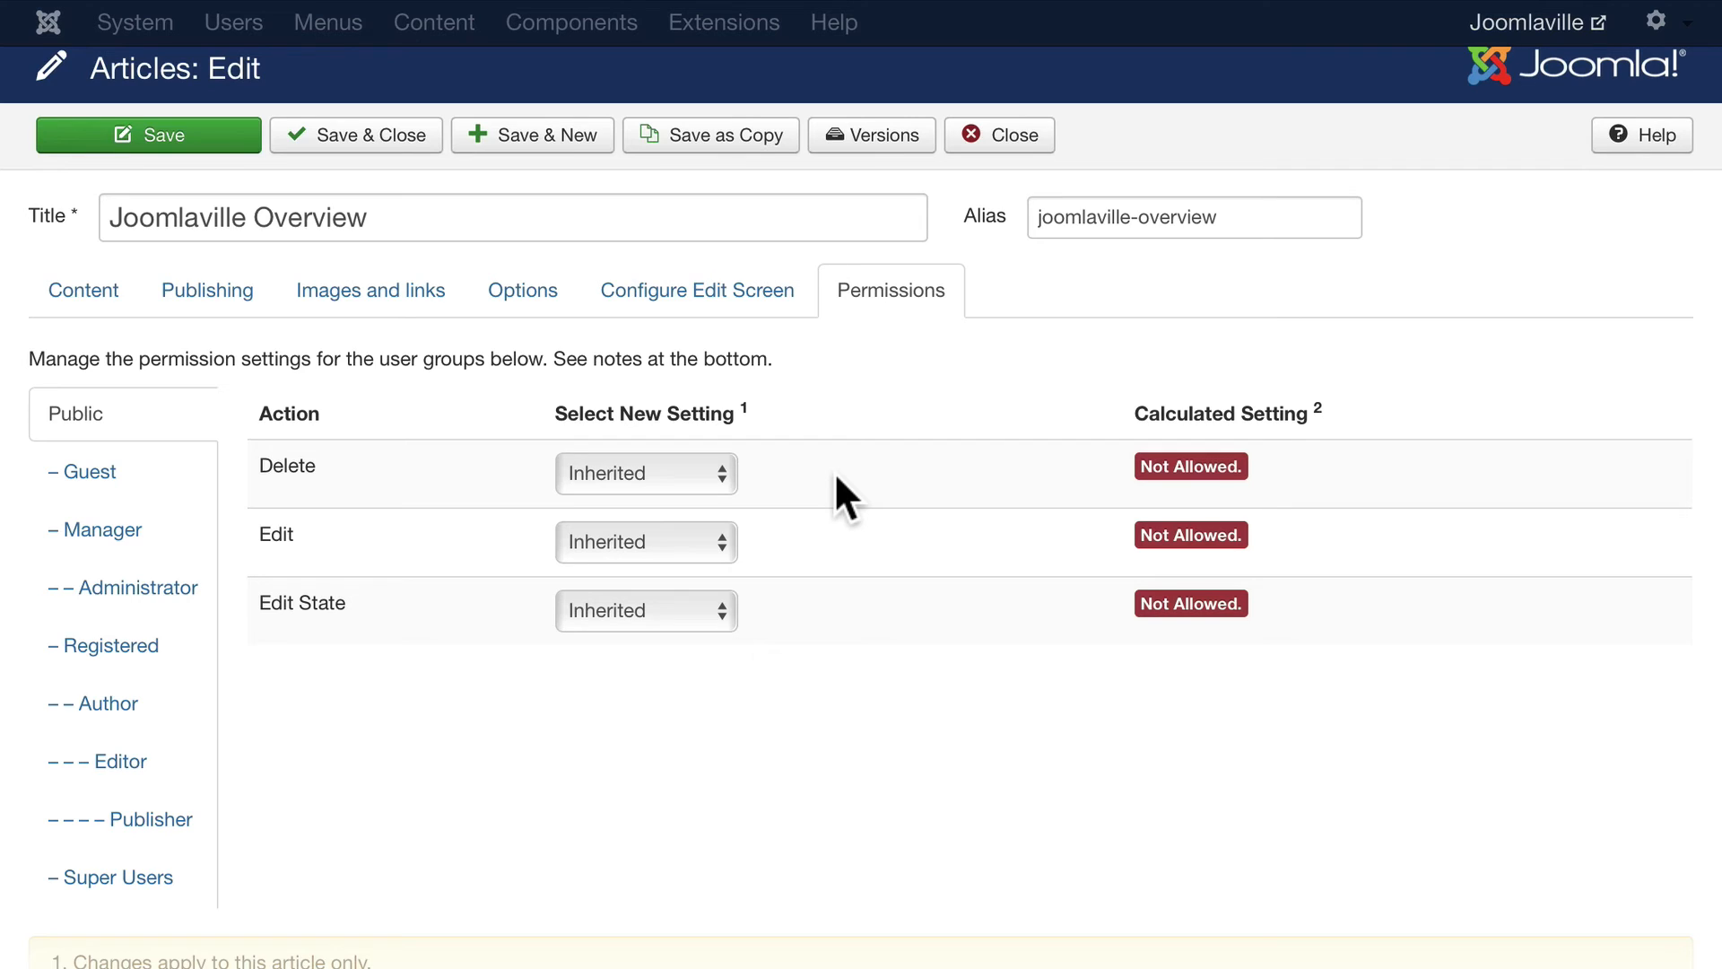
pyautogui.moveTo(301, 602)
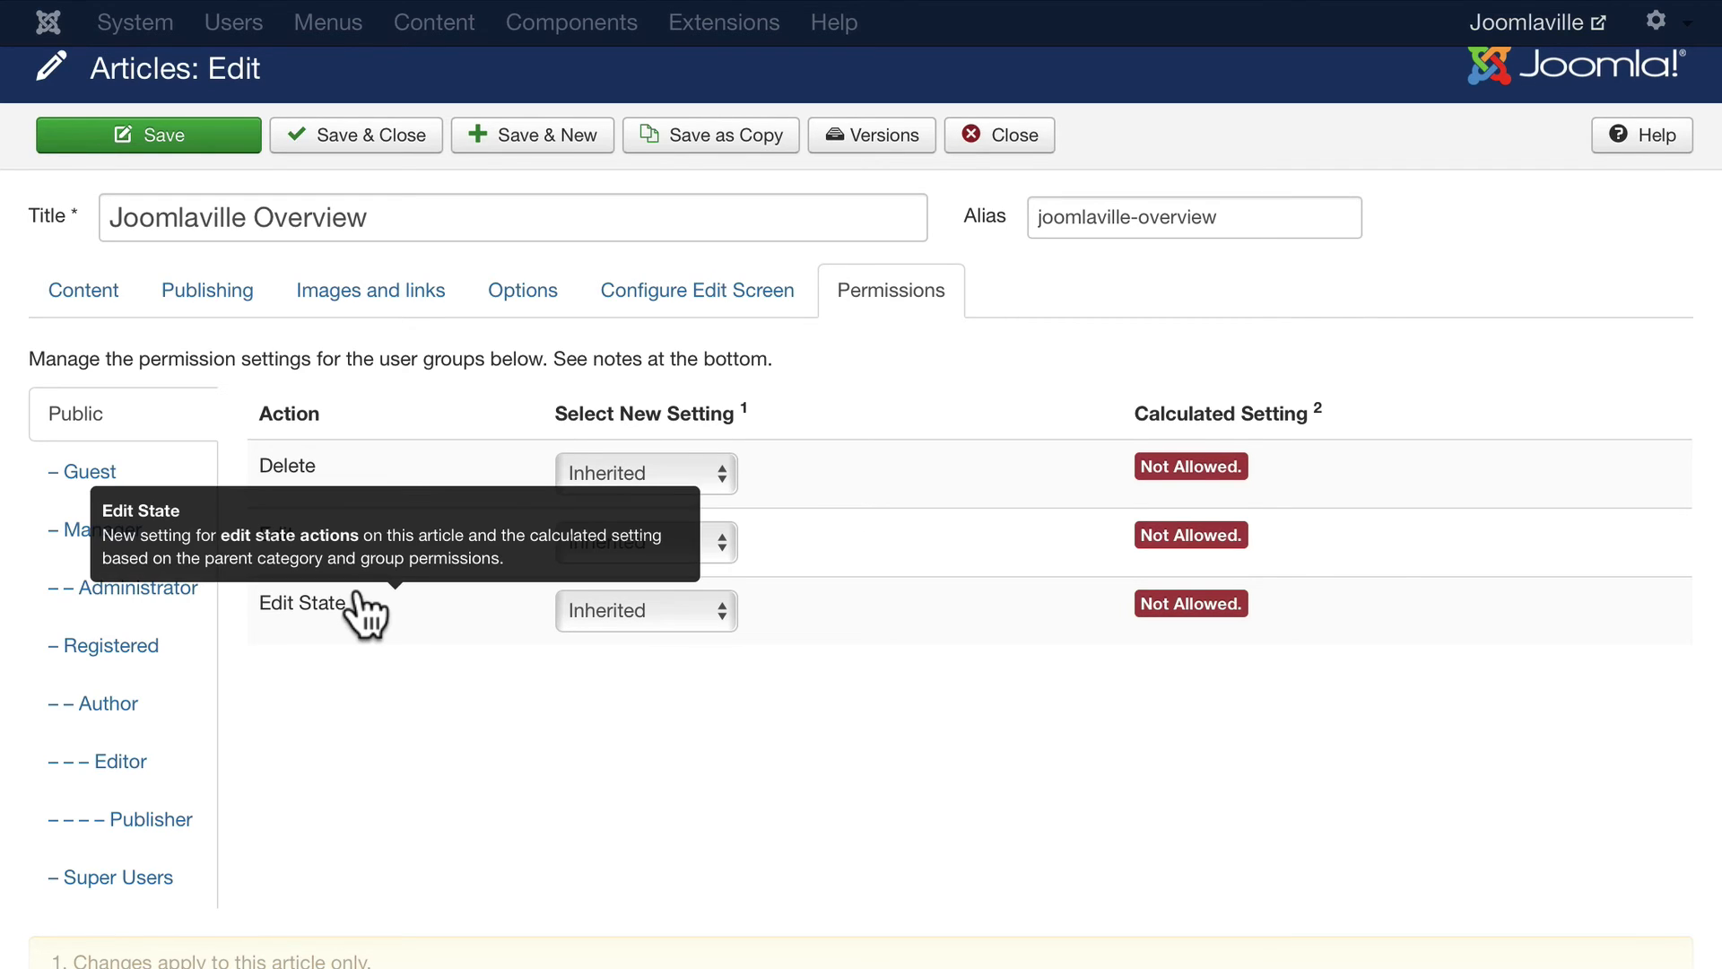
pyautogui.moveTo(511, 709)
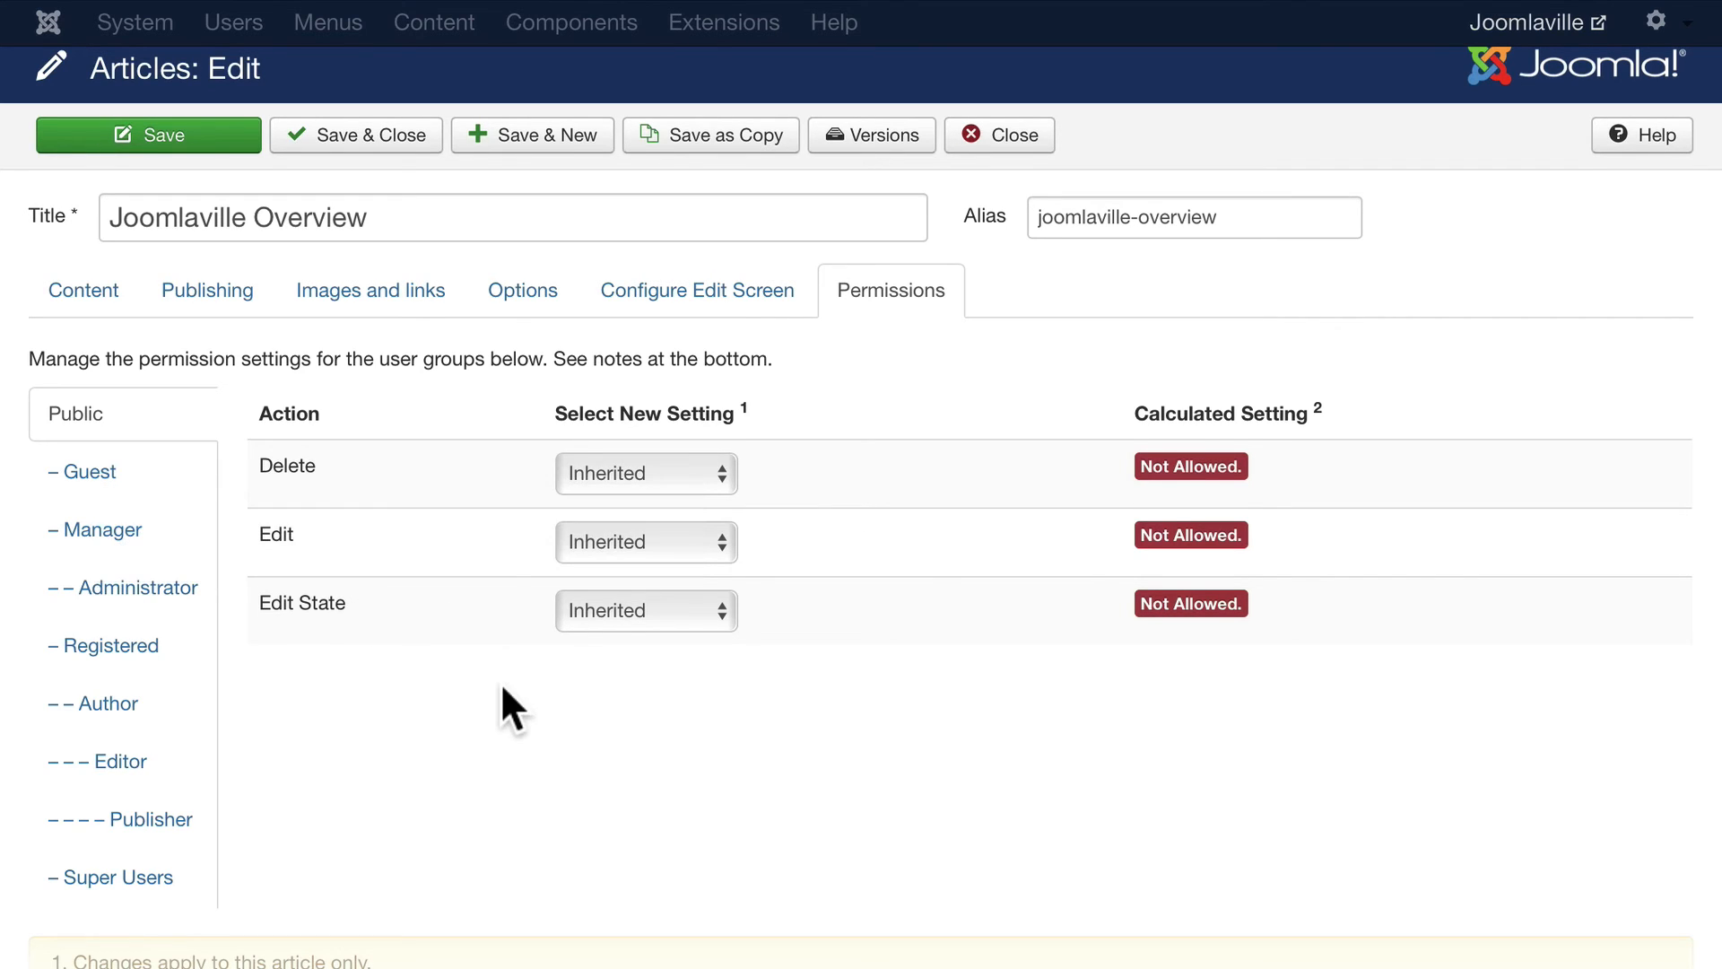
pyautogui.moveTo(367, 779)
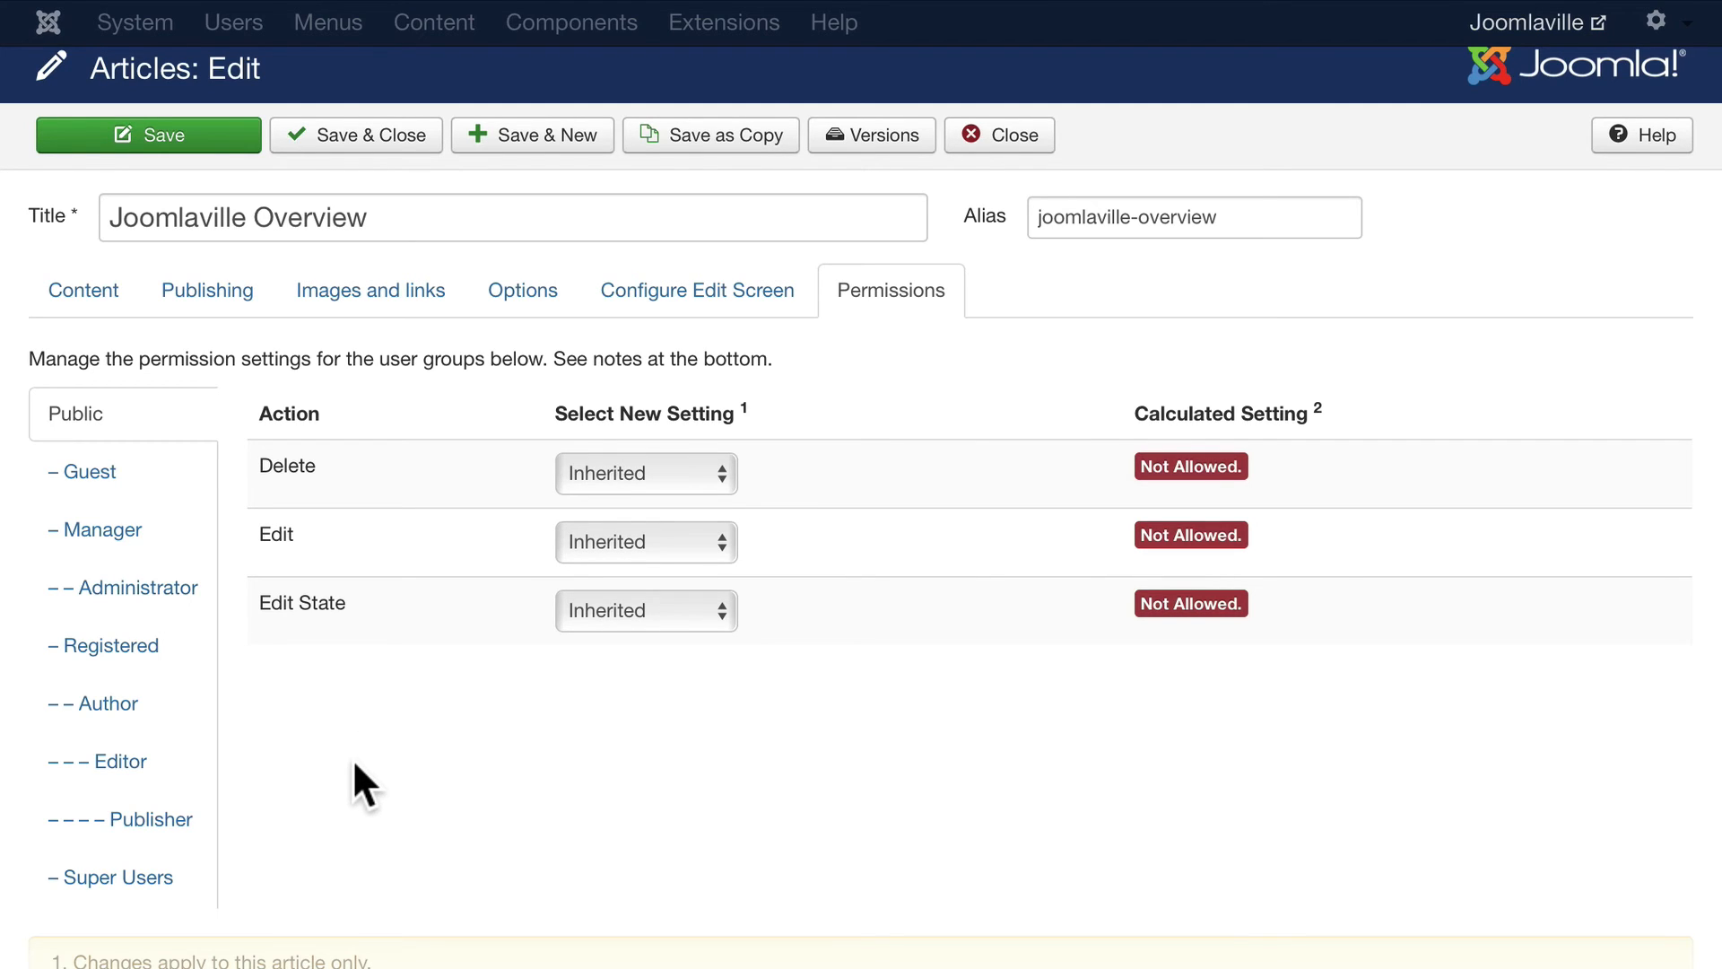
# Step: Go back to the Content tab and scroll down past the editor to the tags
pyautogui.click(82, 290)
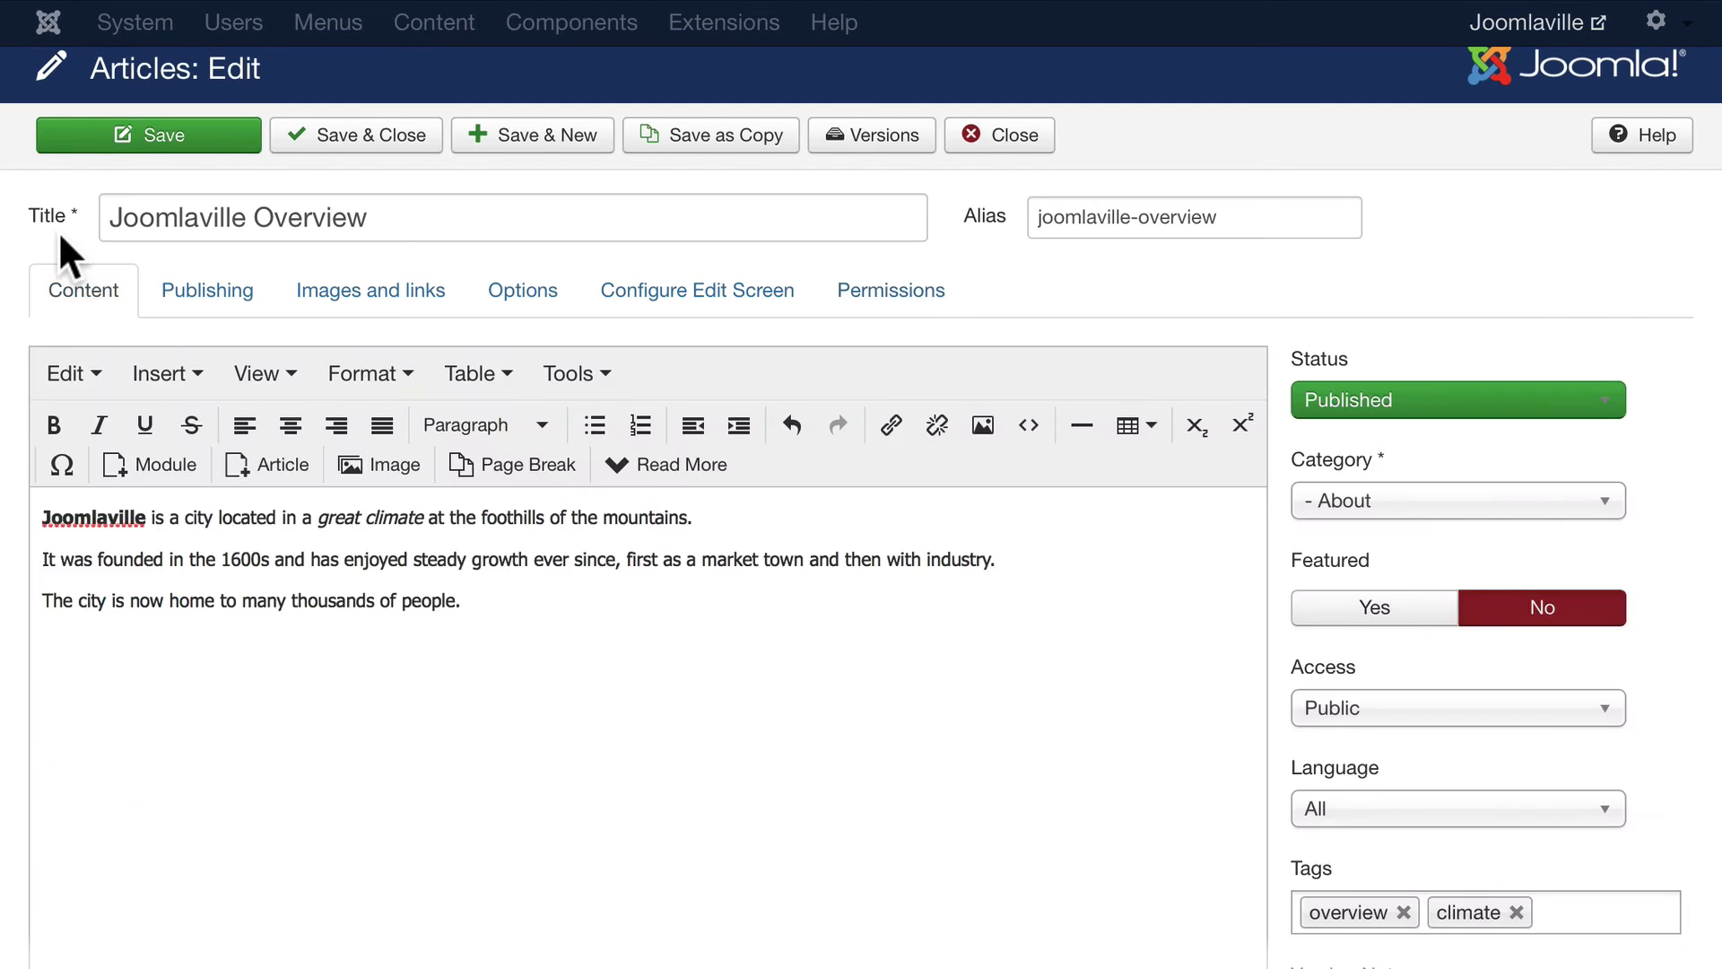
pyautogui.moveTo(456, 544)
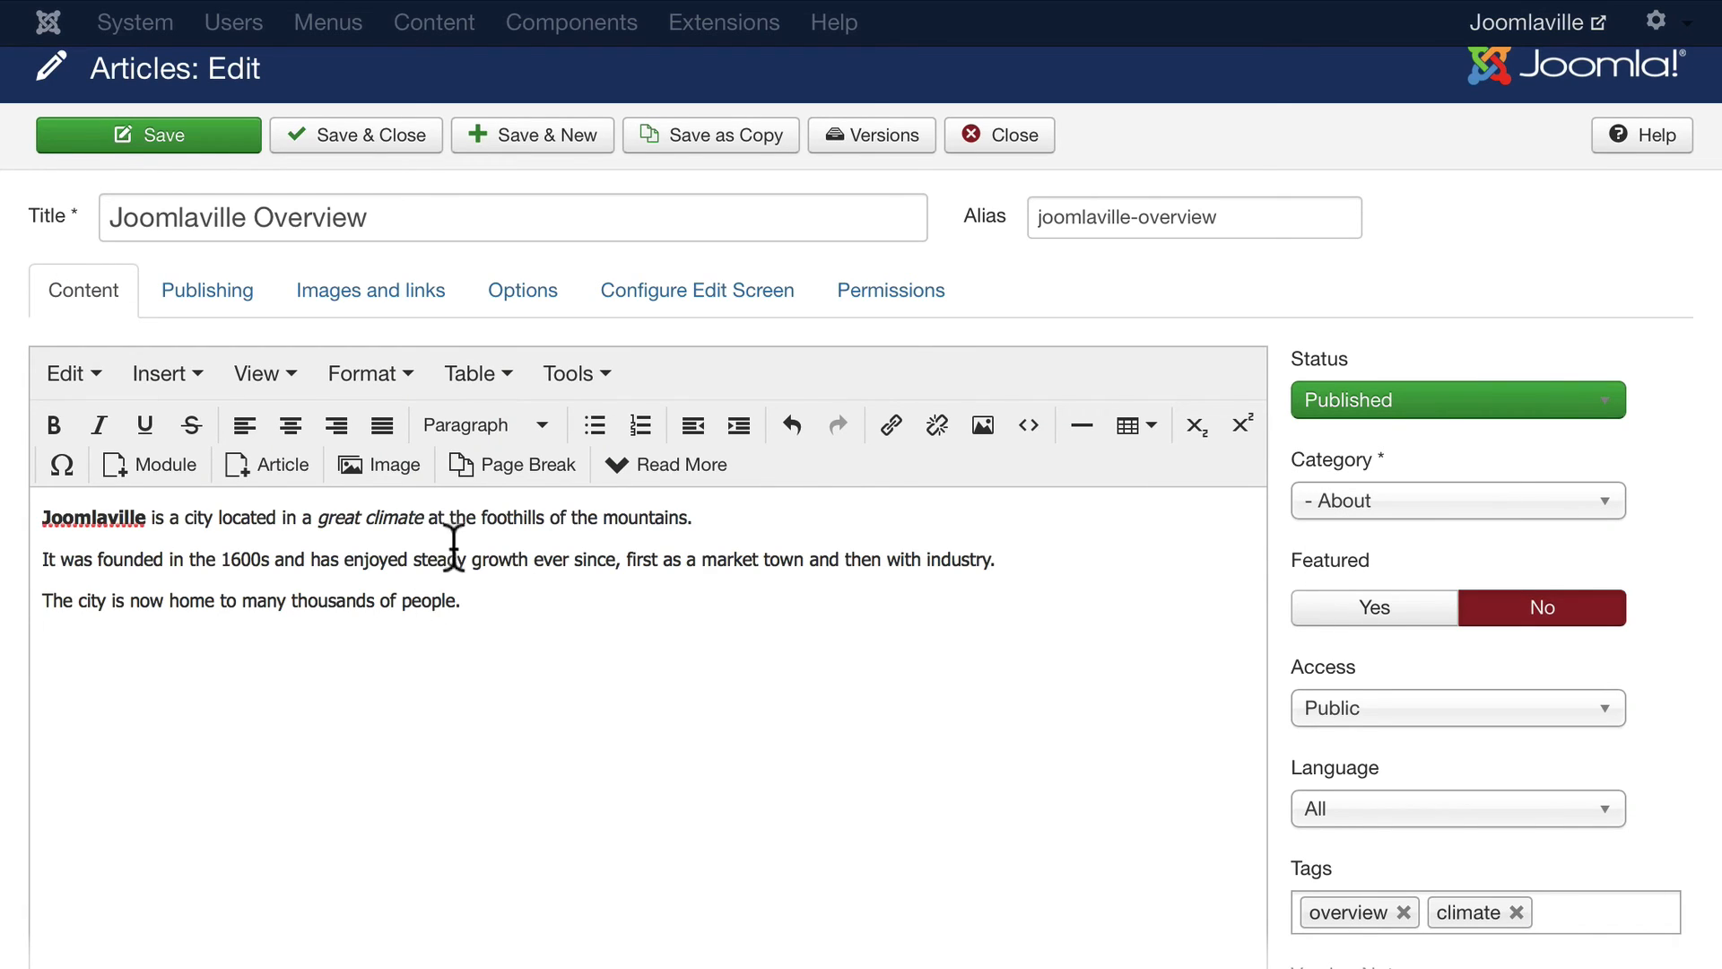
pyautogui.moveTo(650, 645)
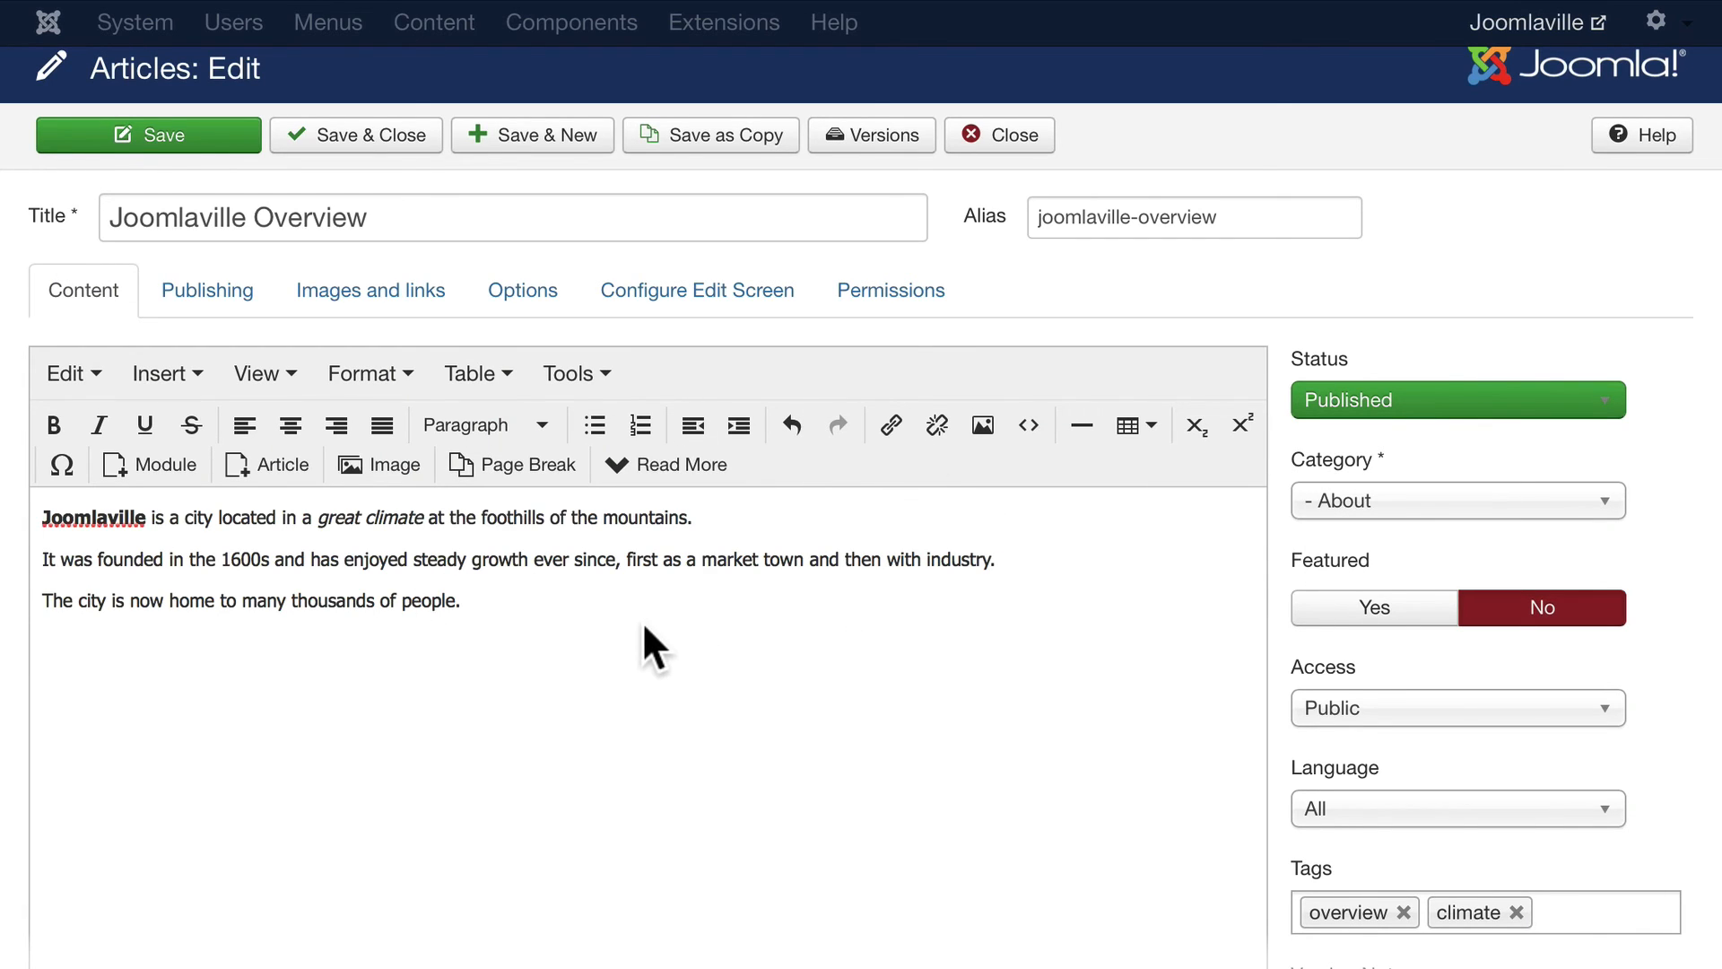
pyautogui.moveTo(1334, 654)
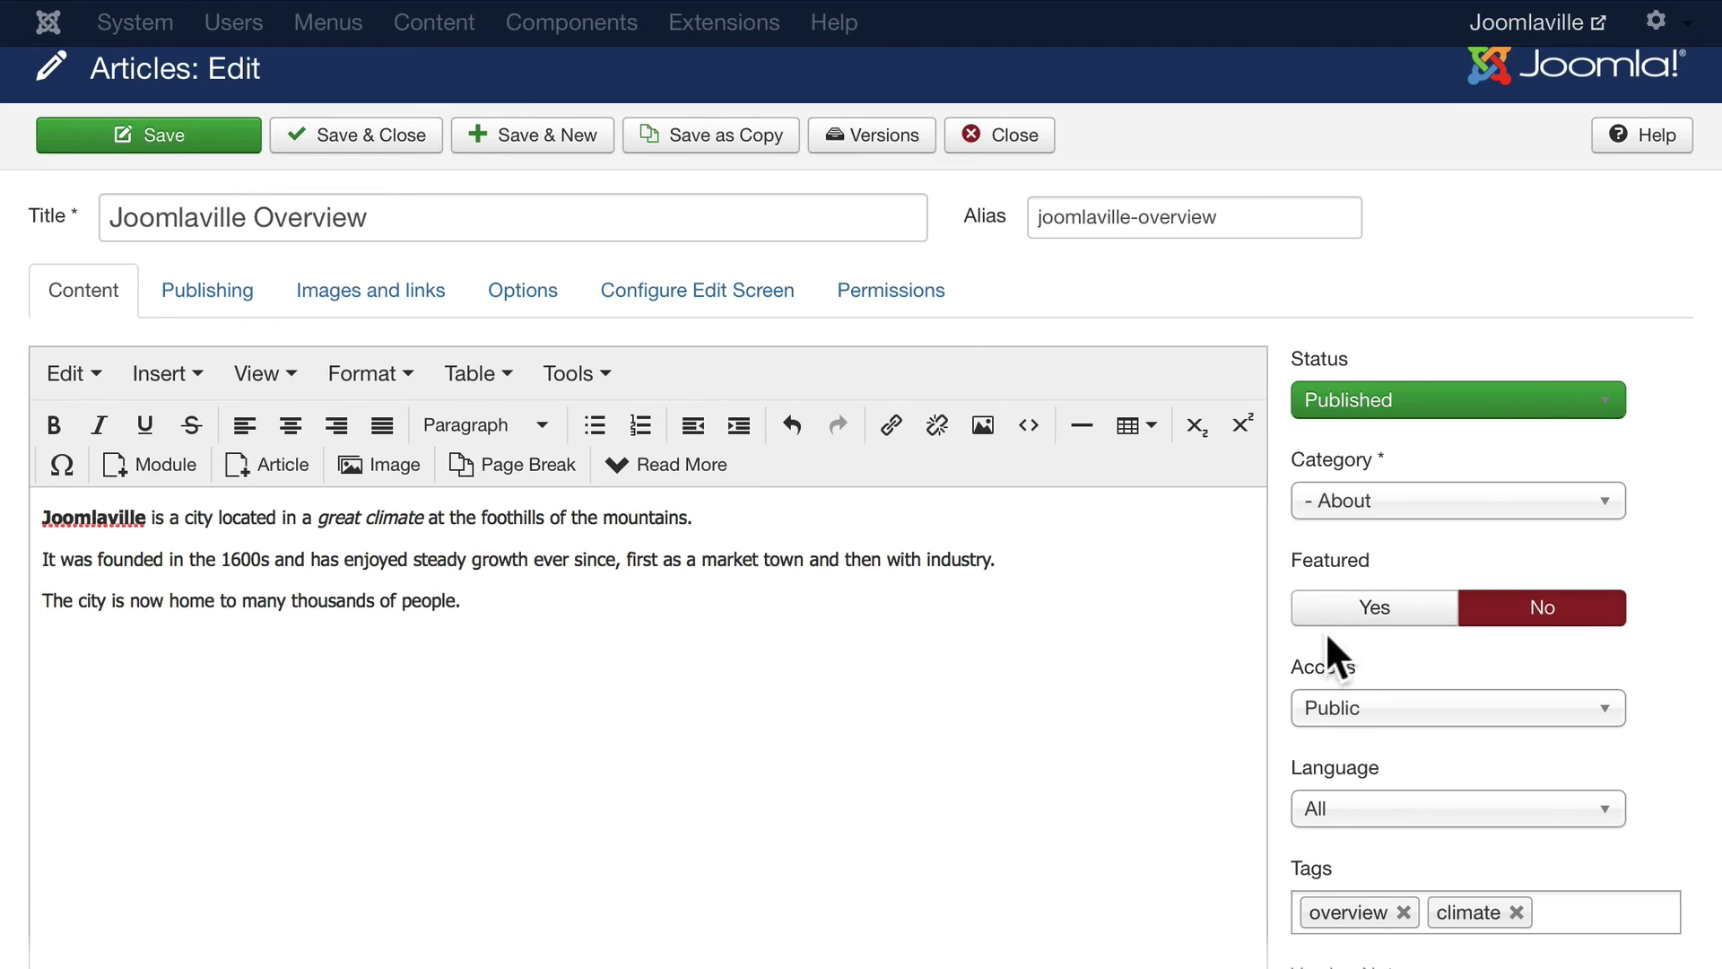
pyautogui.moveTo(1196, 646)
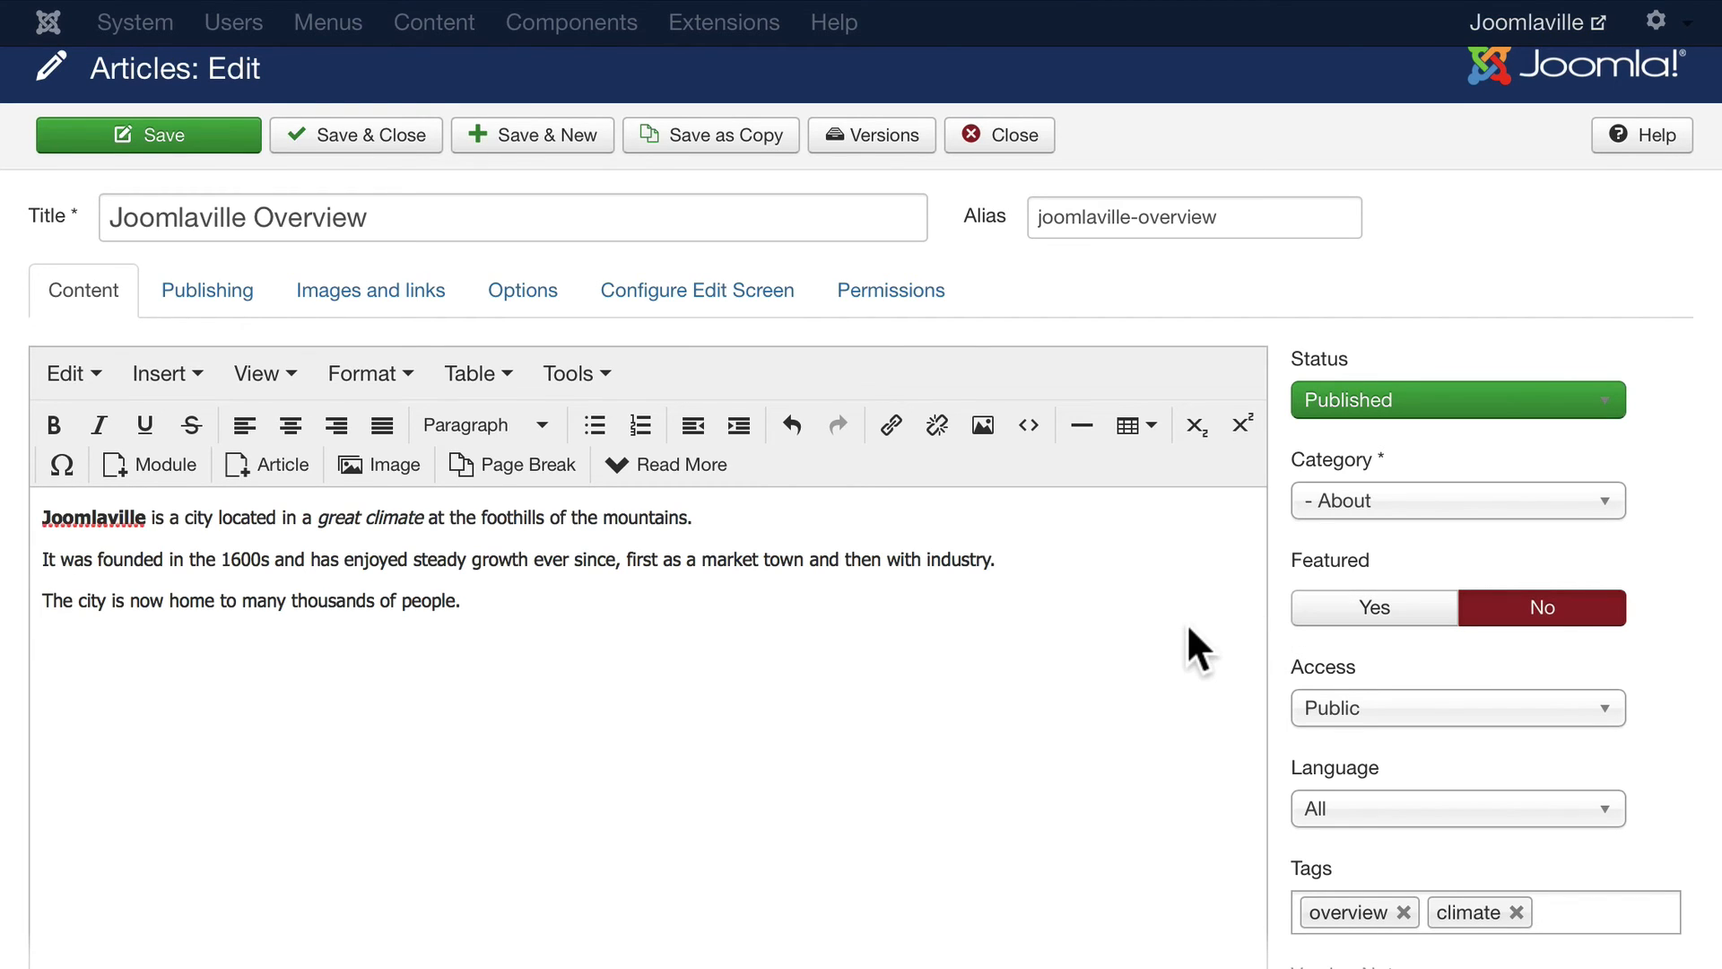
pyautogui.scroll(-3)
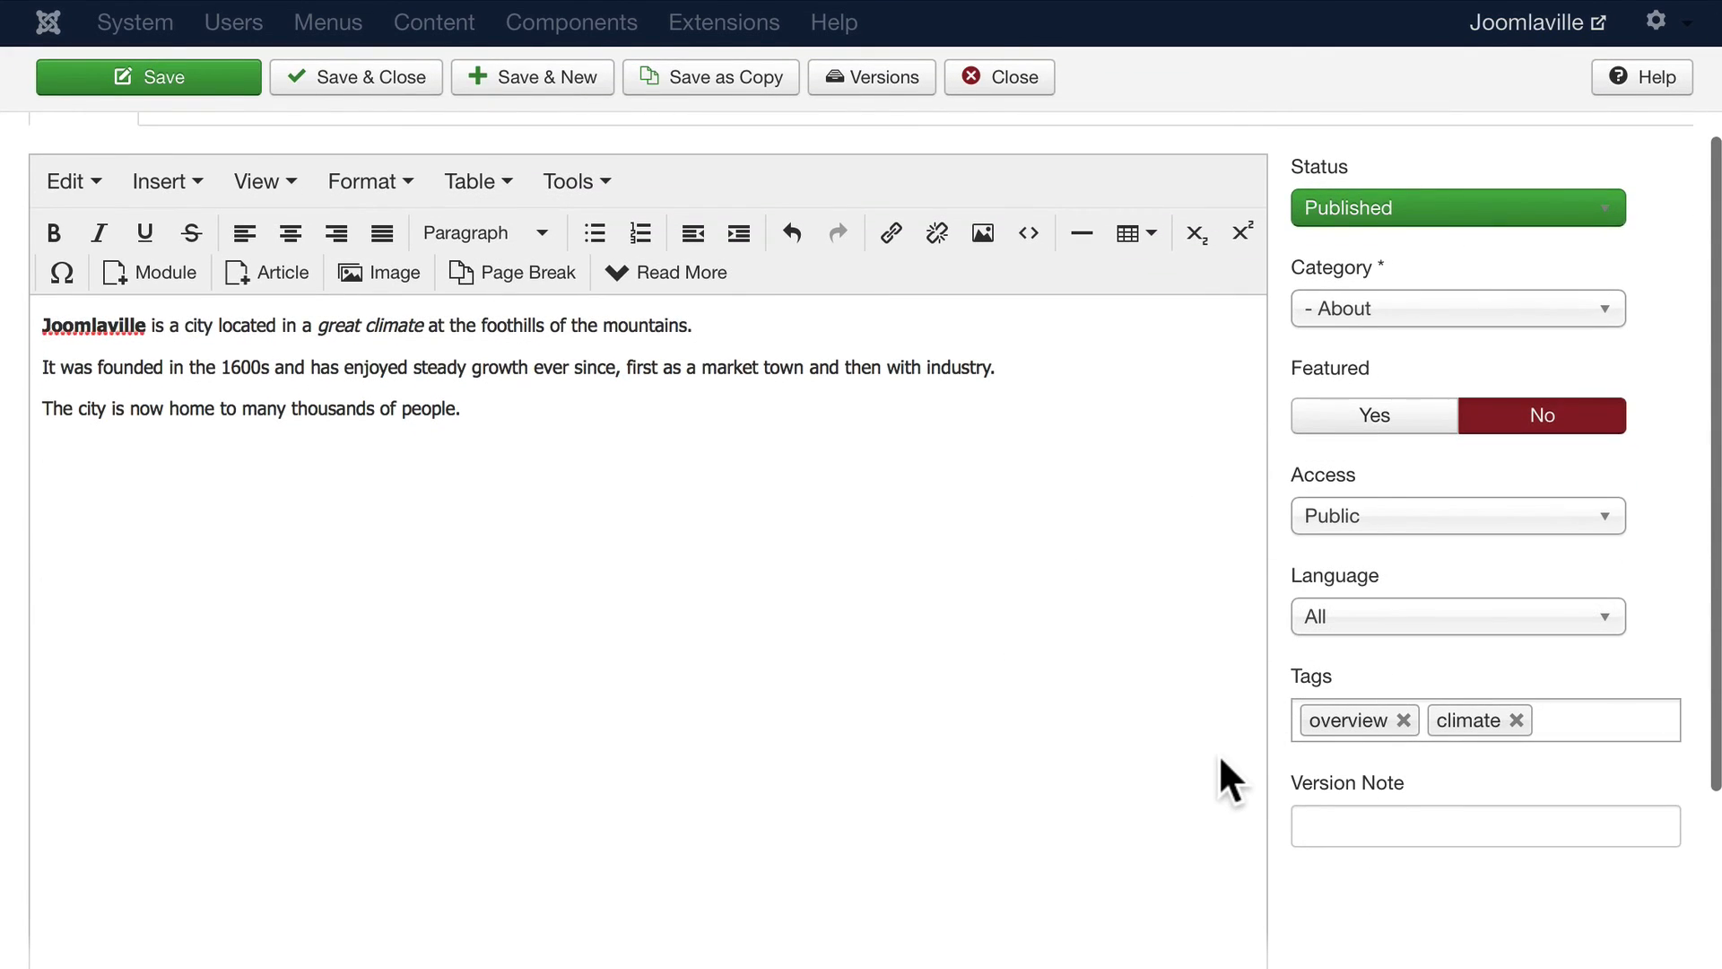
pyautogui.scroll(-3)
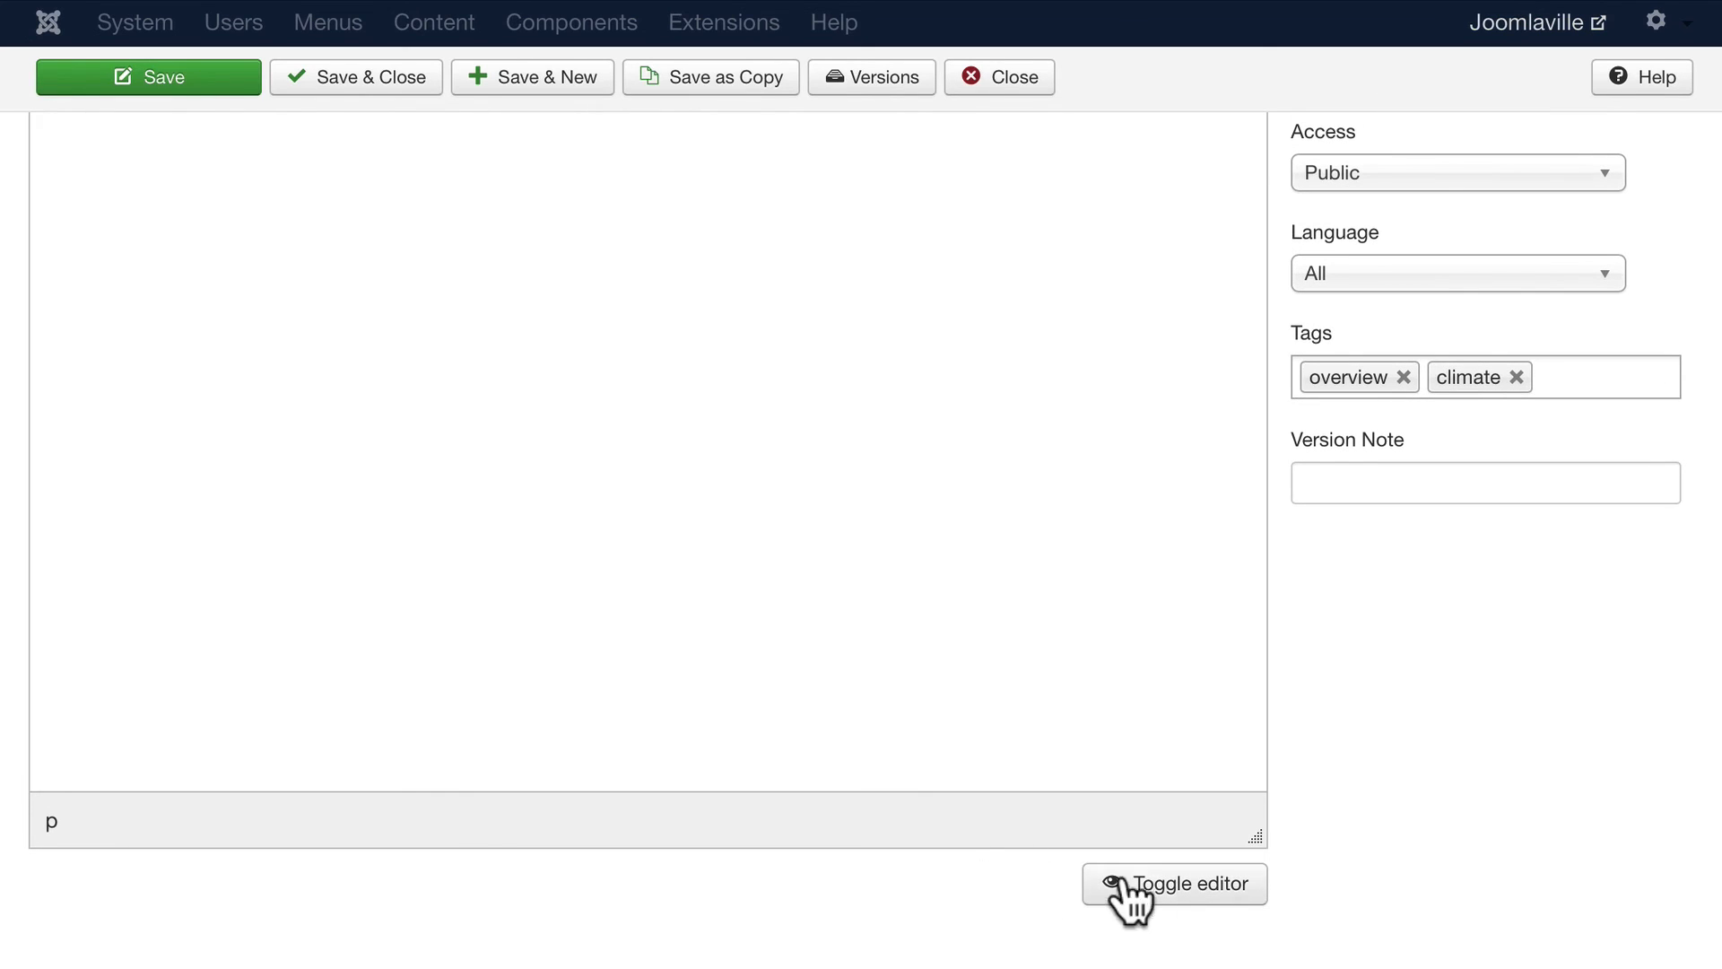
# Step: Toggle the editor to view the strong and em tags in the HTML source
pyautogui.click(1173, 882)
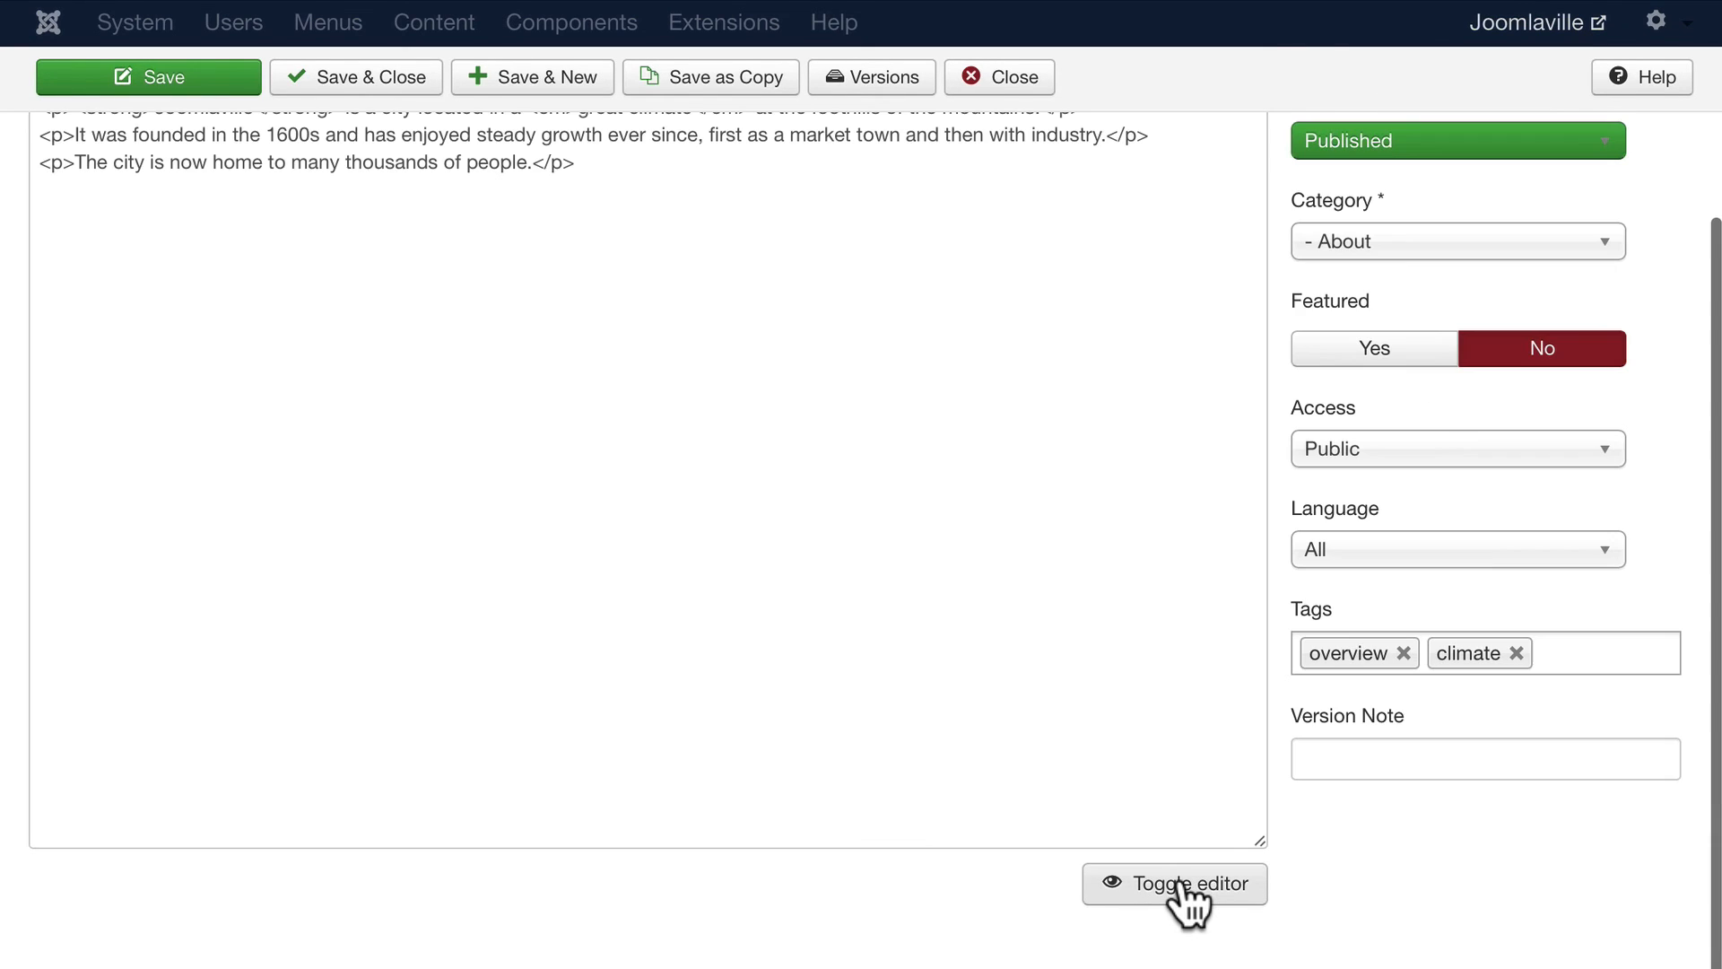
pyautogui.click(1174, 883)
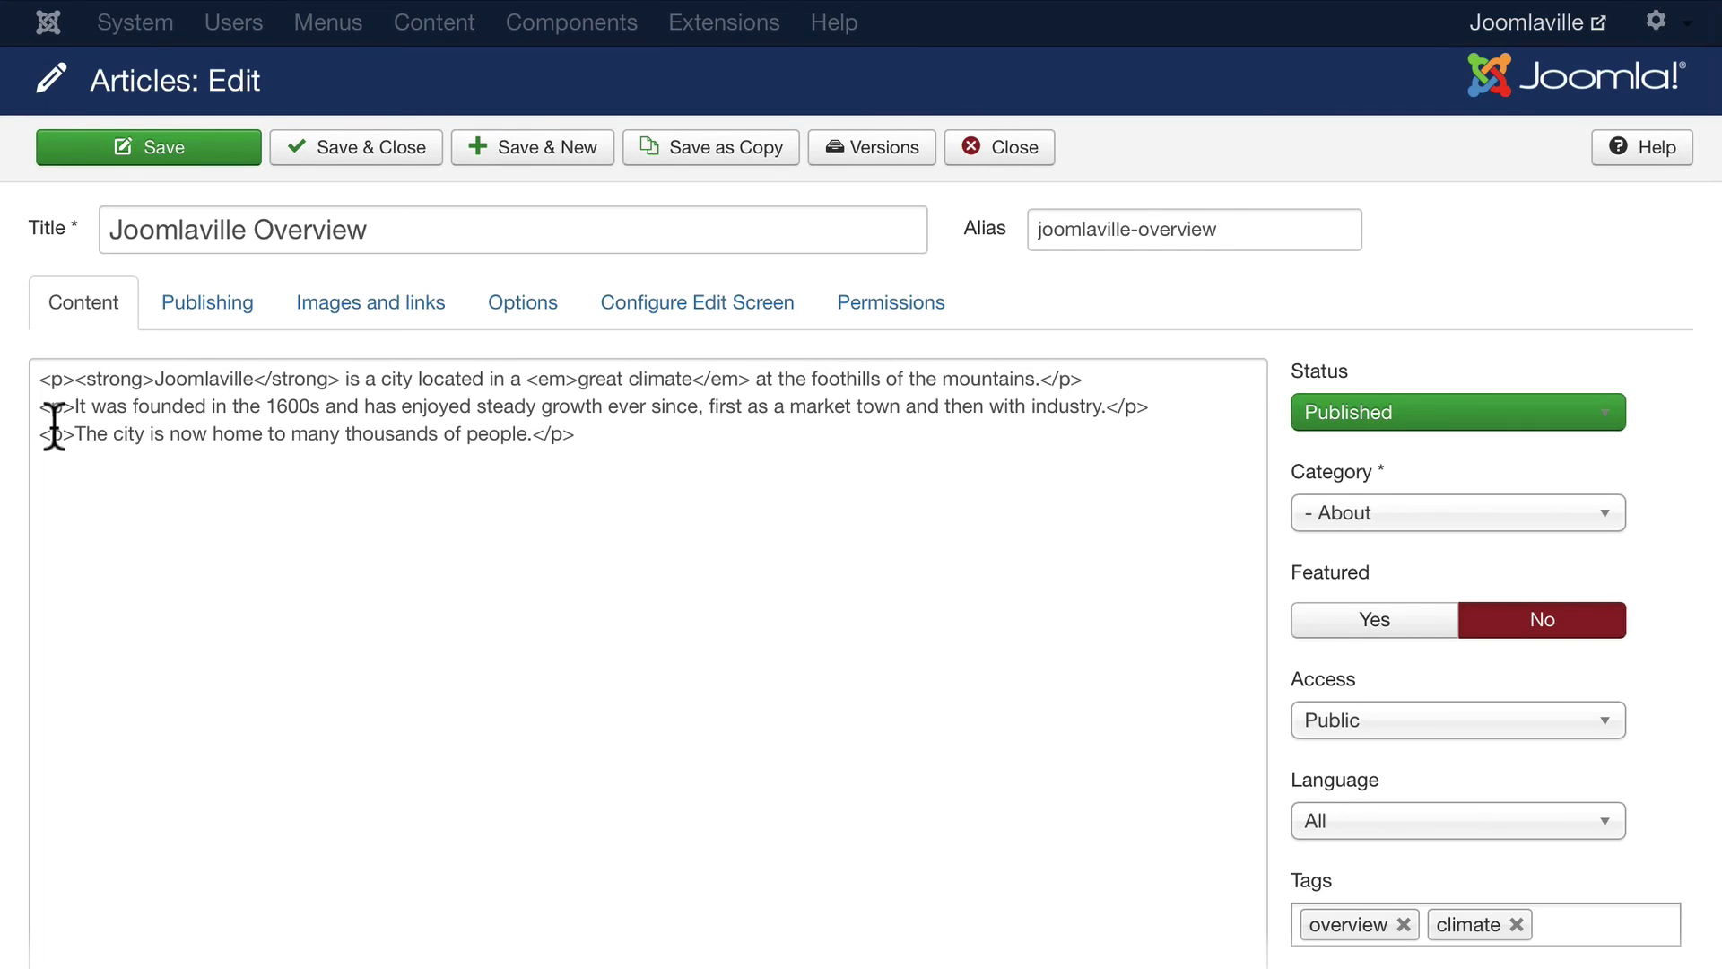
pyautogui.moveTo(60, 449)
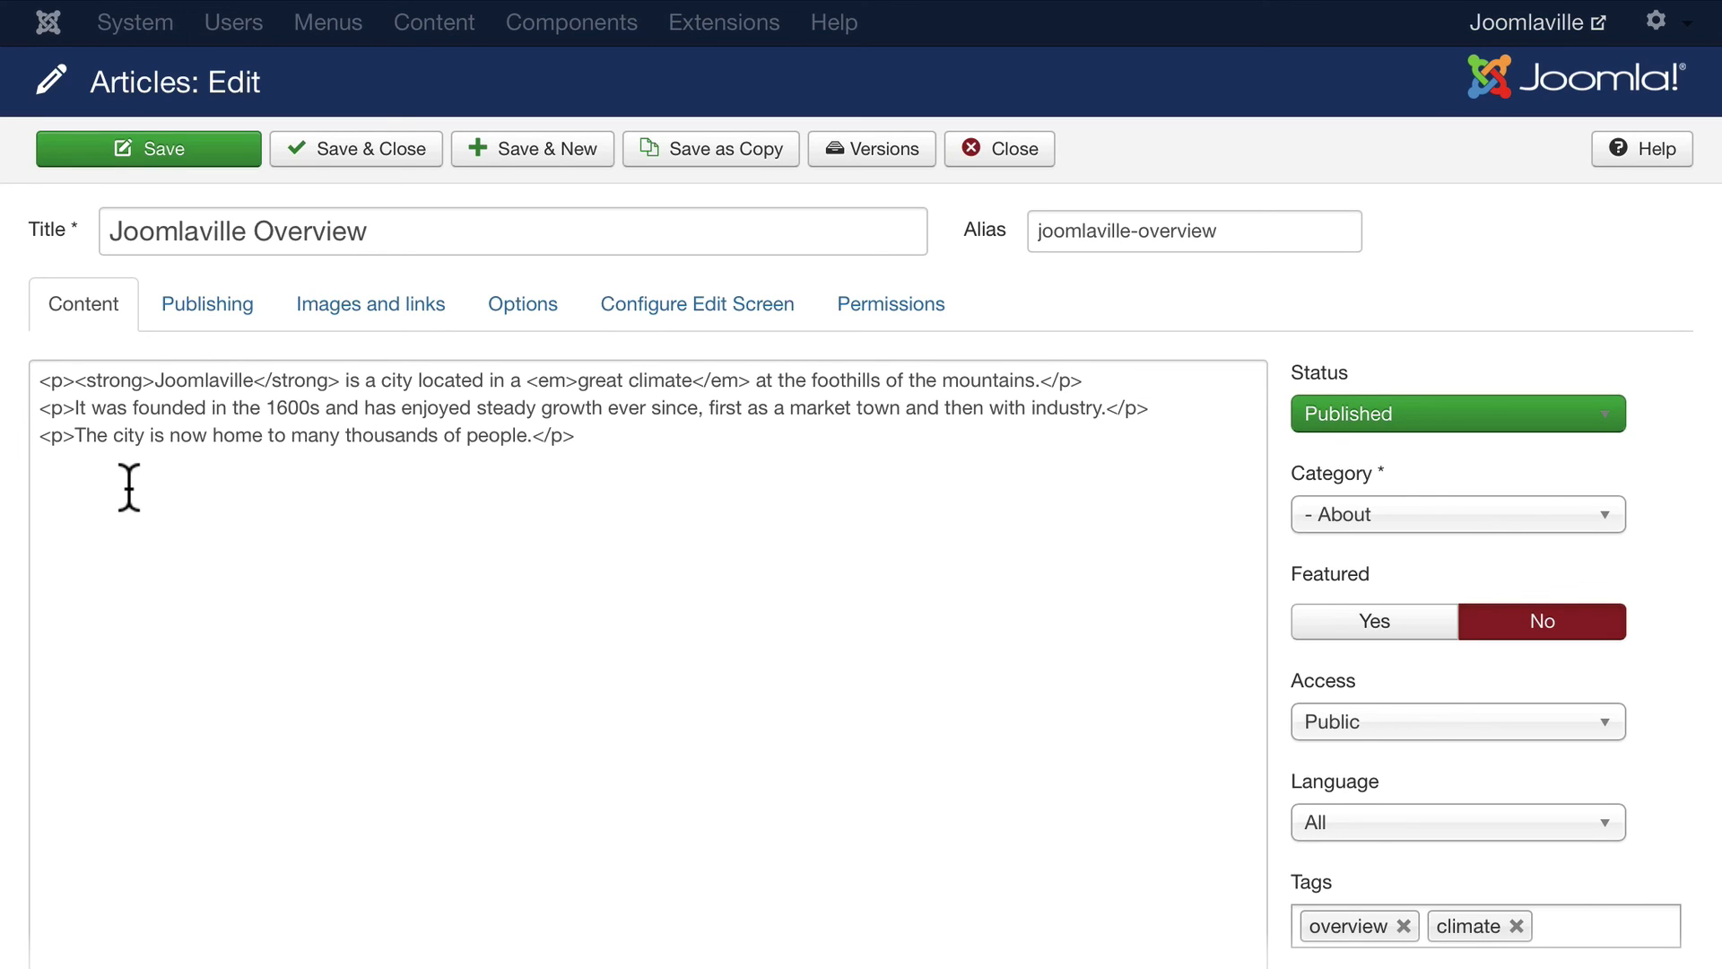
pyautogui.moveTo(836, 476)
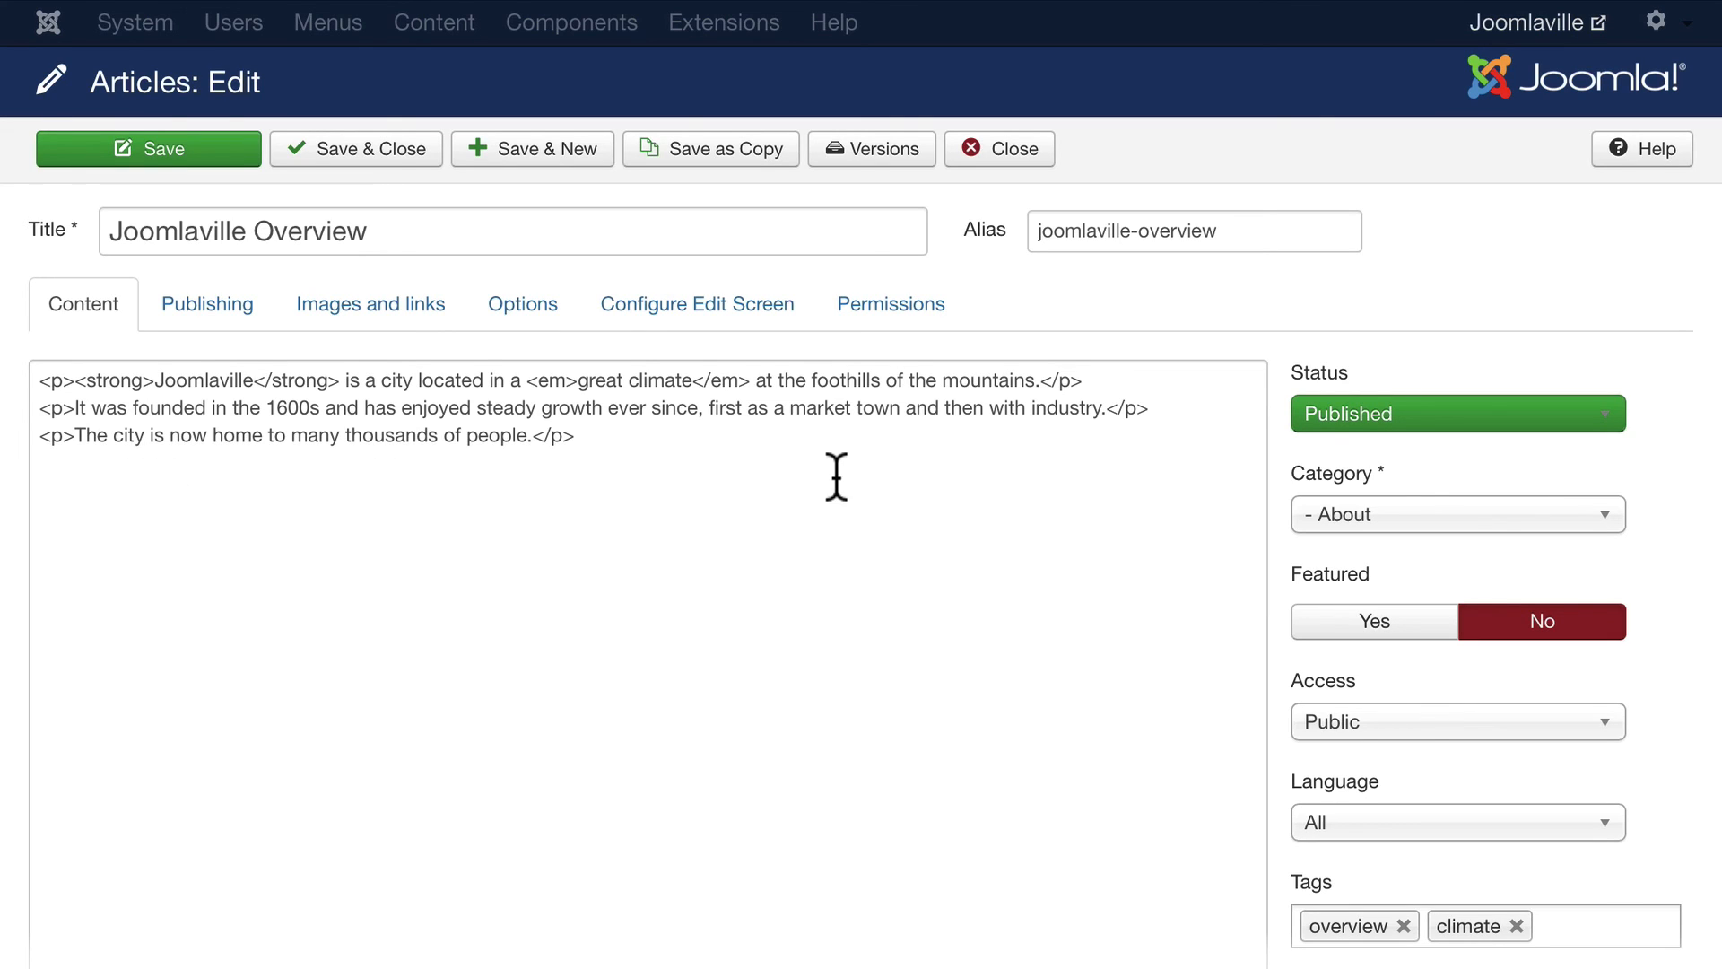
pyautogui.moveTo(818, 486)
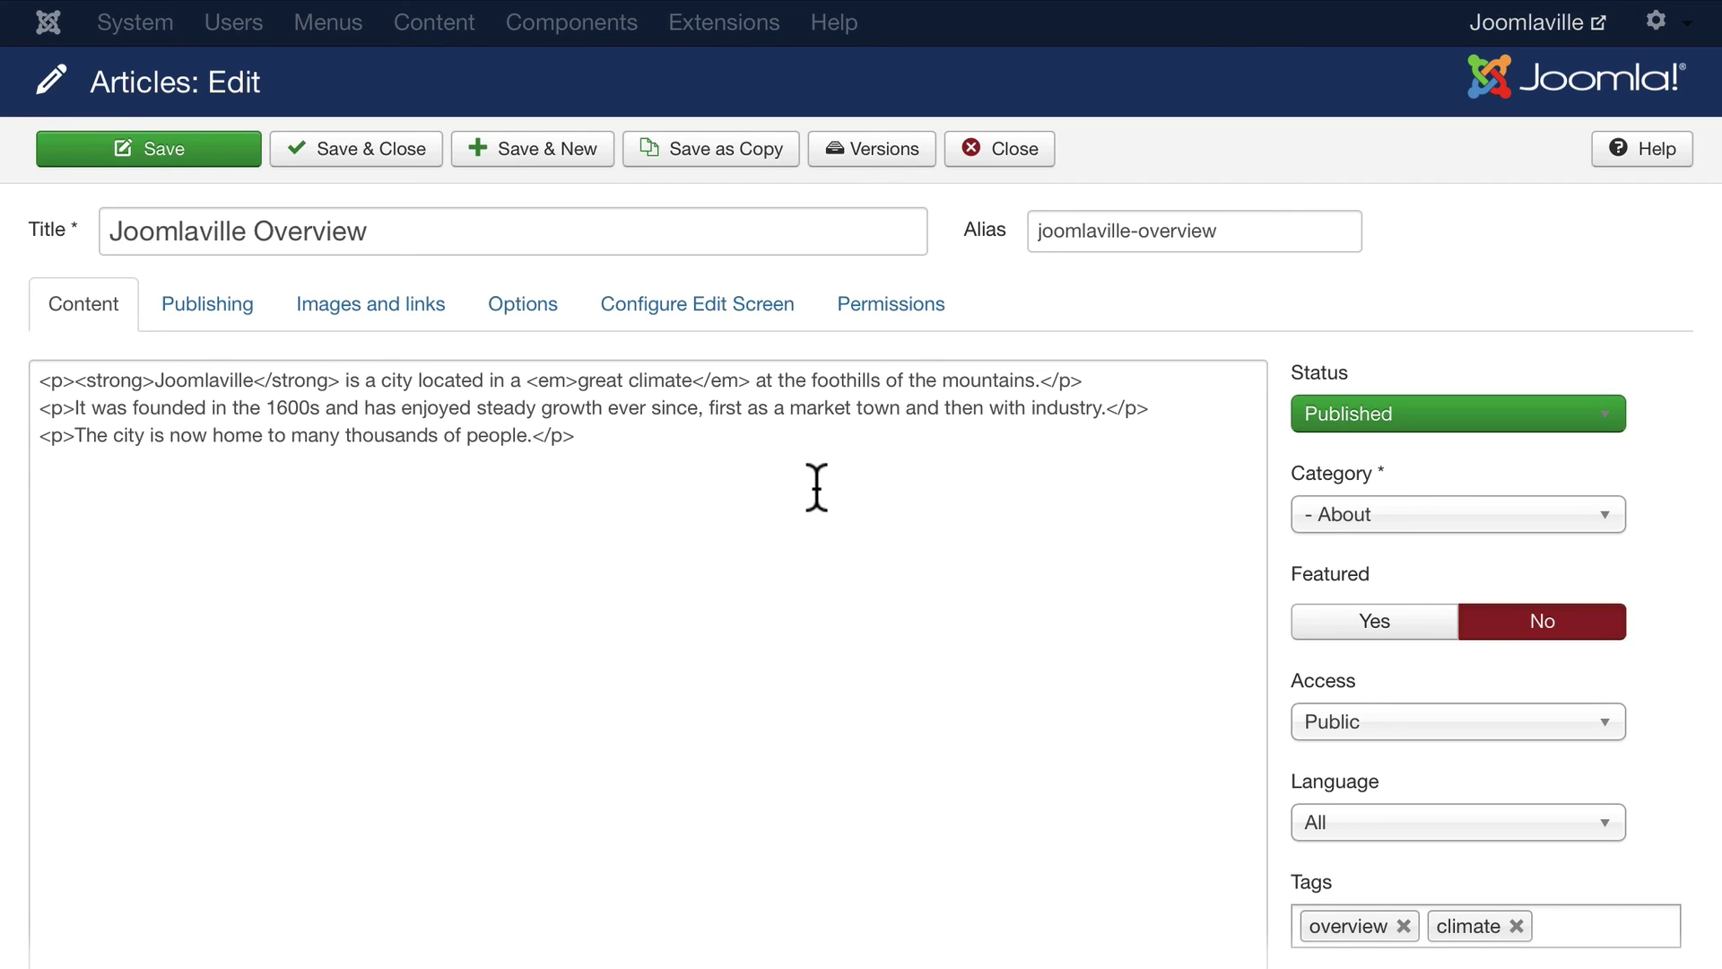
pyautogui.moveTo(791, 492)
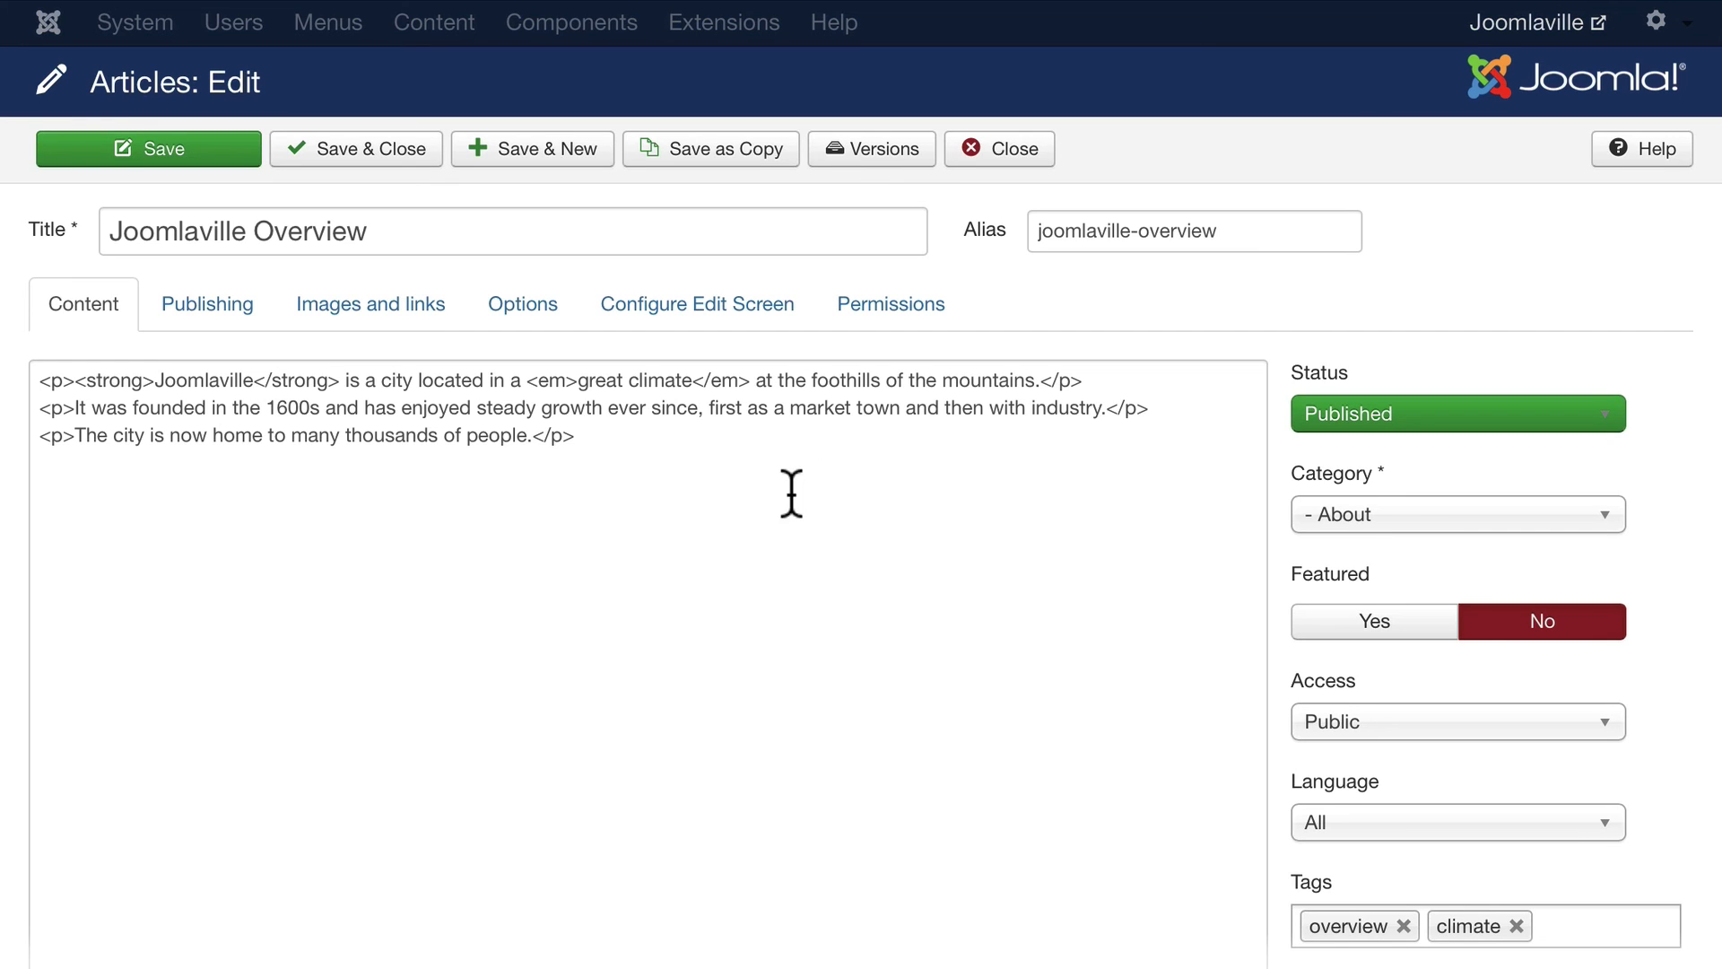
pyautogui.scroll(-3)
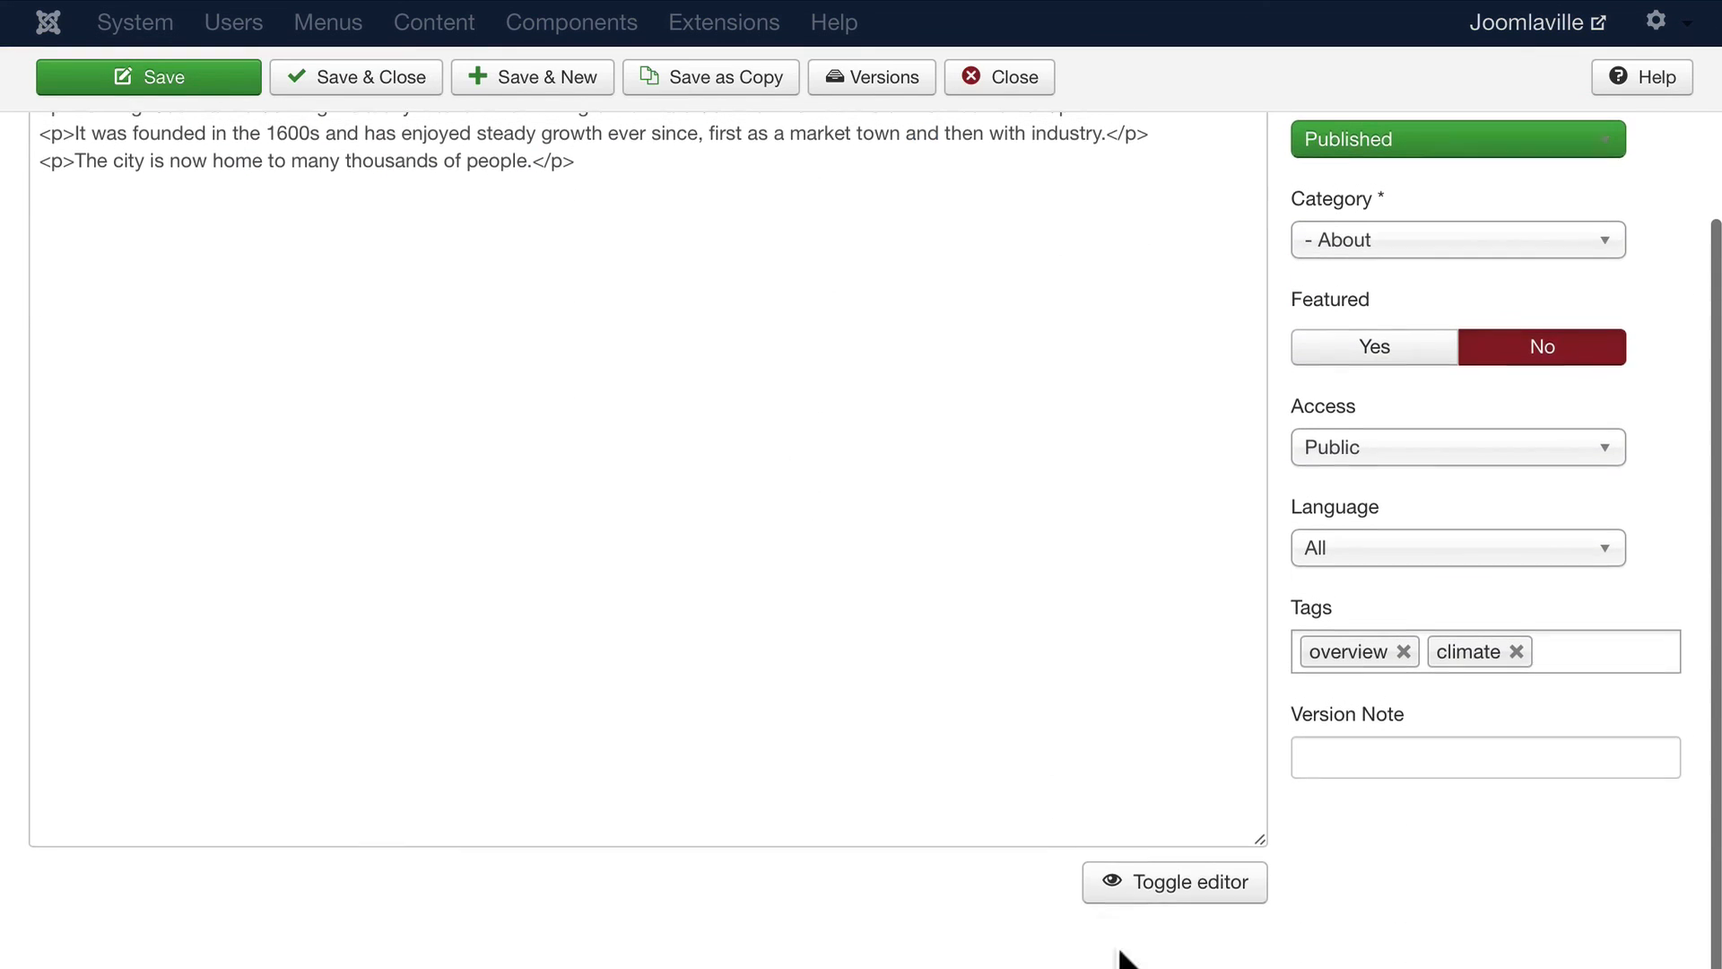
# Step: Toggle back to the TinyMCE visual editor, showing bold Joomlaville and italic great climate
pyautogui.click(1173, 882)
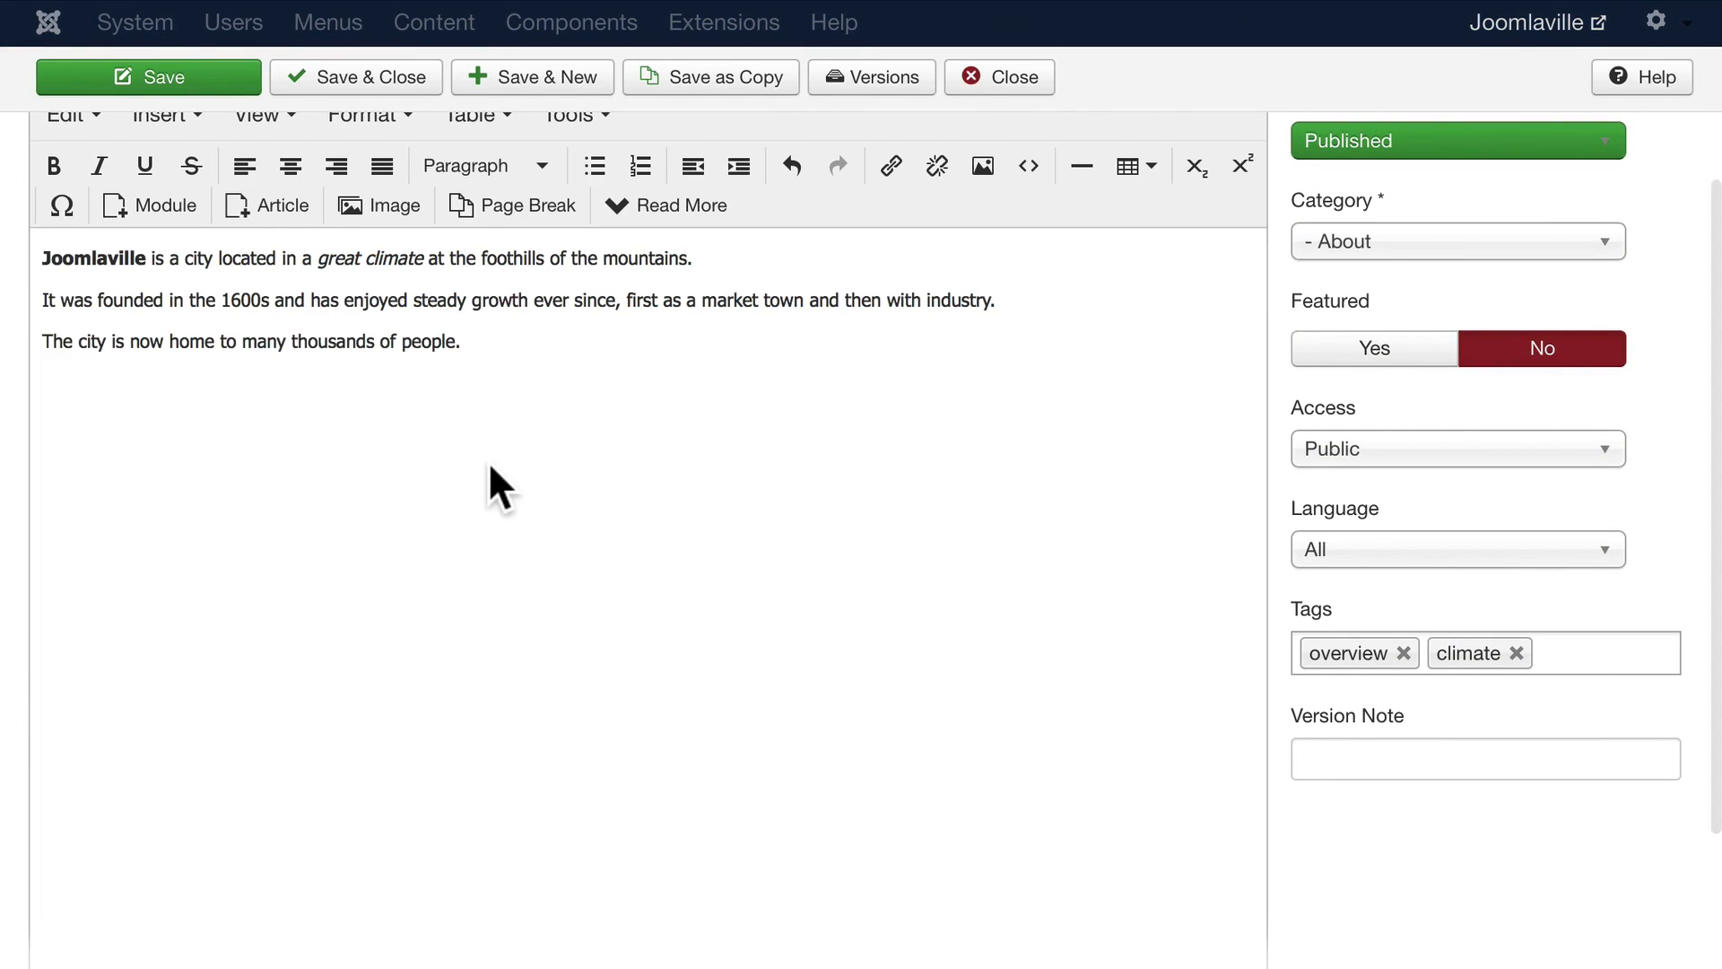
pyautogui.moveTo(508, 417)
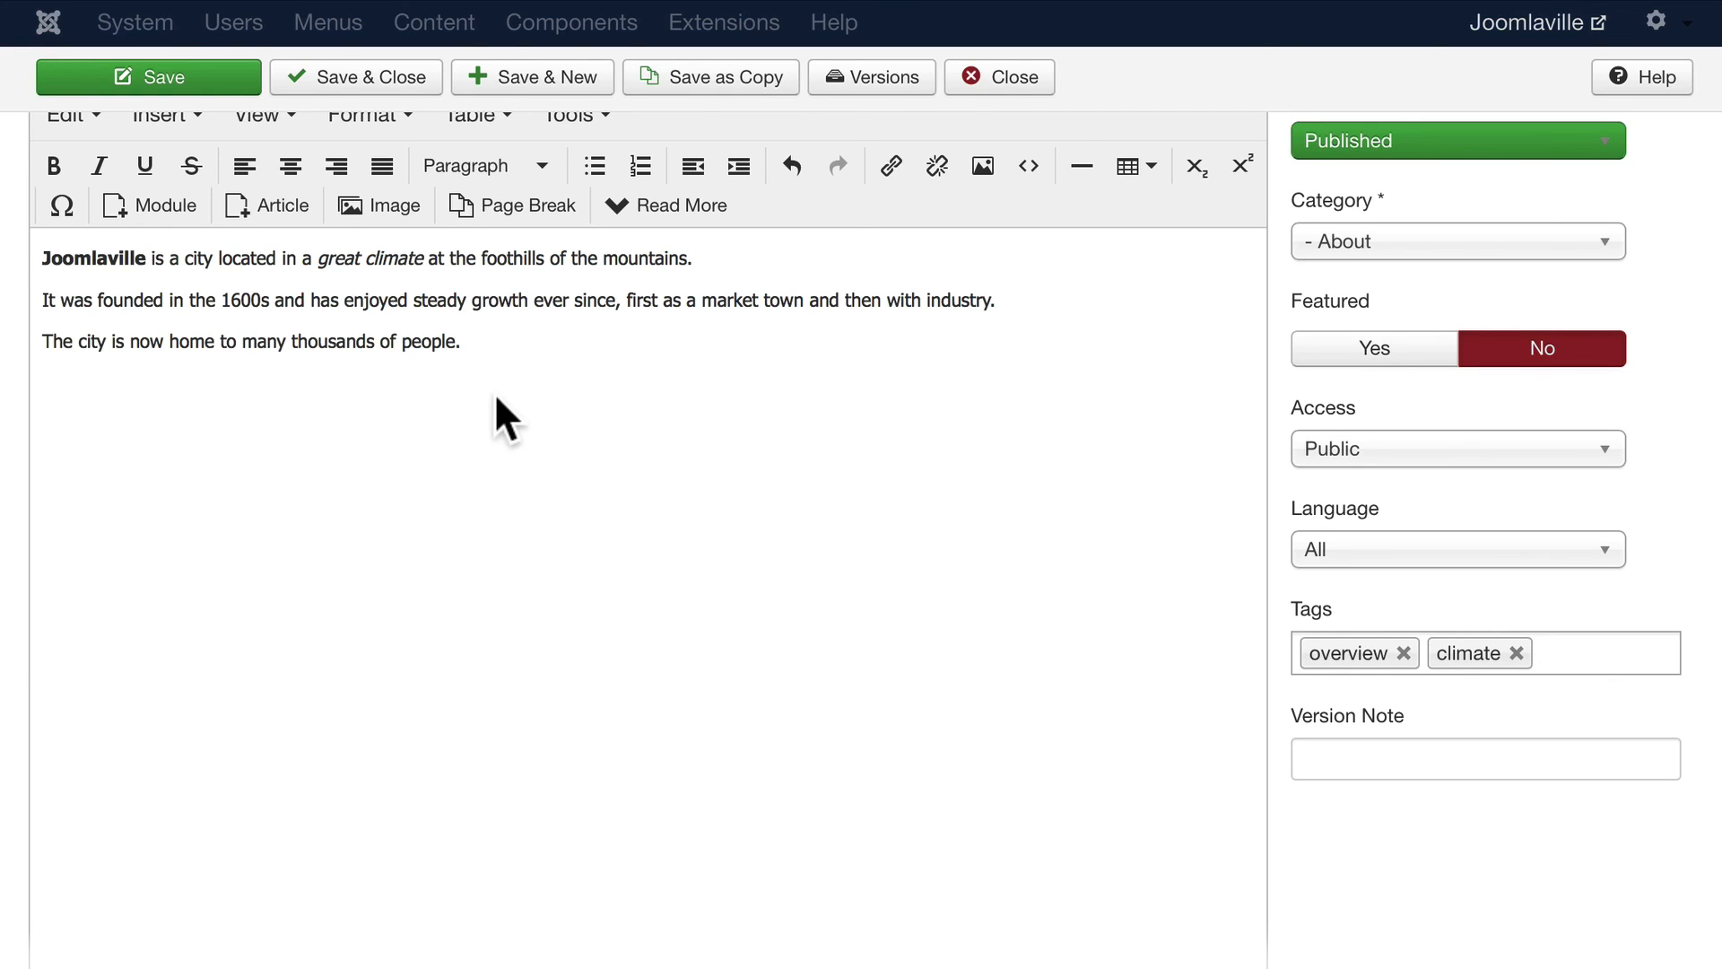
pyautogui.moveTo(517, 422)
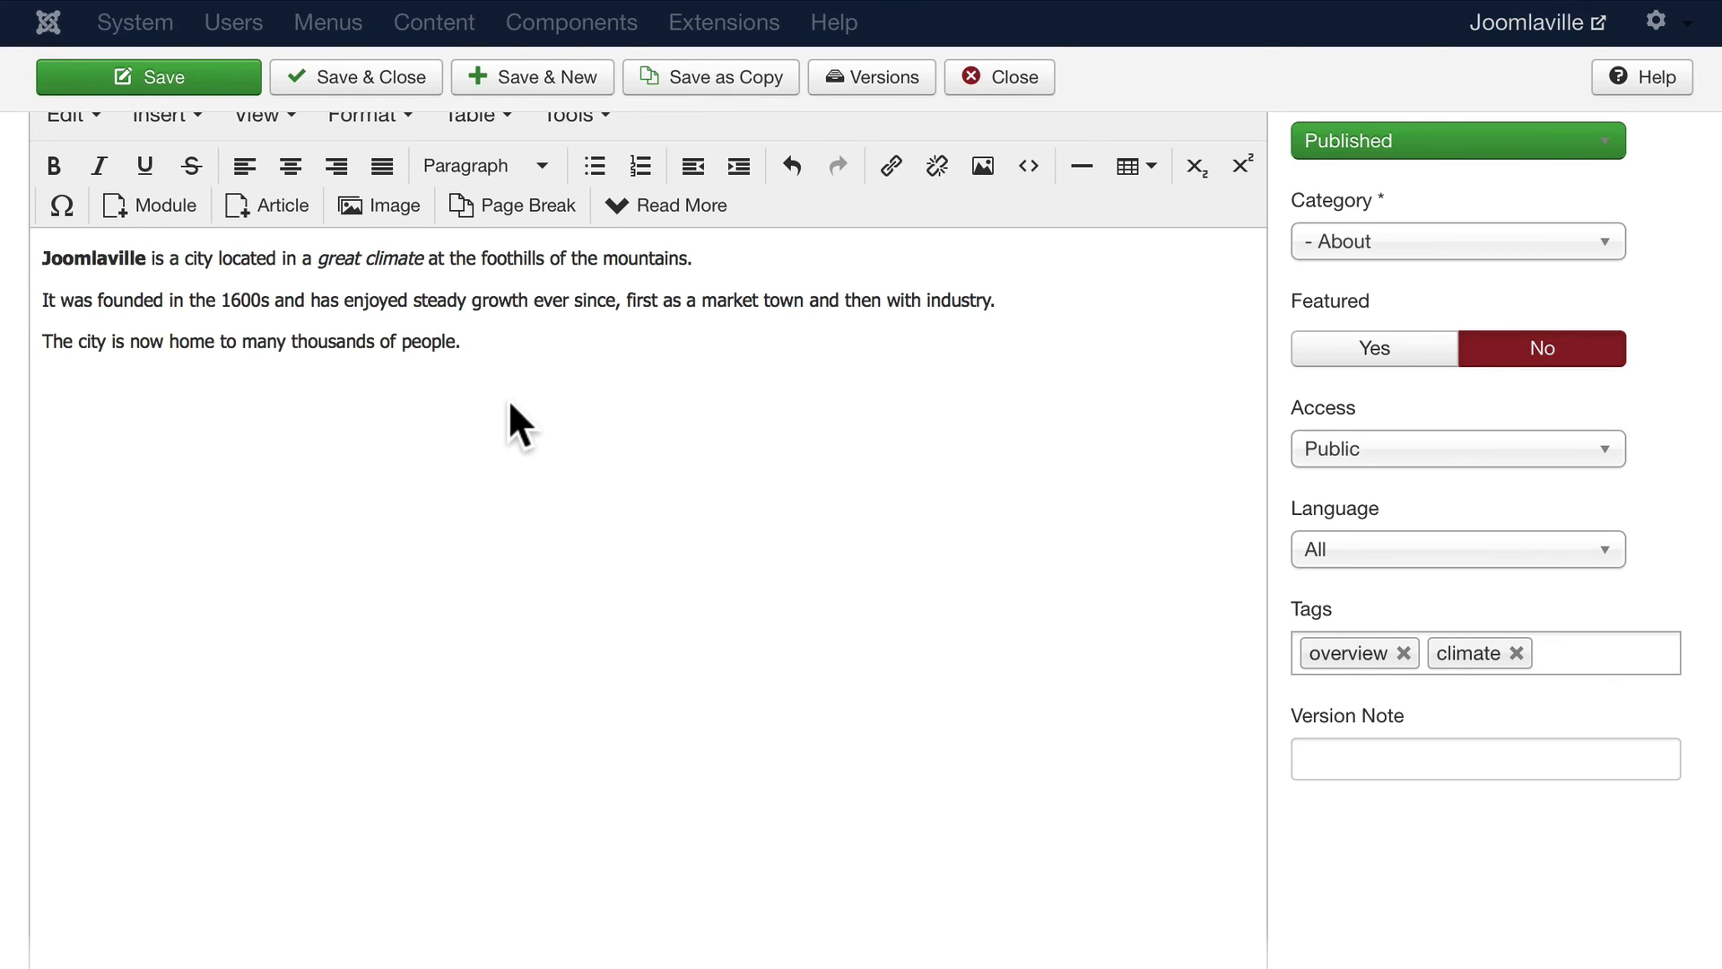
pyautogui.moveTo(1027, 166)
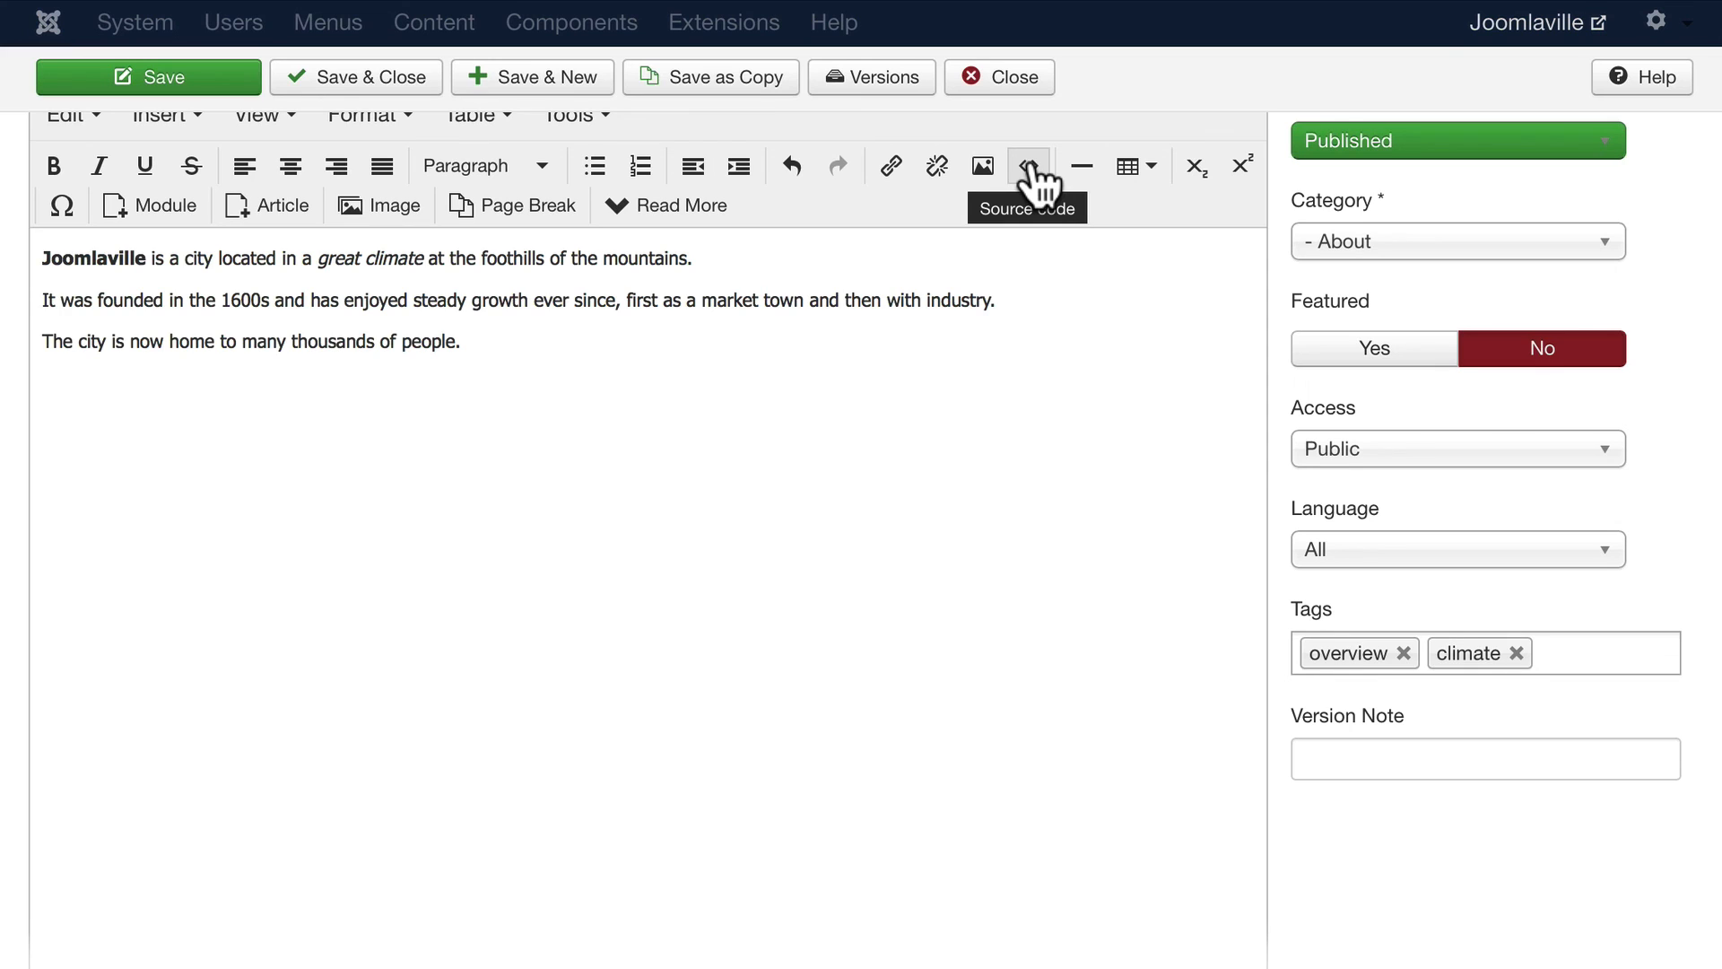
pyautogui.moveTo(509, 432)
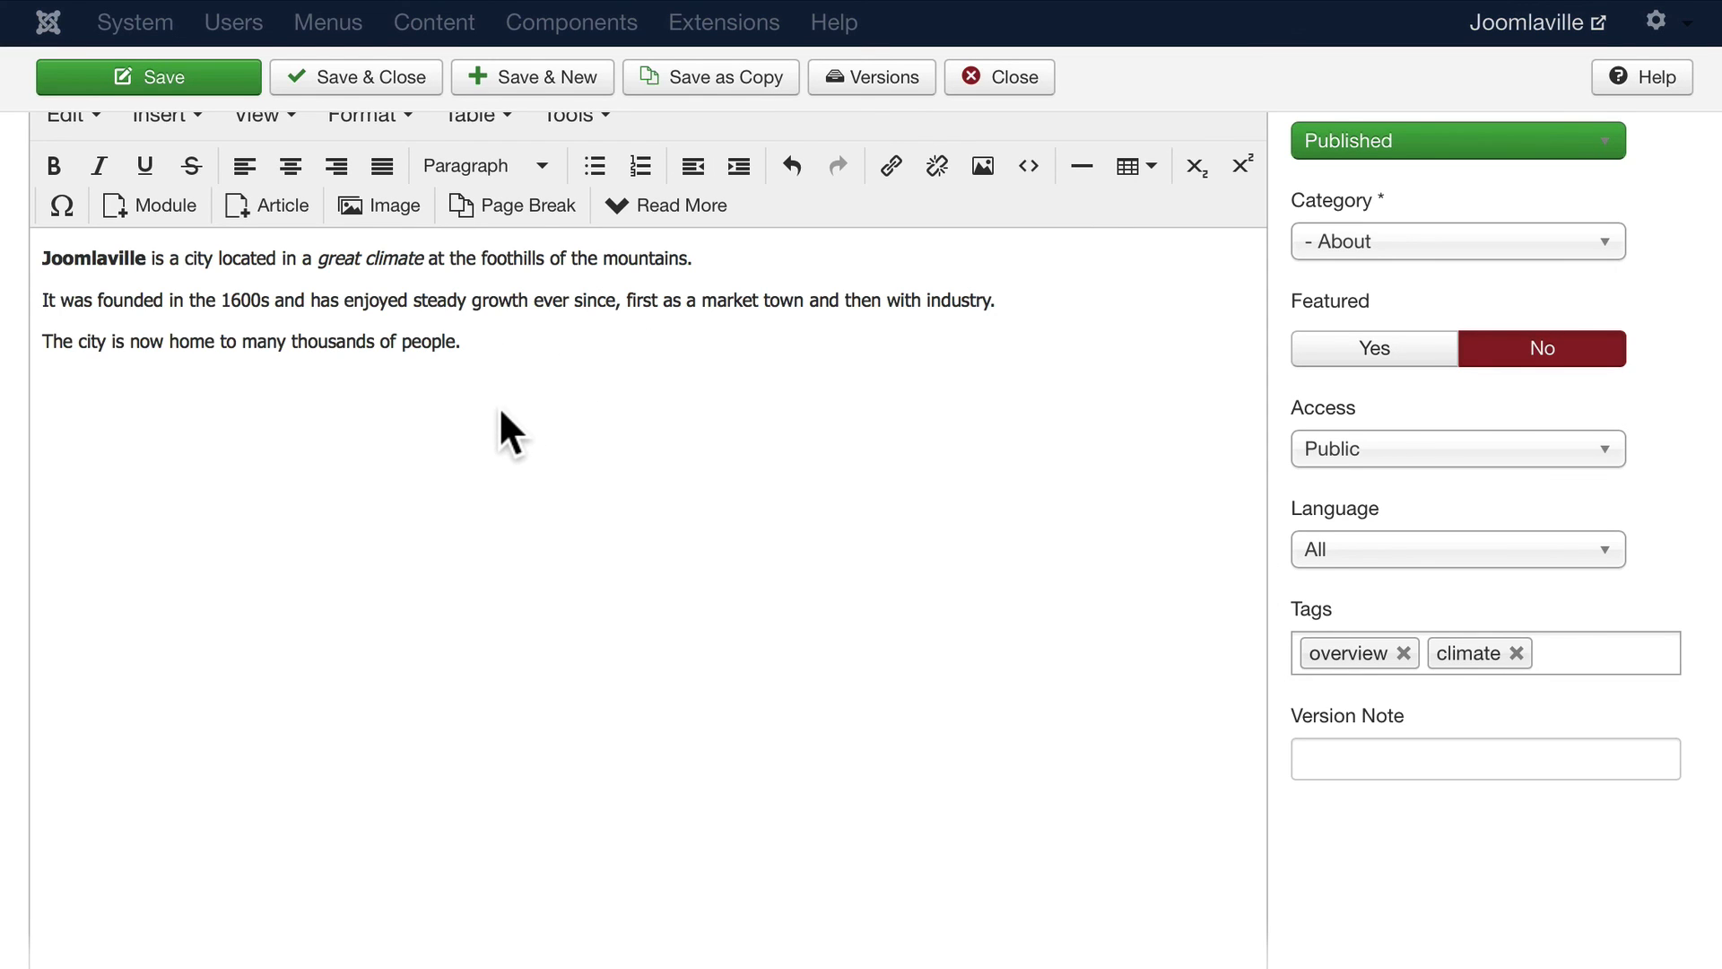
pyautogui.scroll(3)
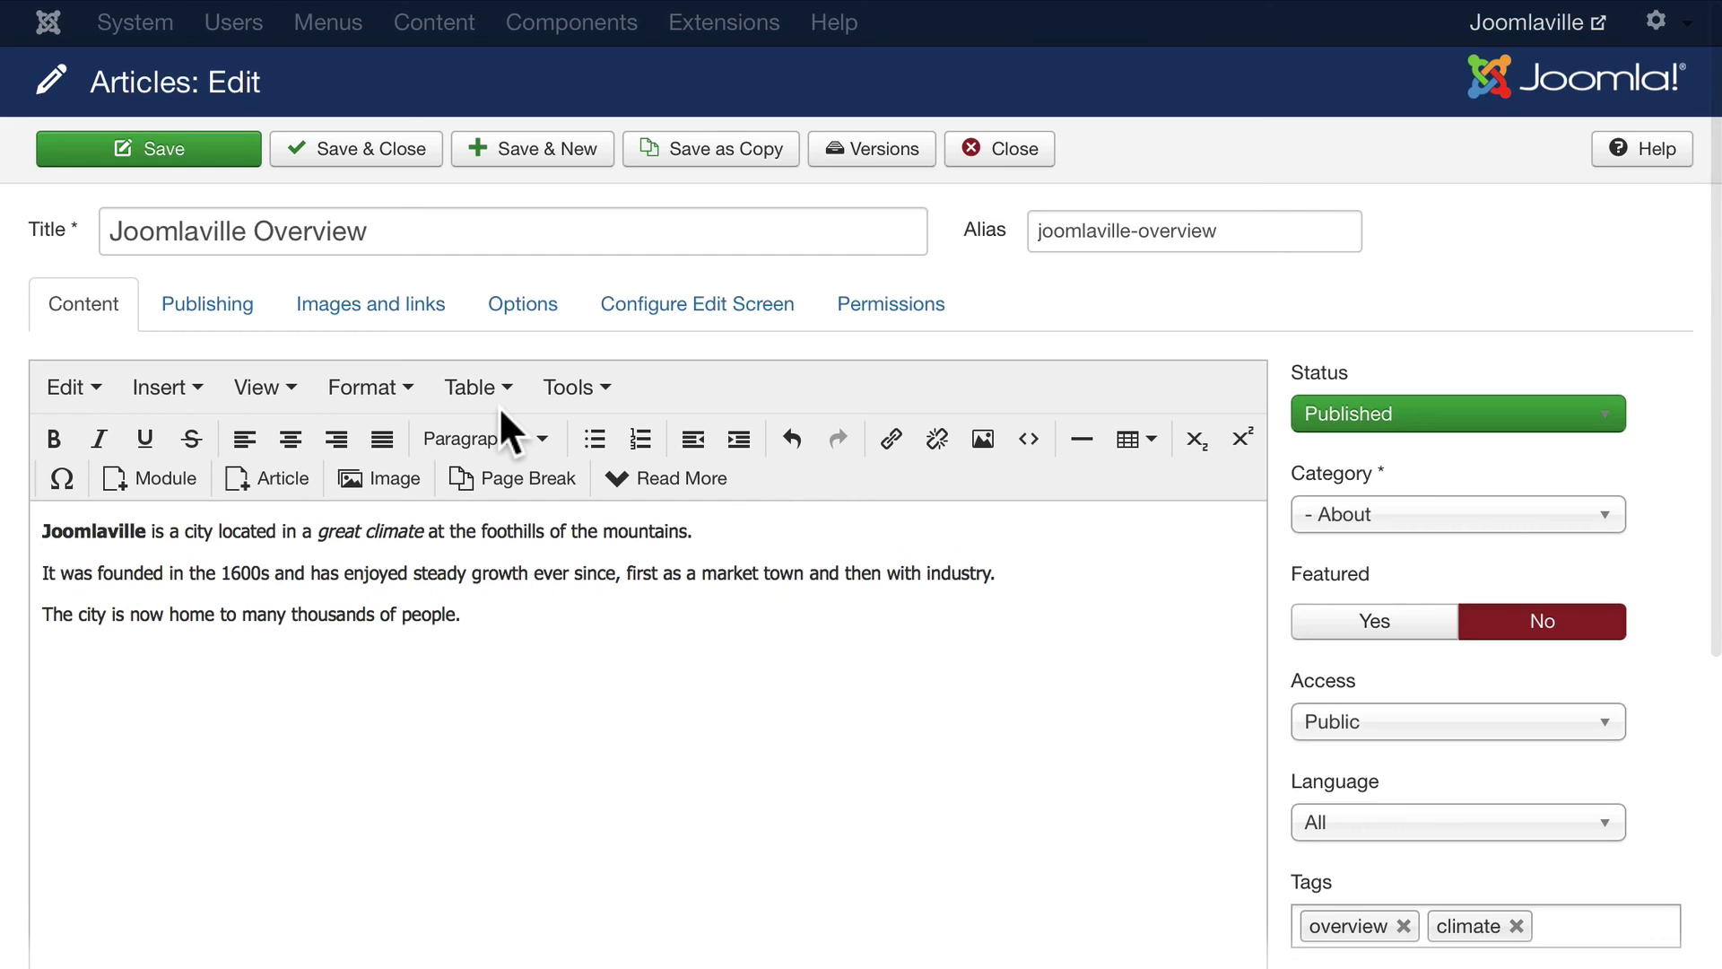